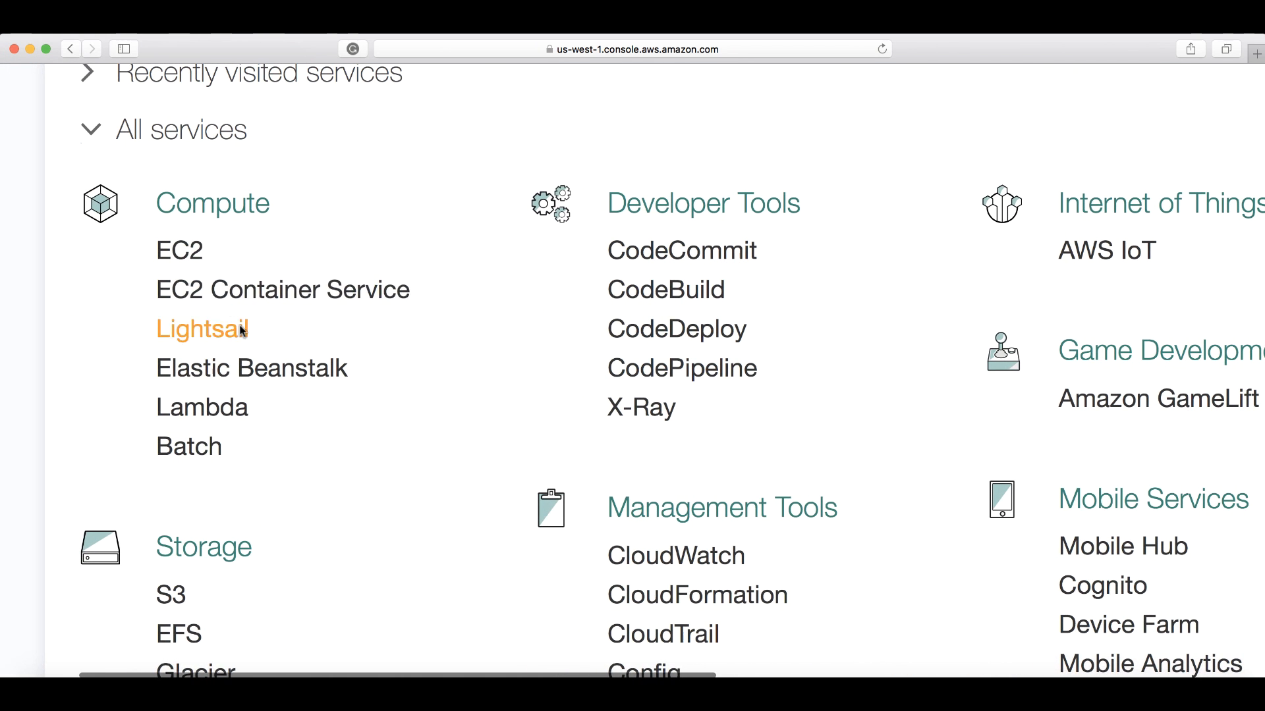
# Step: From EC2, launch a new instance using the Amazon Linux AMI
pyautogui.click(179, 250)
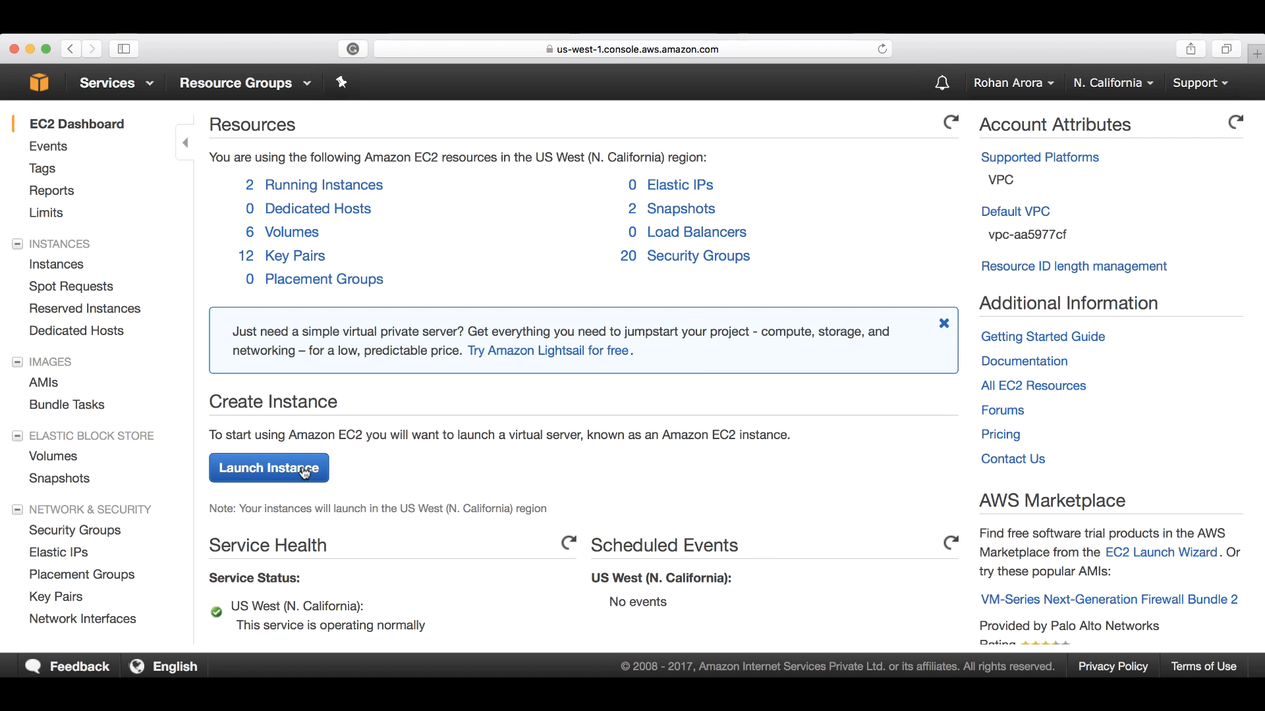
pyautogui.click(268, 468)
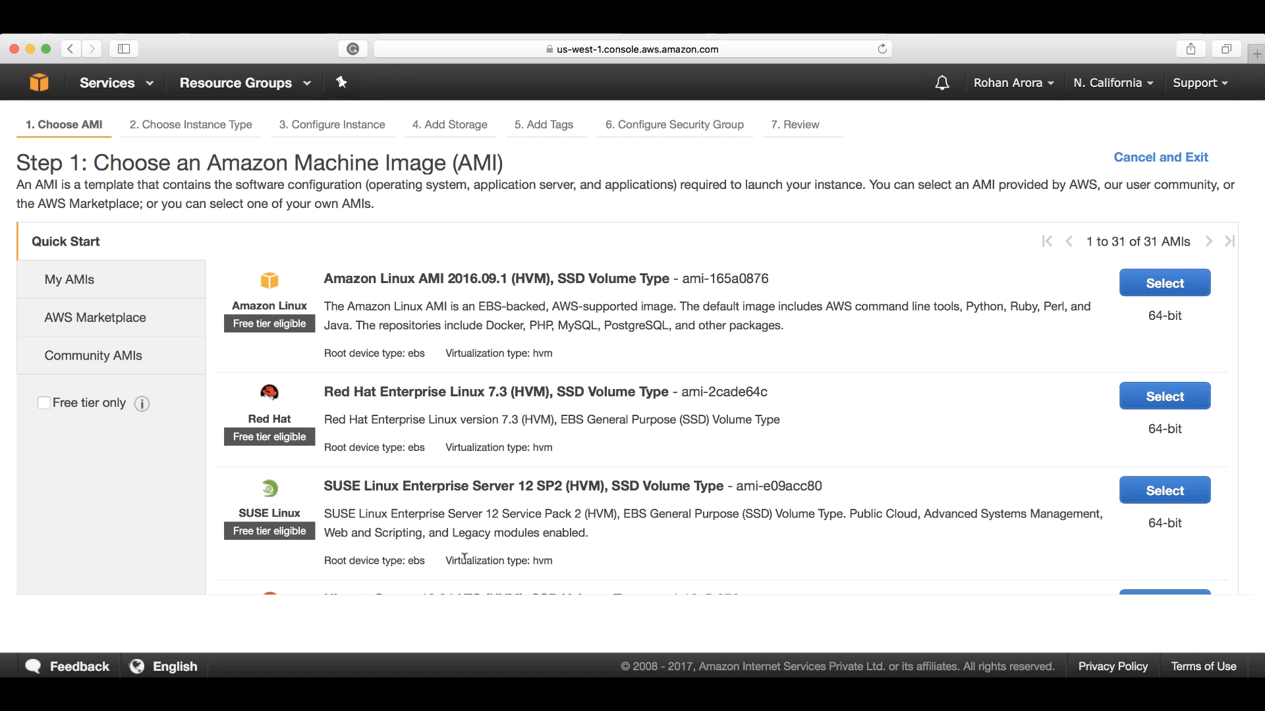
pyautogui.click(1163, 282)
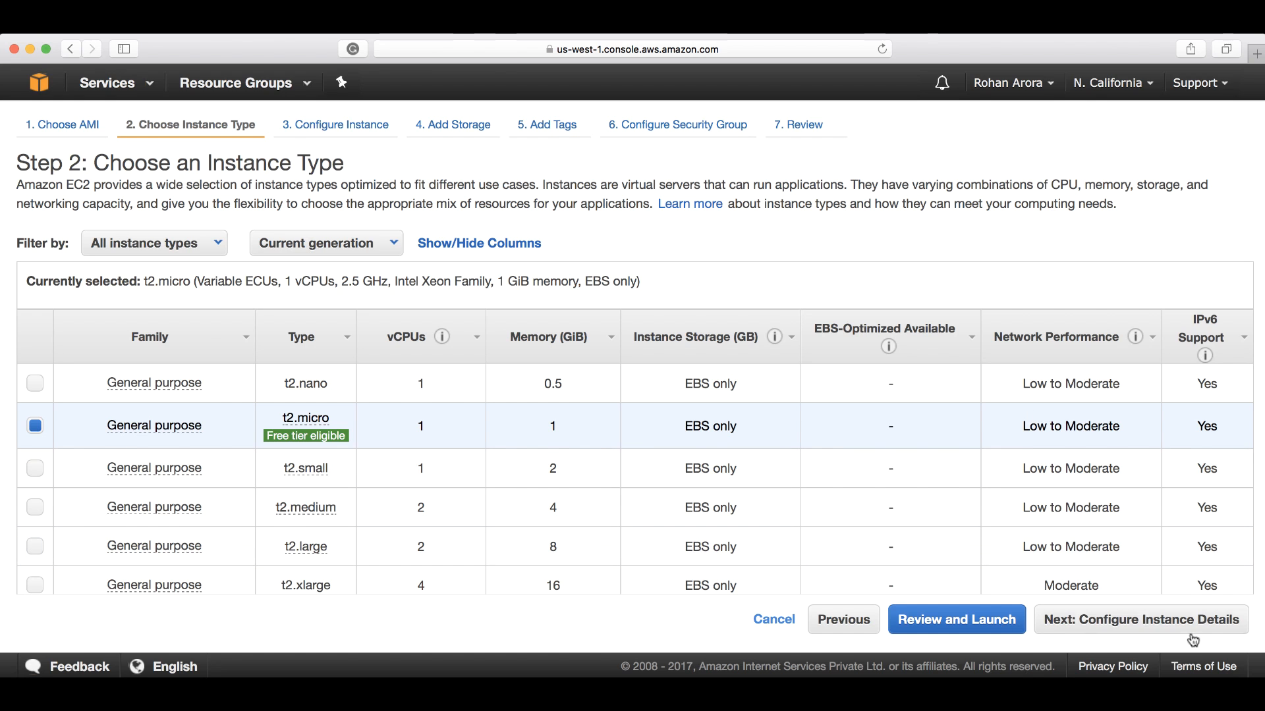
# Step: Keep t2.micro and accept default instance details and storage, reaching the tags step
pyautogui.click(1138, 619)
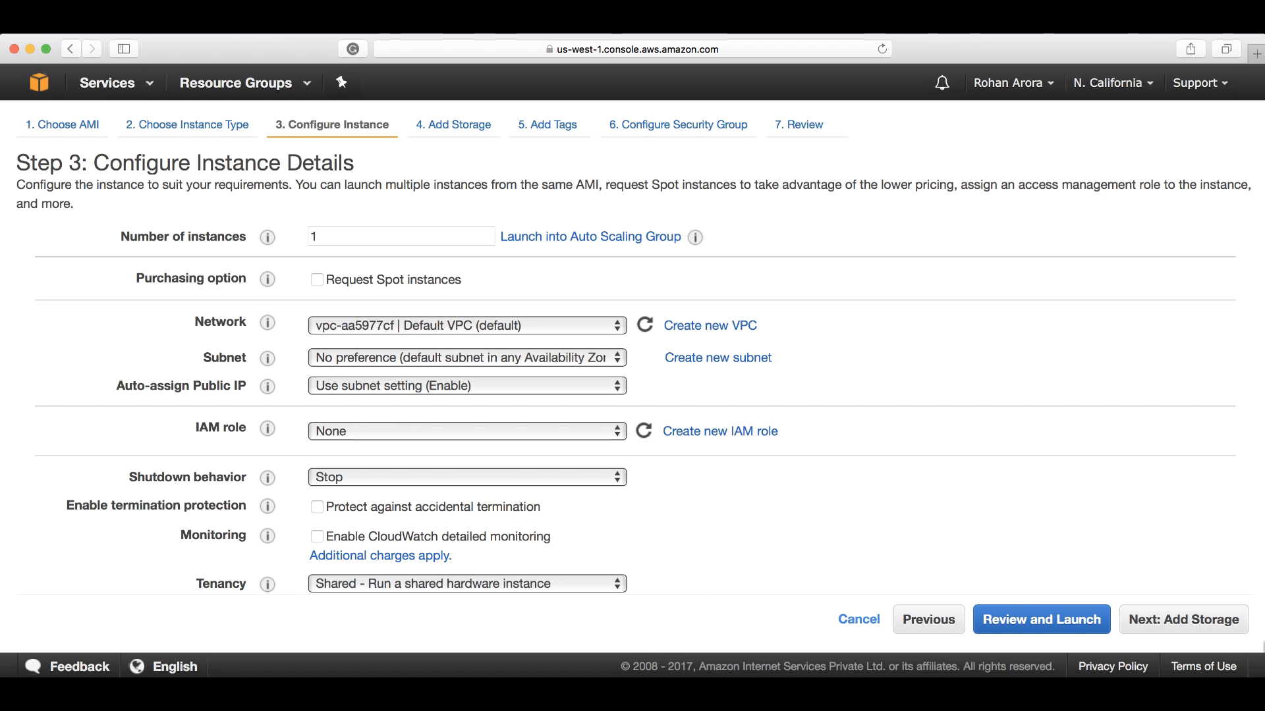
pyautogui.click(1181, 619)
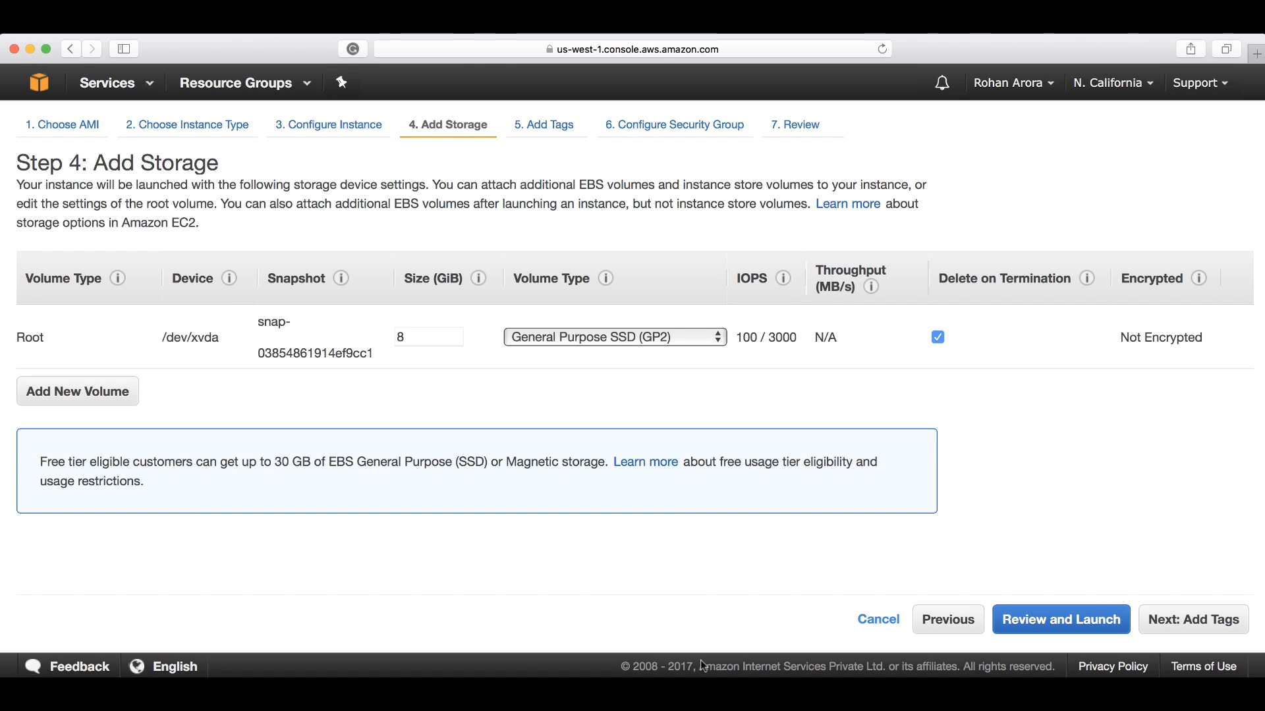
pyautogui.click(1191, 619)
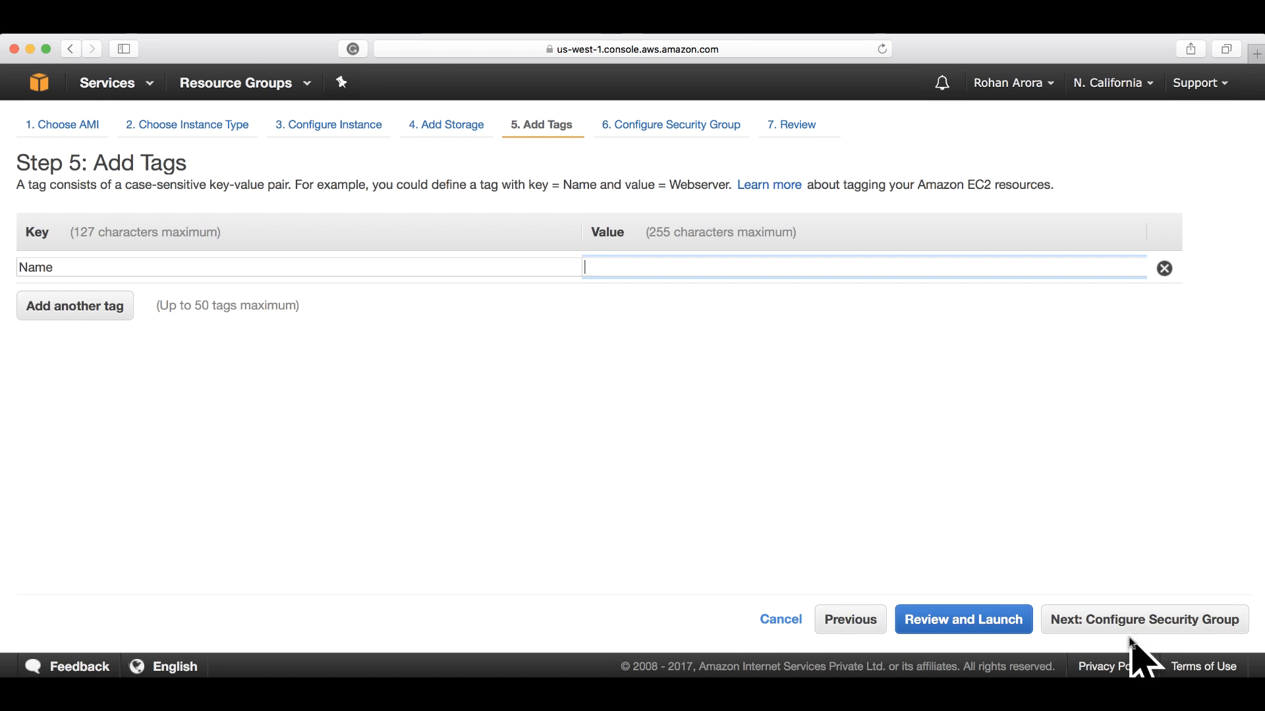
# Step: At the security group step, browse existing groups, then choose to create a new one
pyautogui.click(1144, 619)
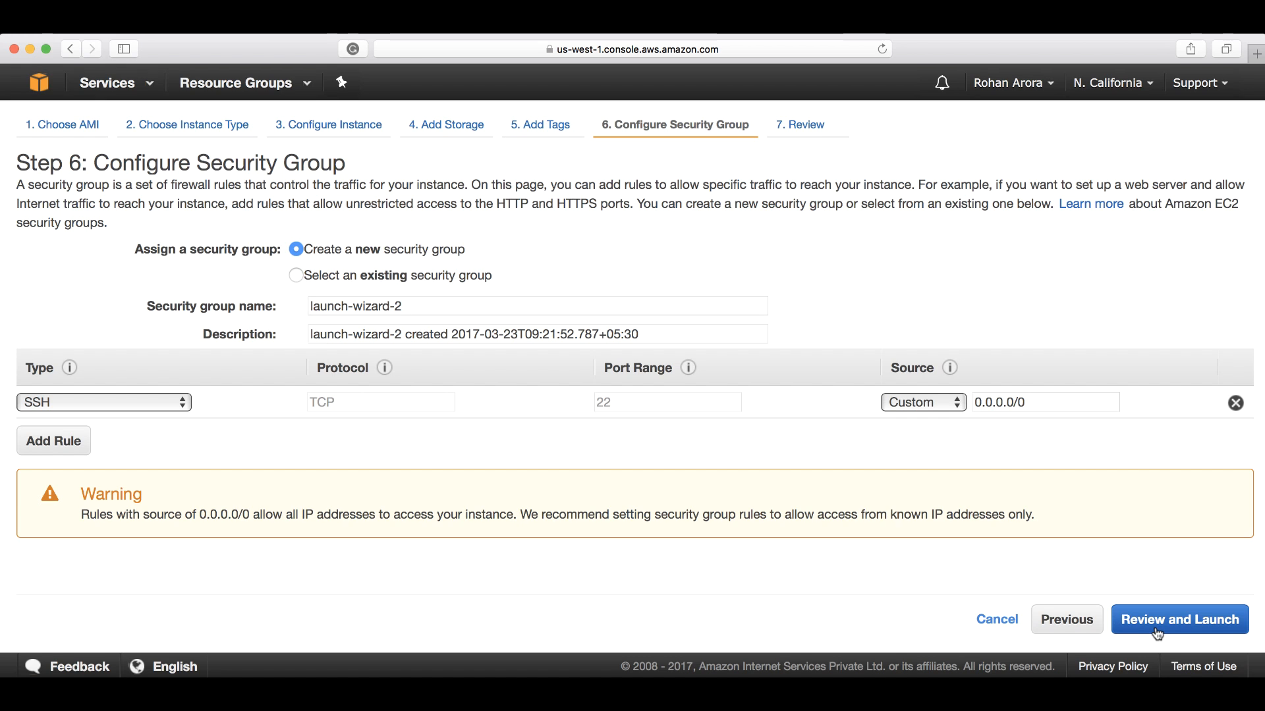
pyautogui.moveTo(810, 548)
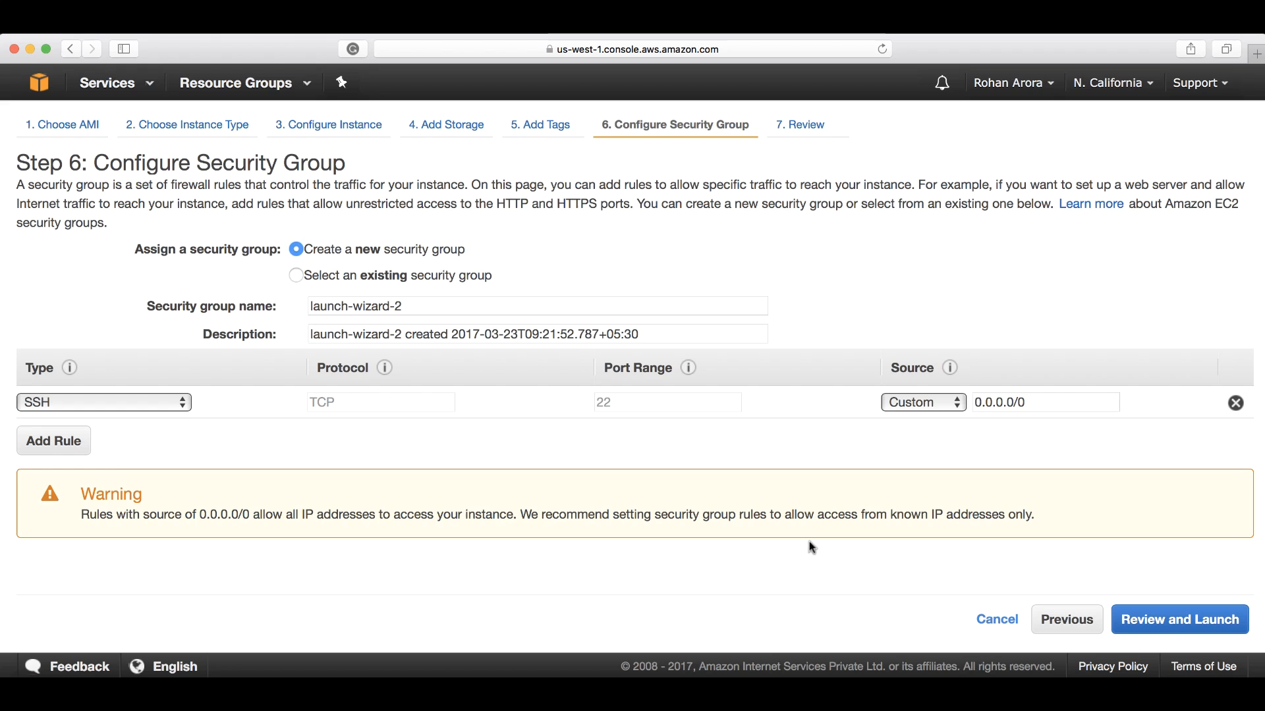
pyautogui.moveTo(454, 248)
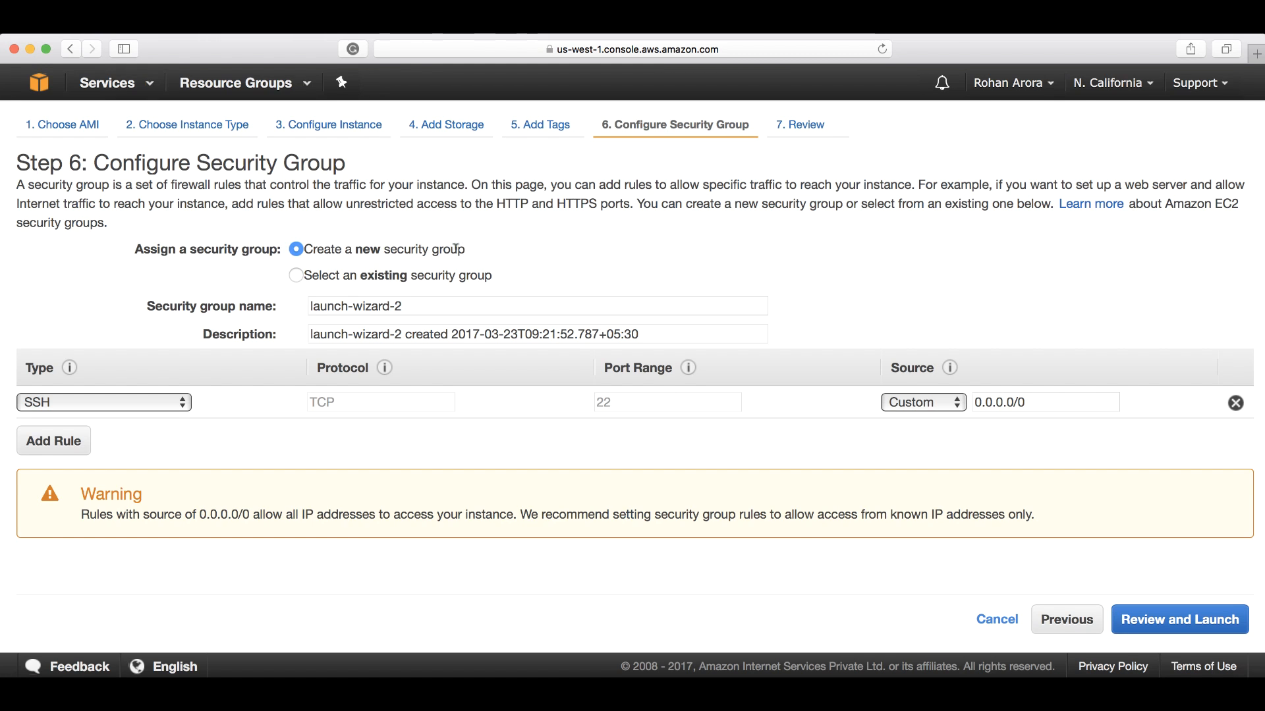
pyautogui.moveTo(559, 276)
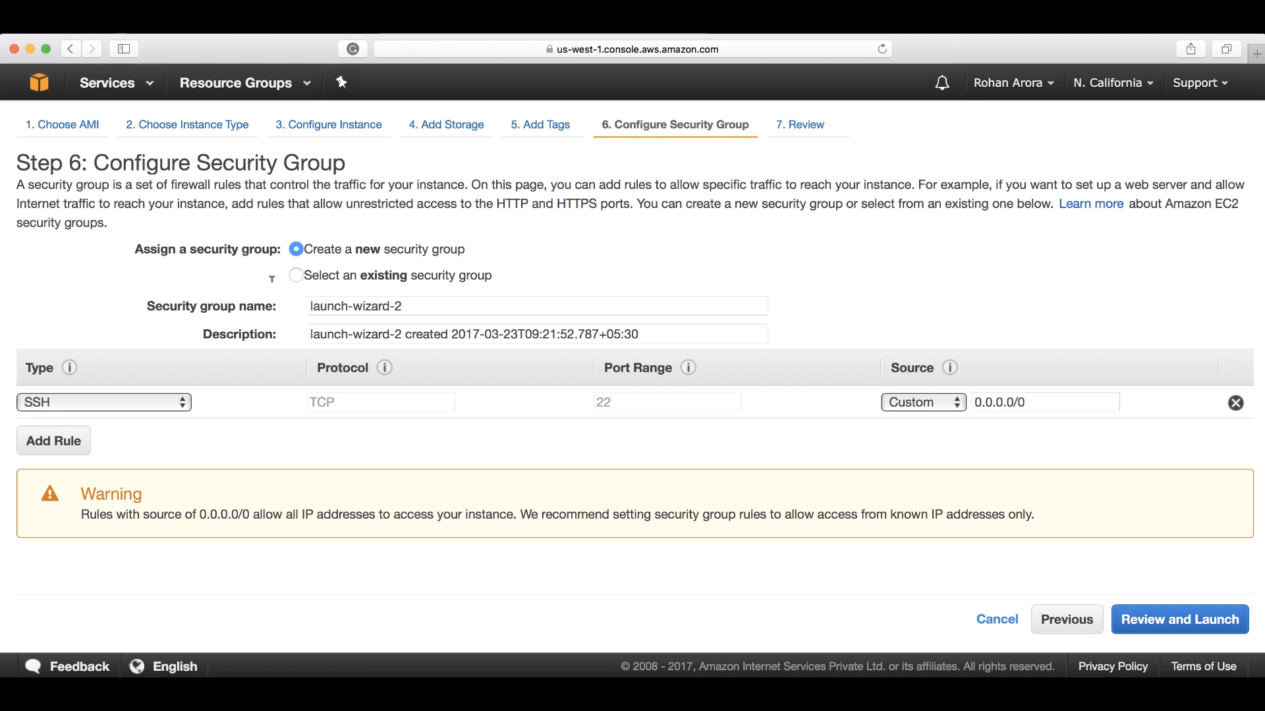
pyautogui.click(296, 275)
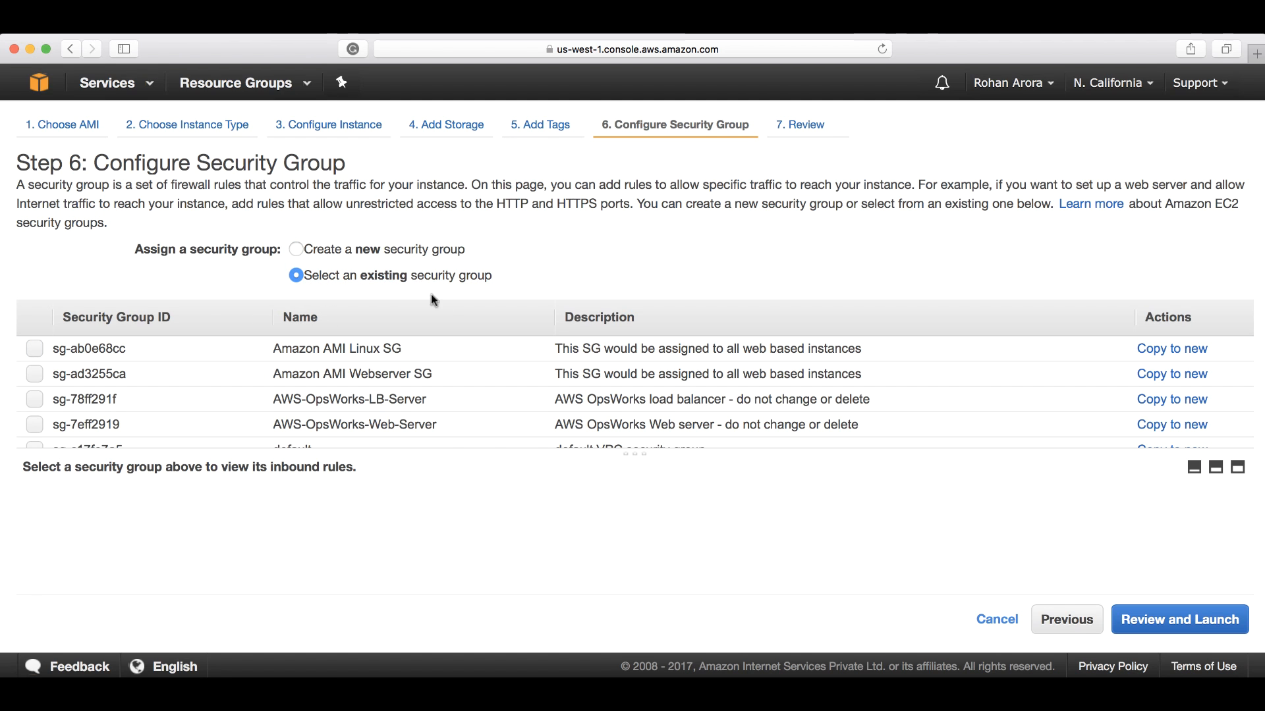
pyautogui.scroll(-3)
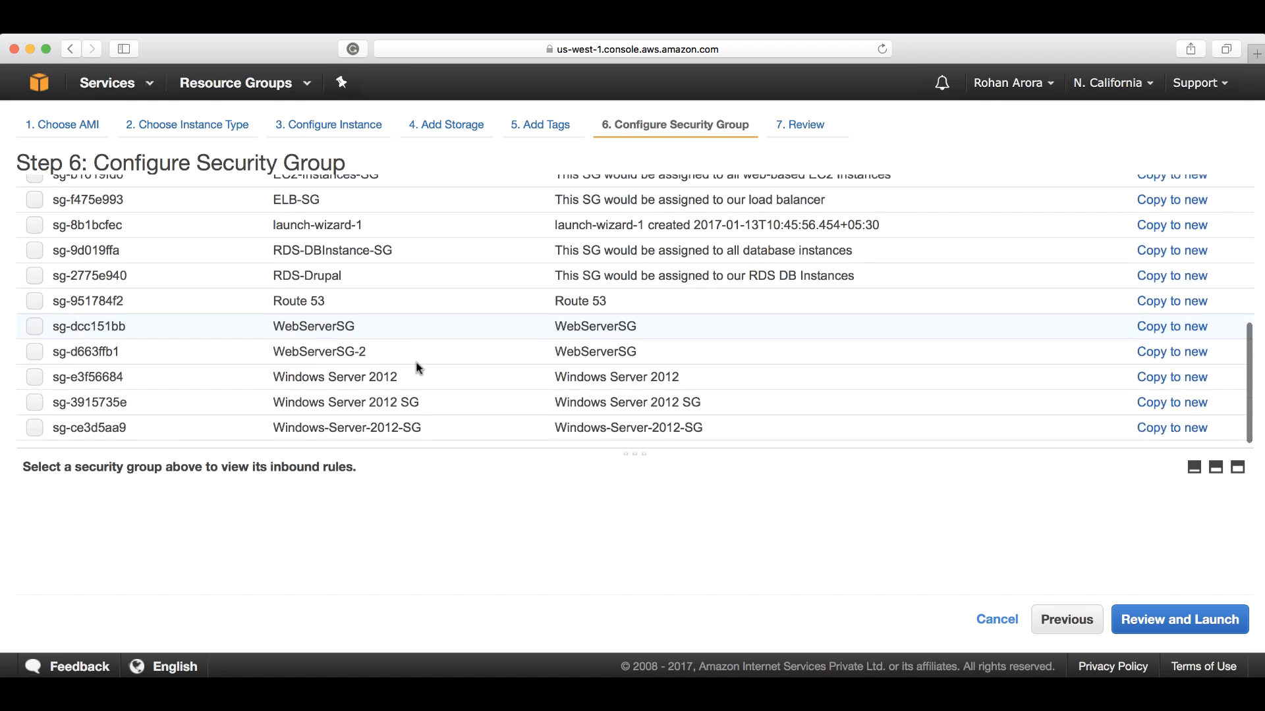
pyautogui.scroll(3)
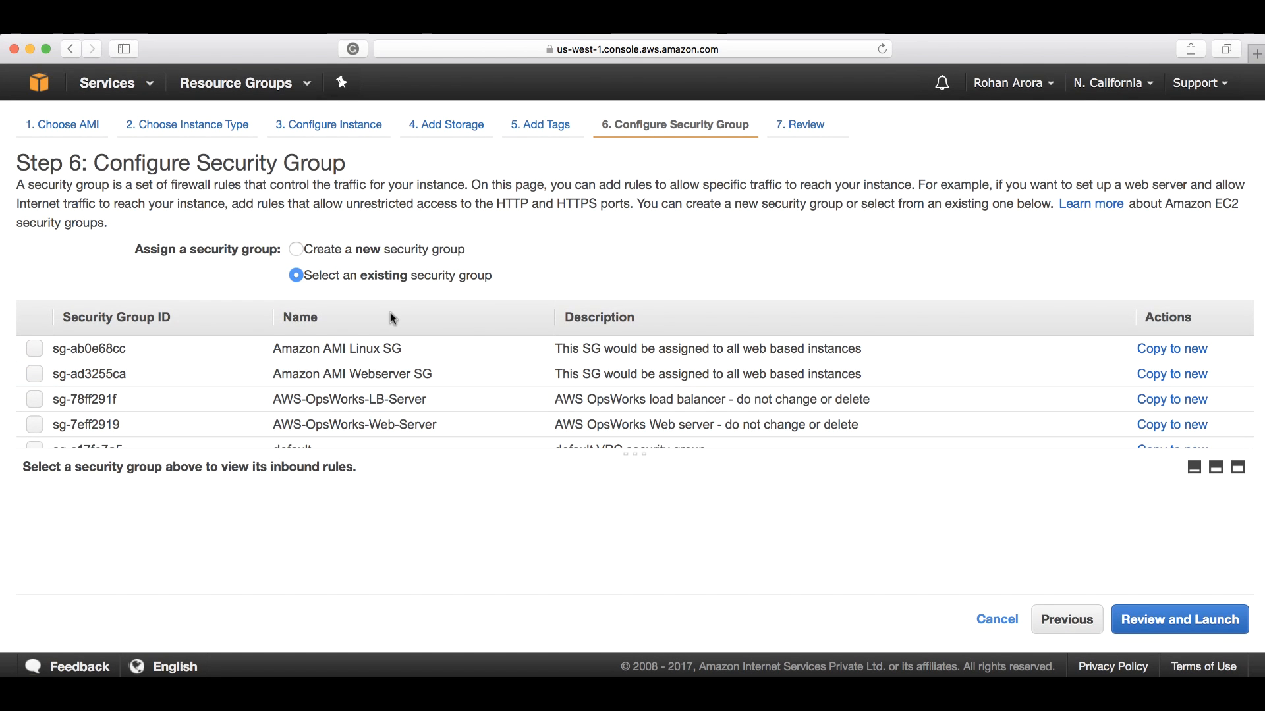
pyautogui.click(297, 249)
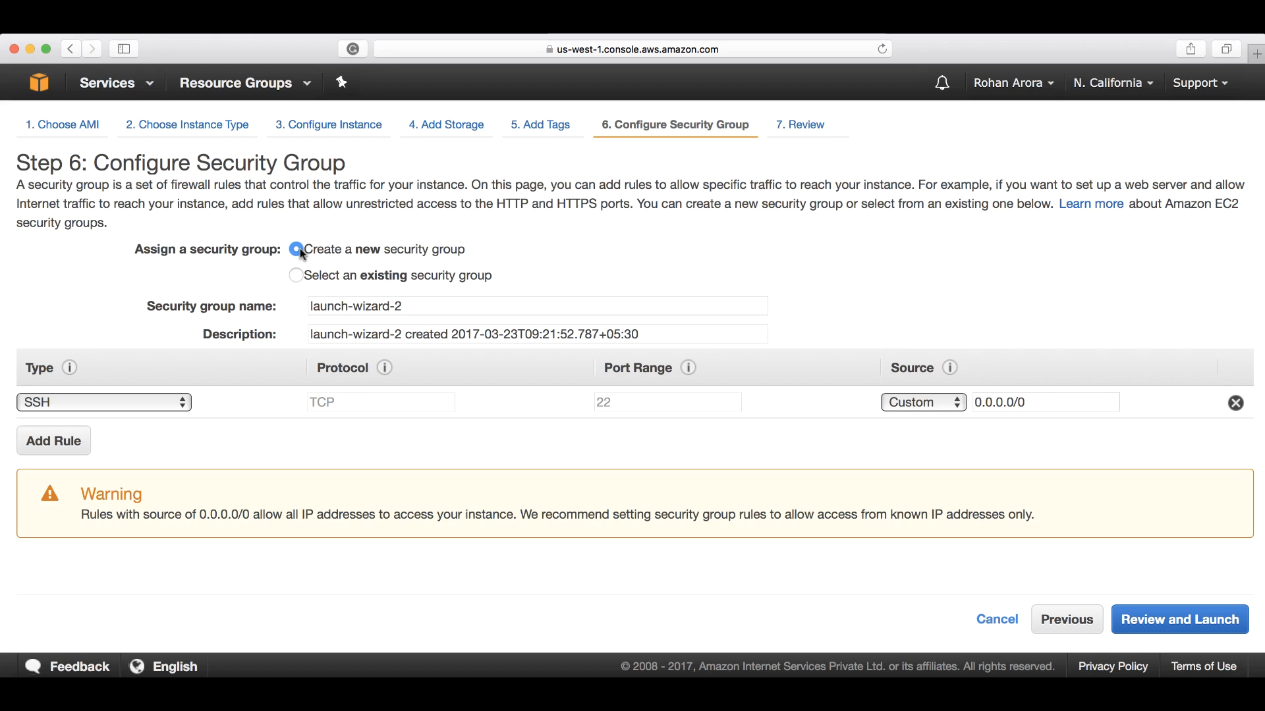
# Step: Name the new security group 'Linux SG'
pyautogui.click(535, 306)
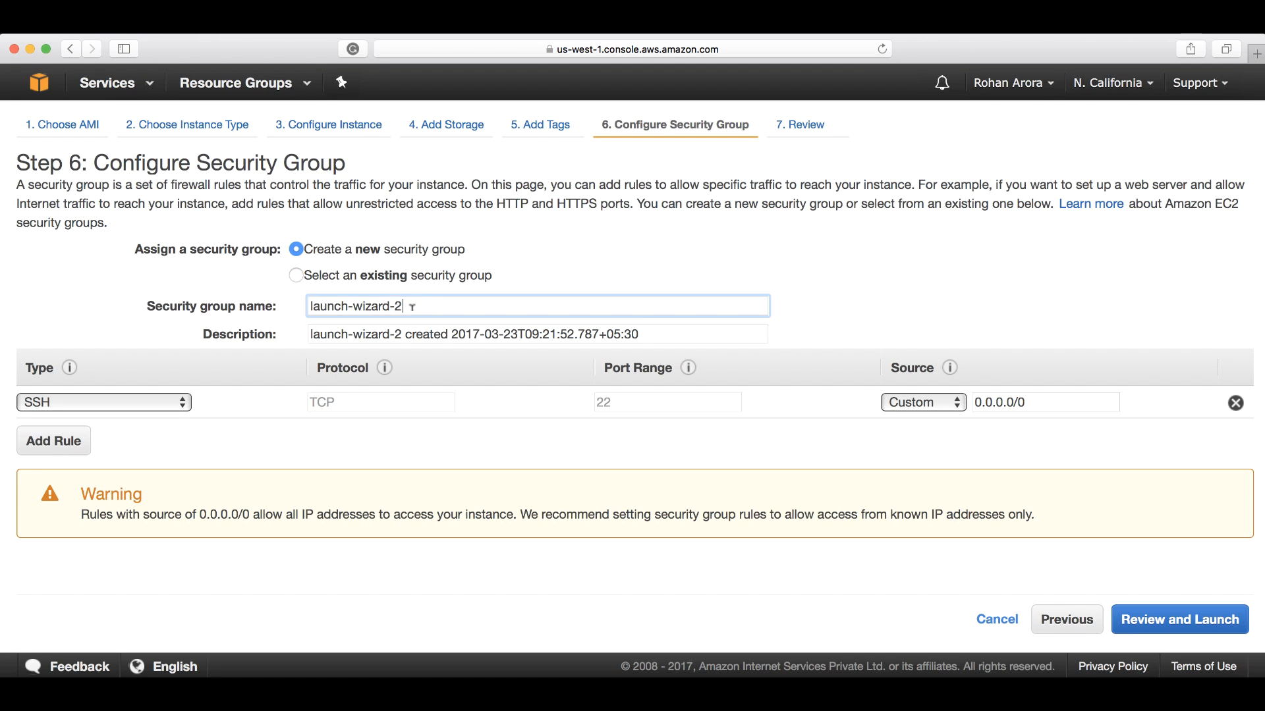
pyautogui.write('L')
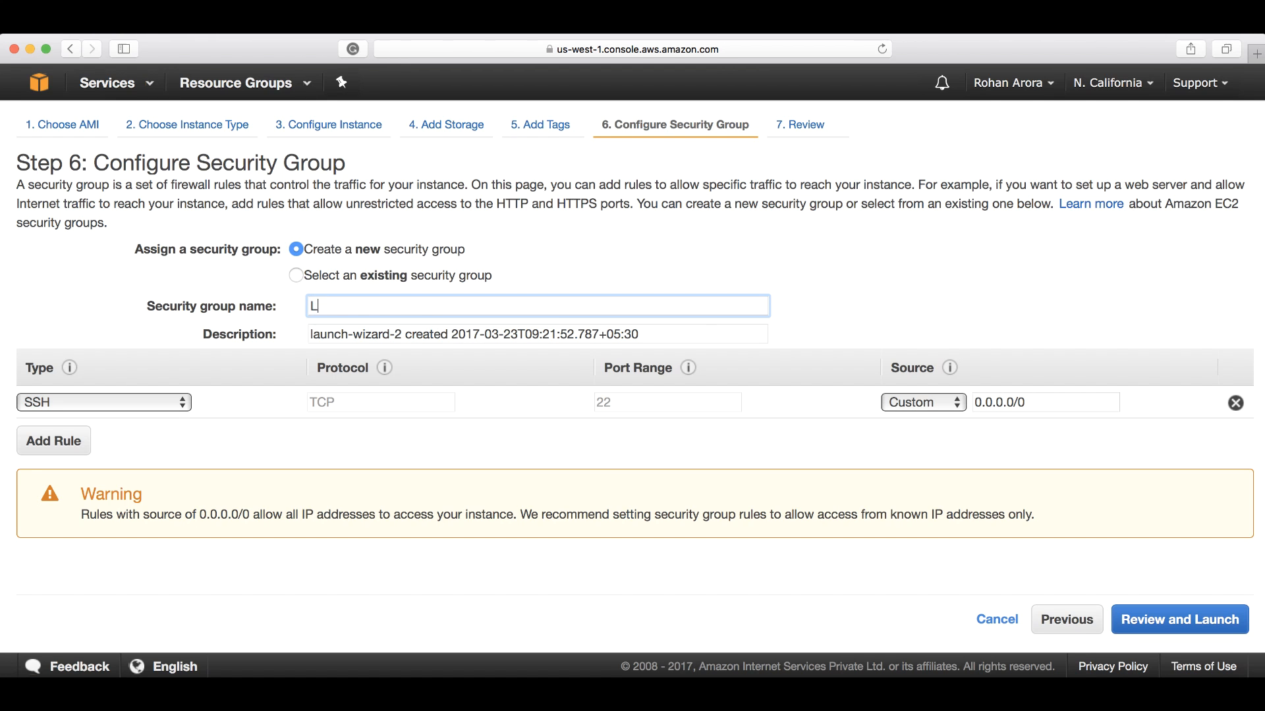
pyautogui.write('inux')
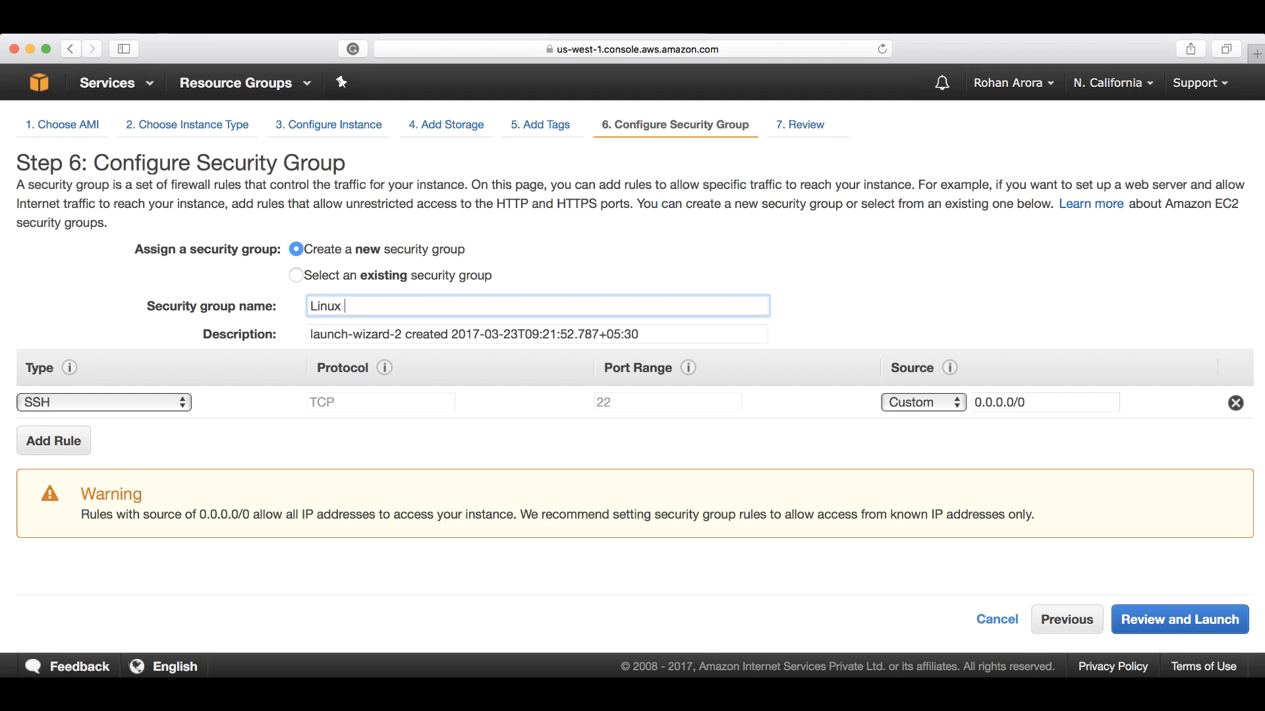
pyautogui.write('SG')
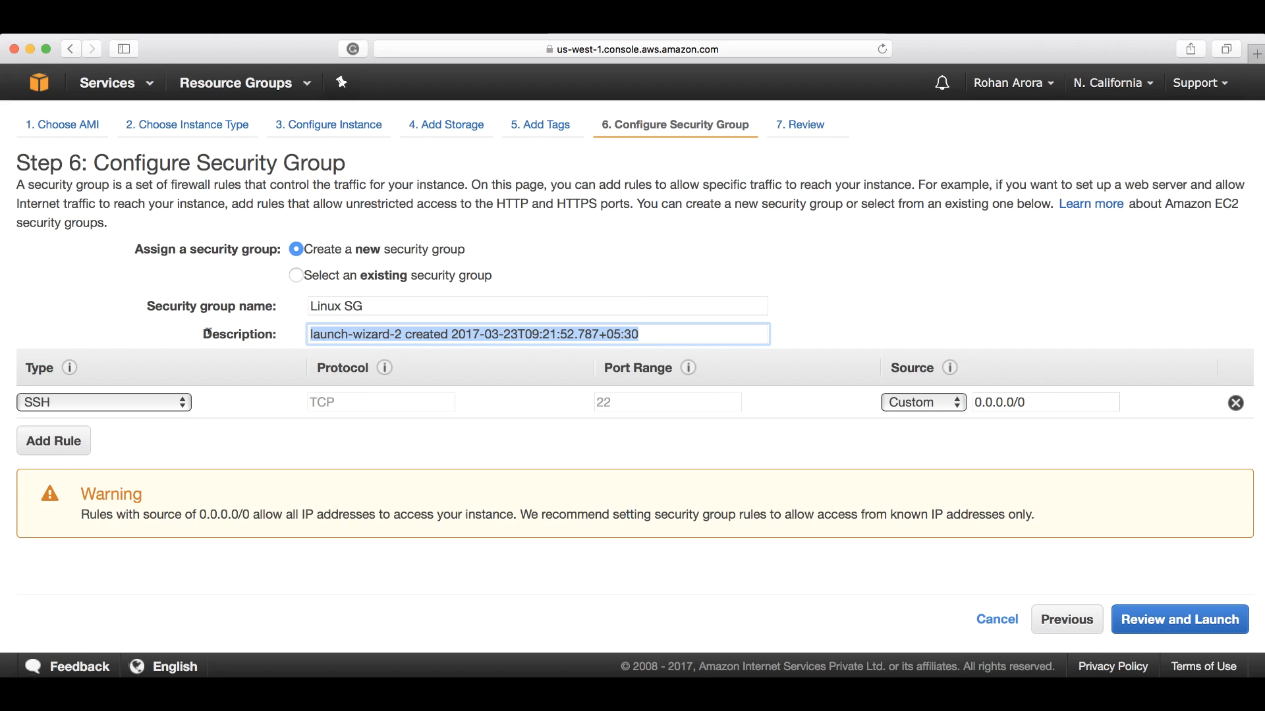
# Step: Describe it as 'This SG would be assigned to all web based instances'
pyautogui.write('This')
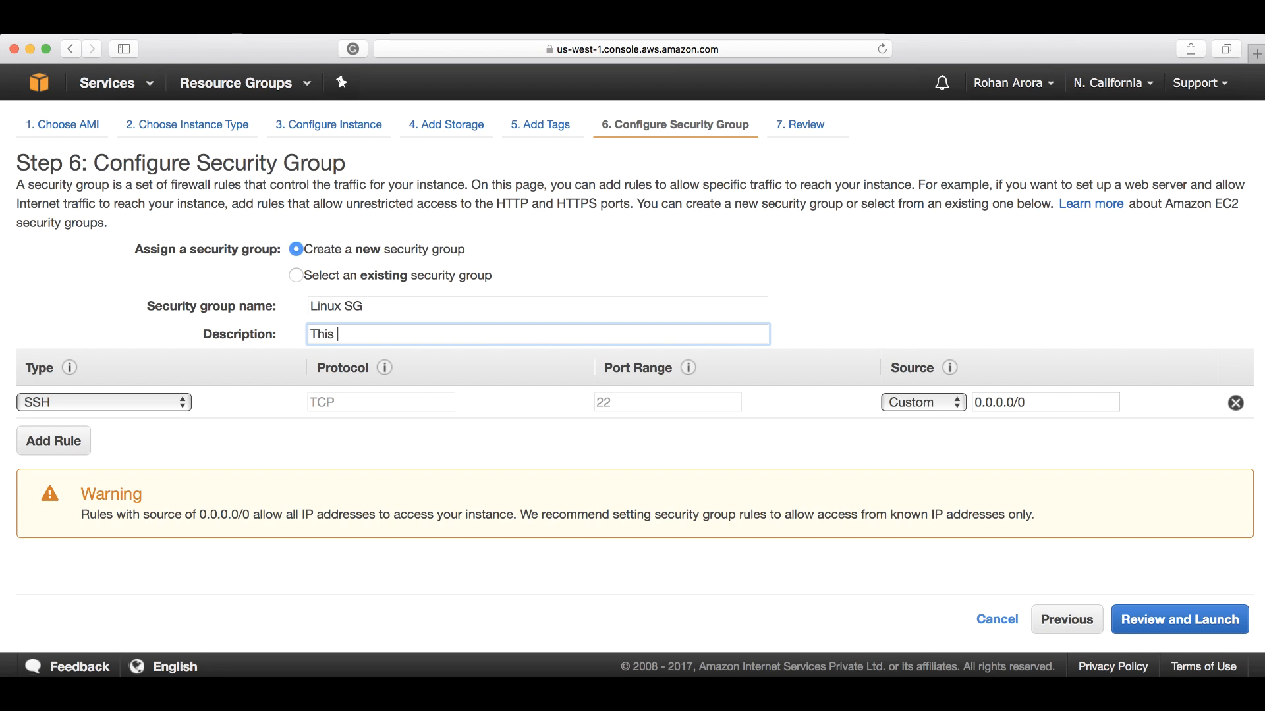
pyautogui.write('SG would v')
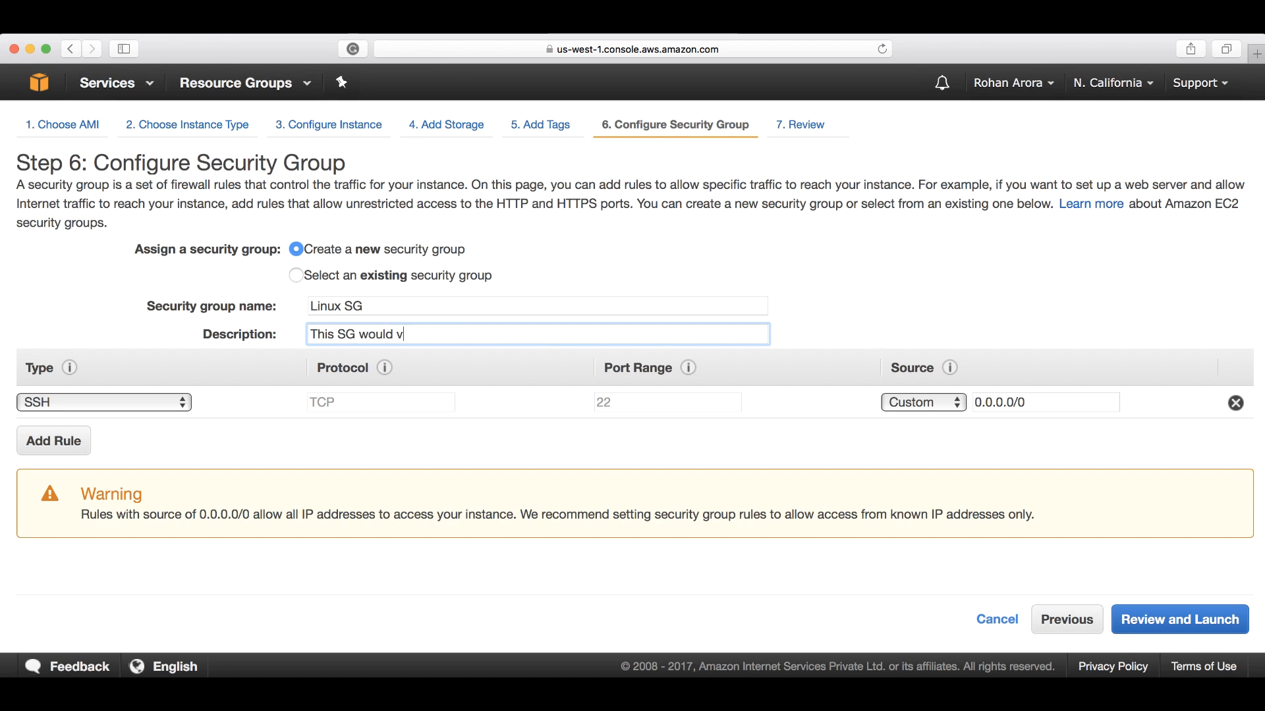
pyautogui.write('be as')
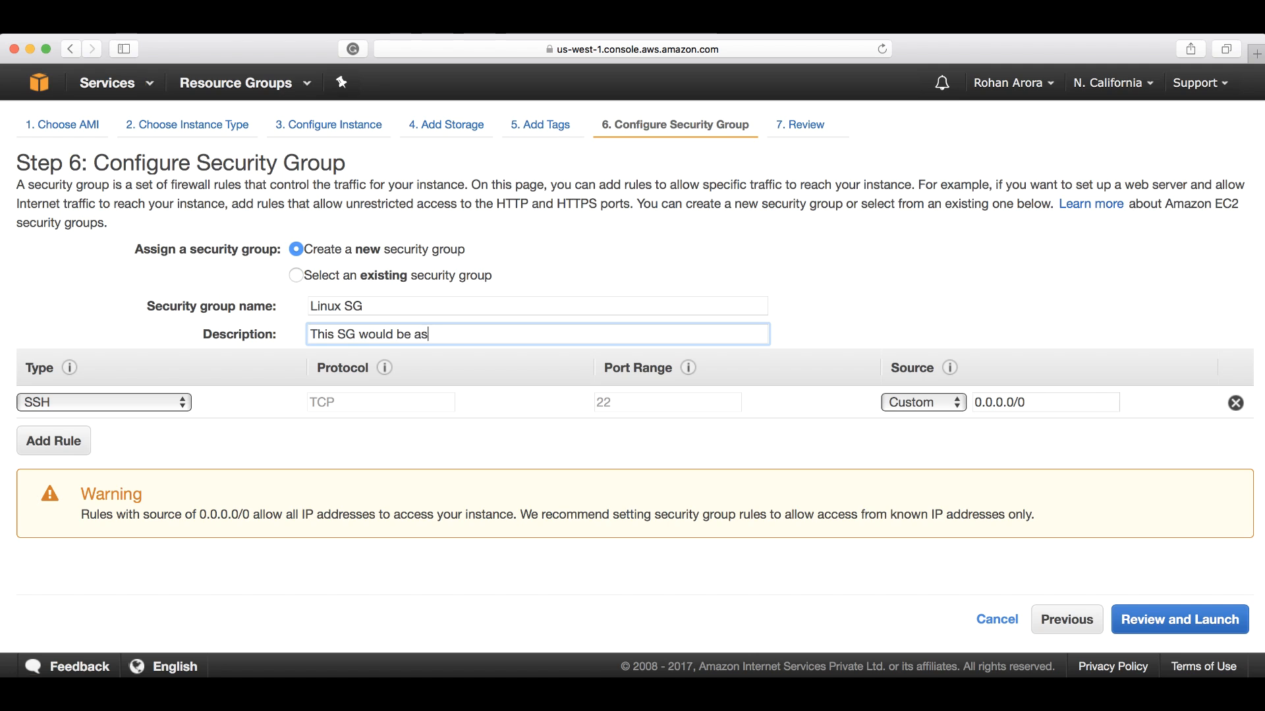
pyautogui.write('signed to all')
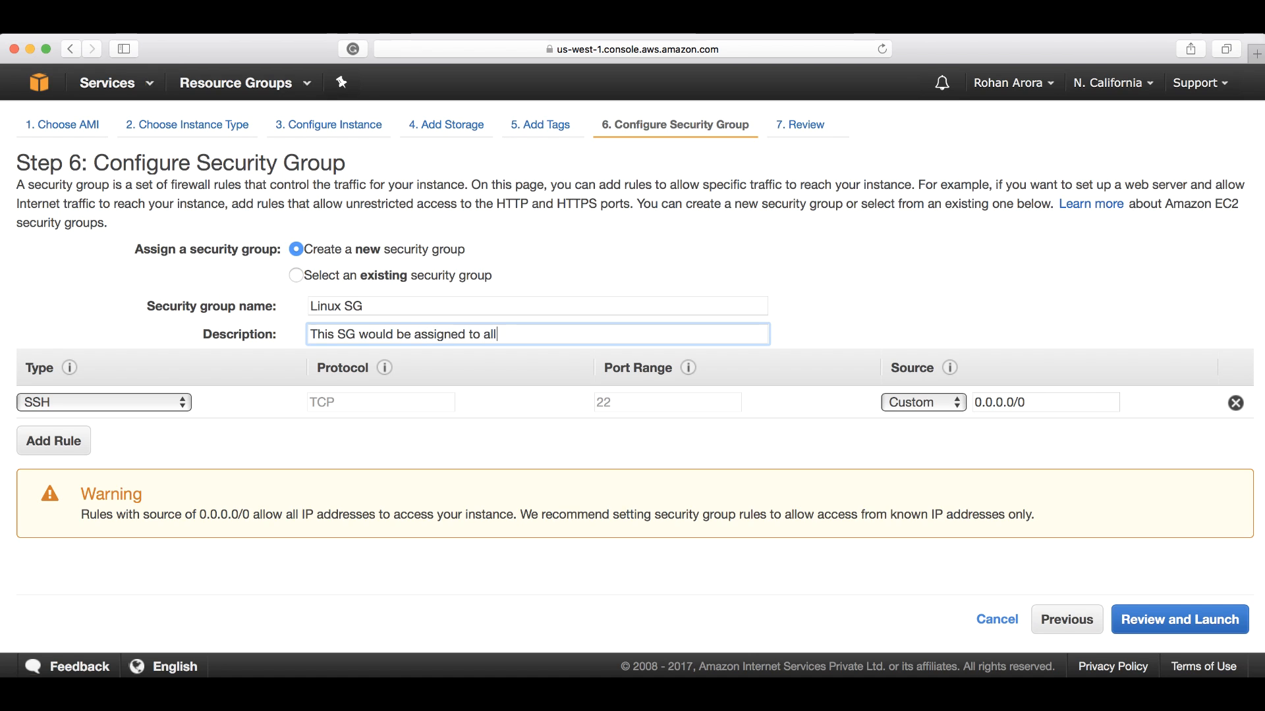
pyautogui.write('web based')
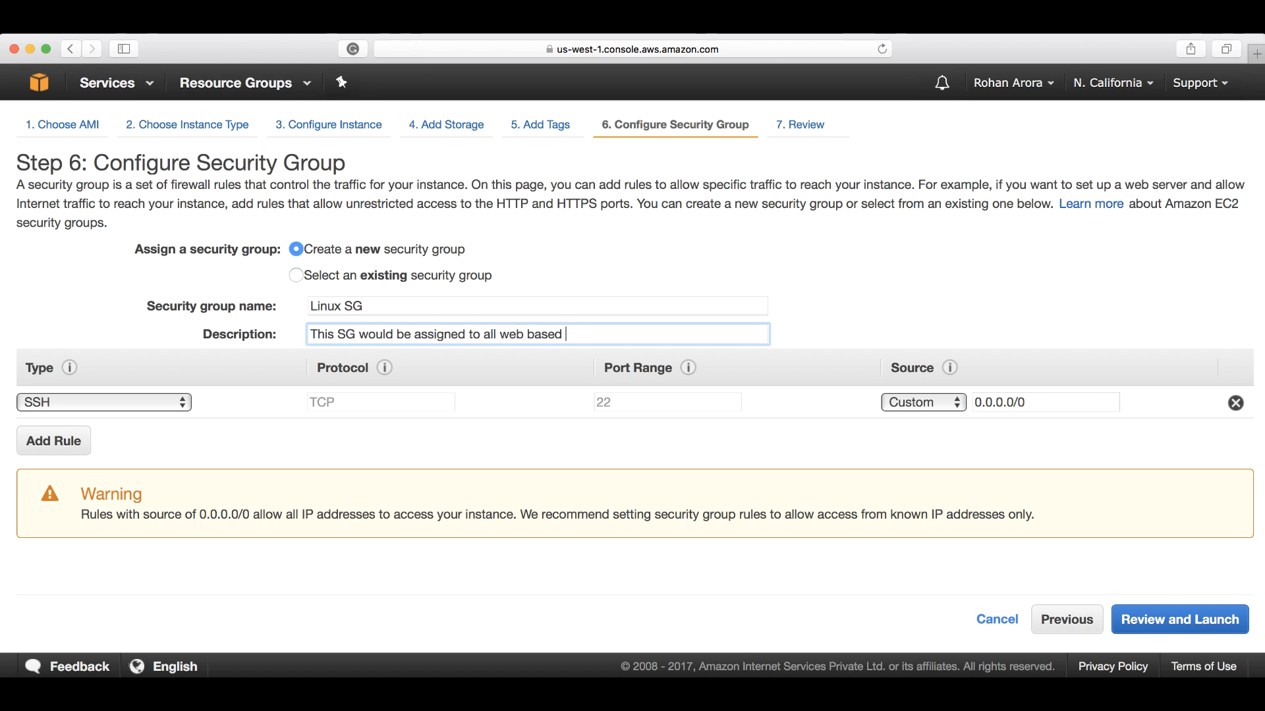
pyautogui.write('instances')
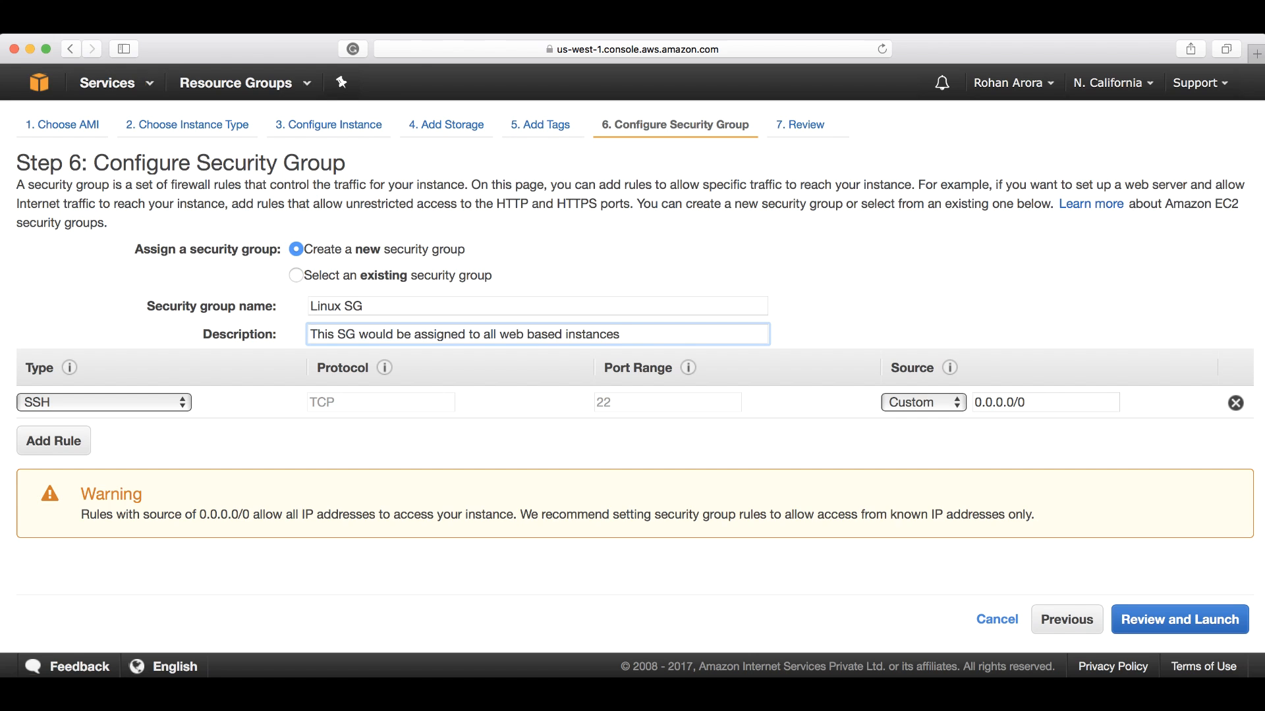
pyautogui.moveTo(220, 465)
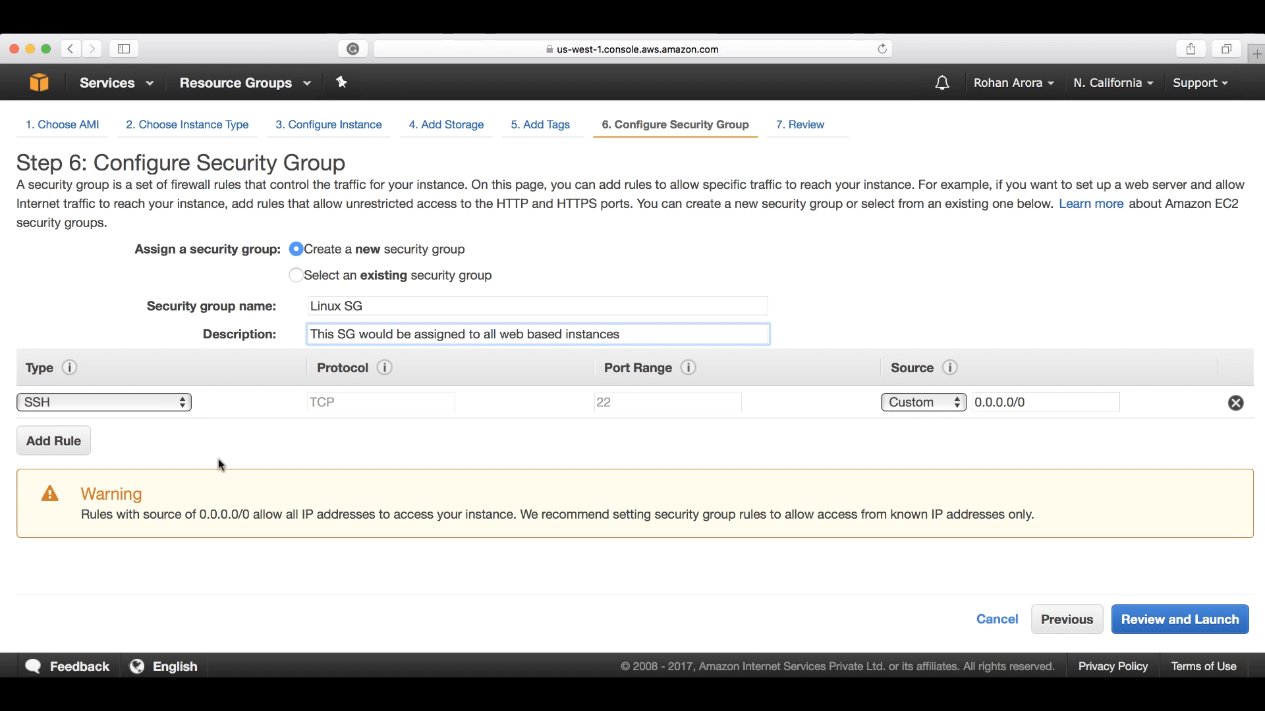
pyautogui.moveTo(208, 463)
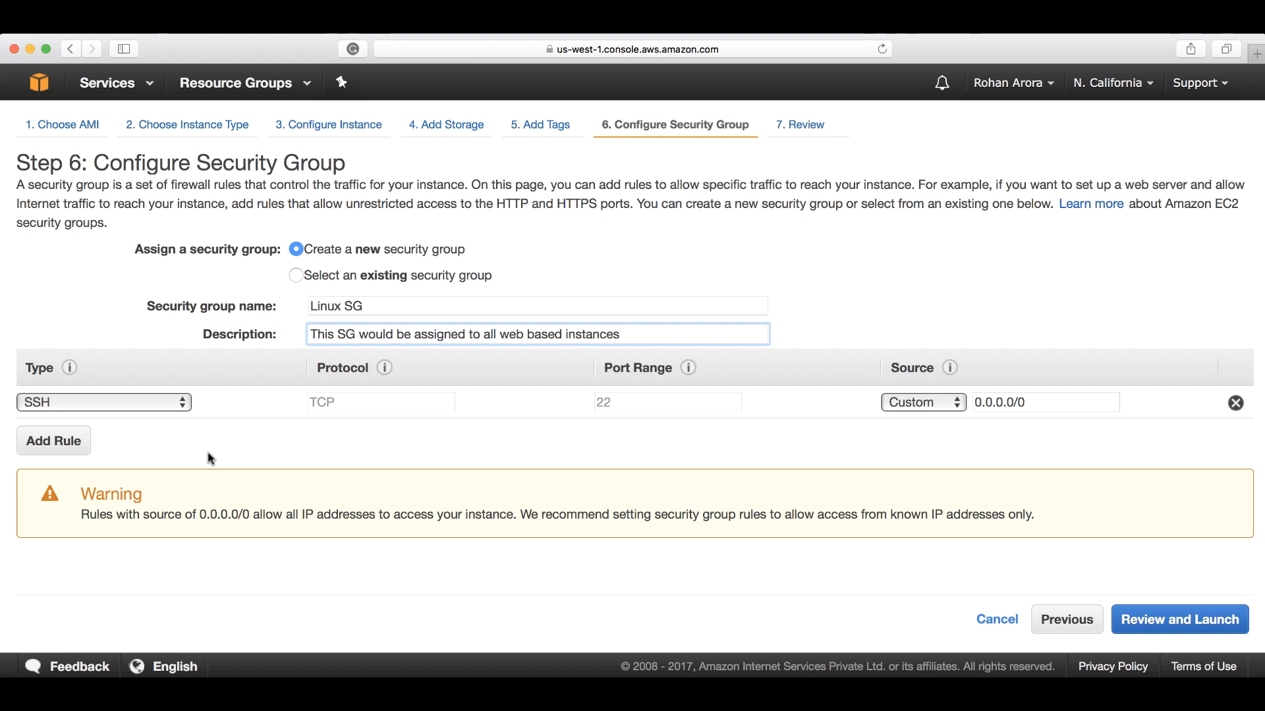
pyautogui.moveTo(179, 178)
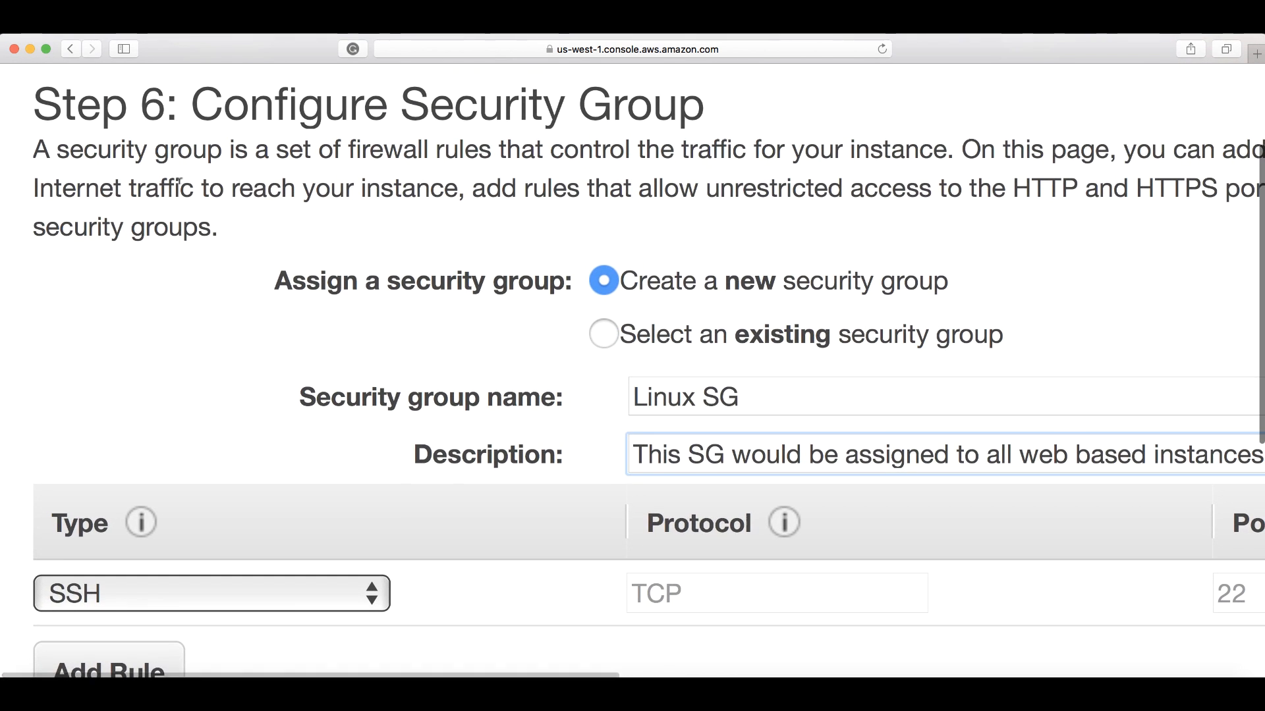
pyautogui.moveTo(389, 244)
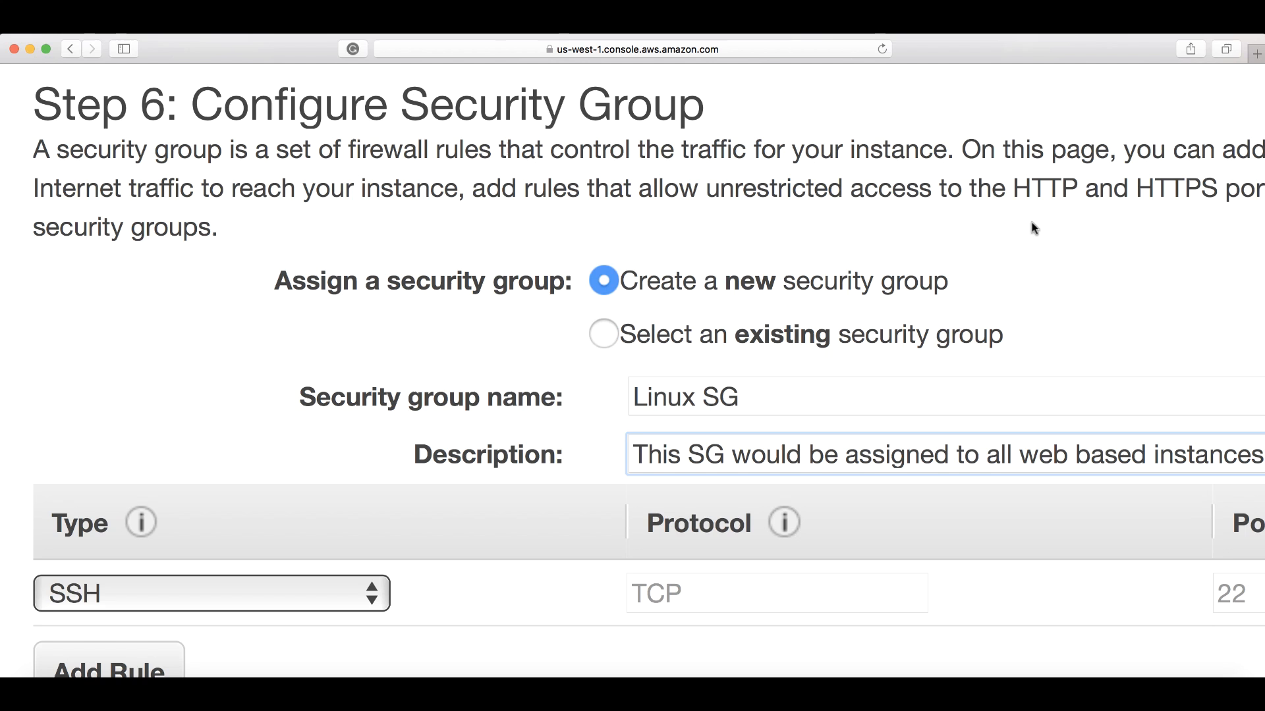
pyautogui.moveTo(910, 266)
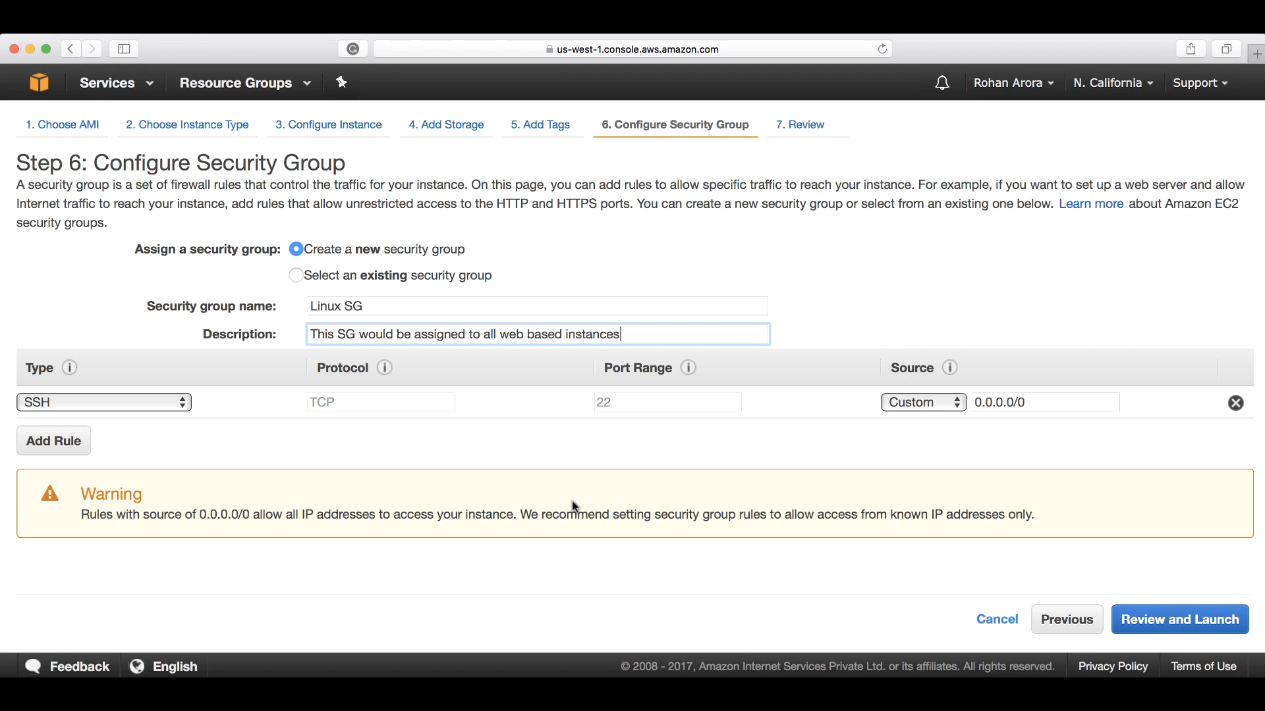
pyautogui.moveTo(68, 394)
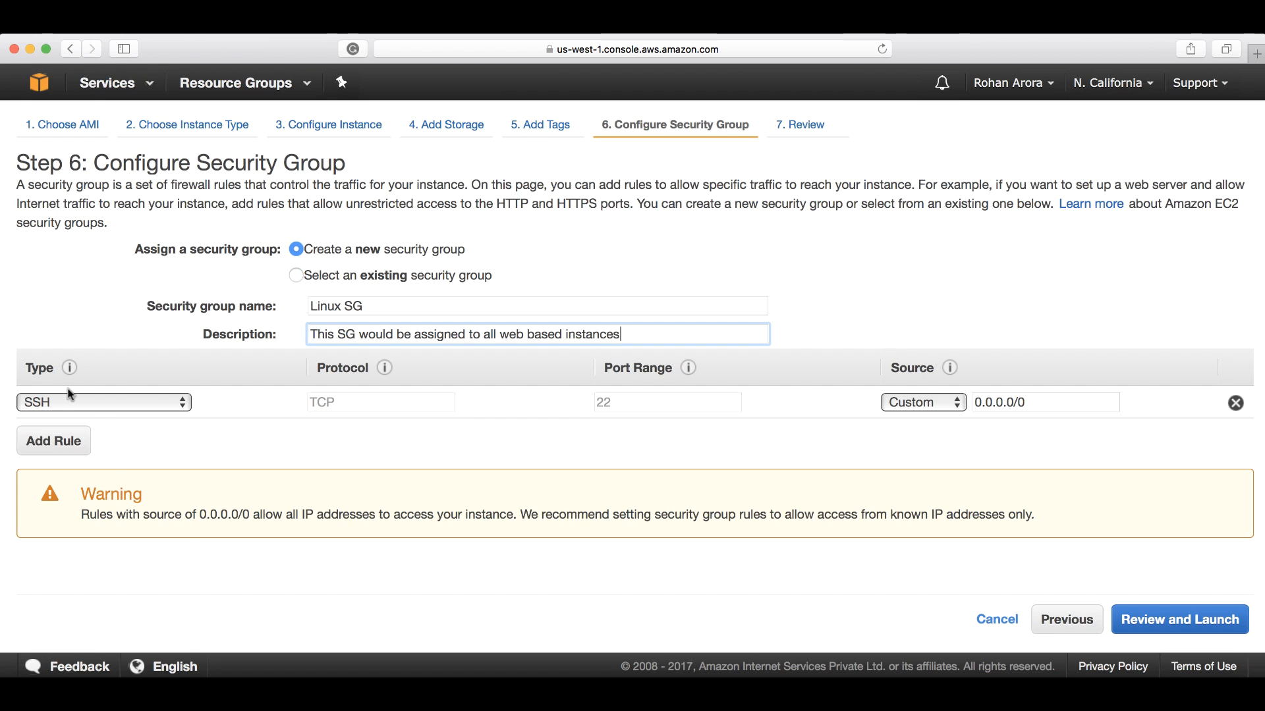
pyautogui.click(103, 403)
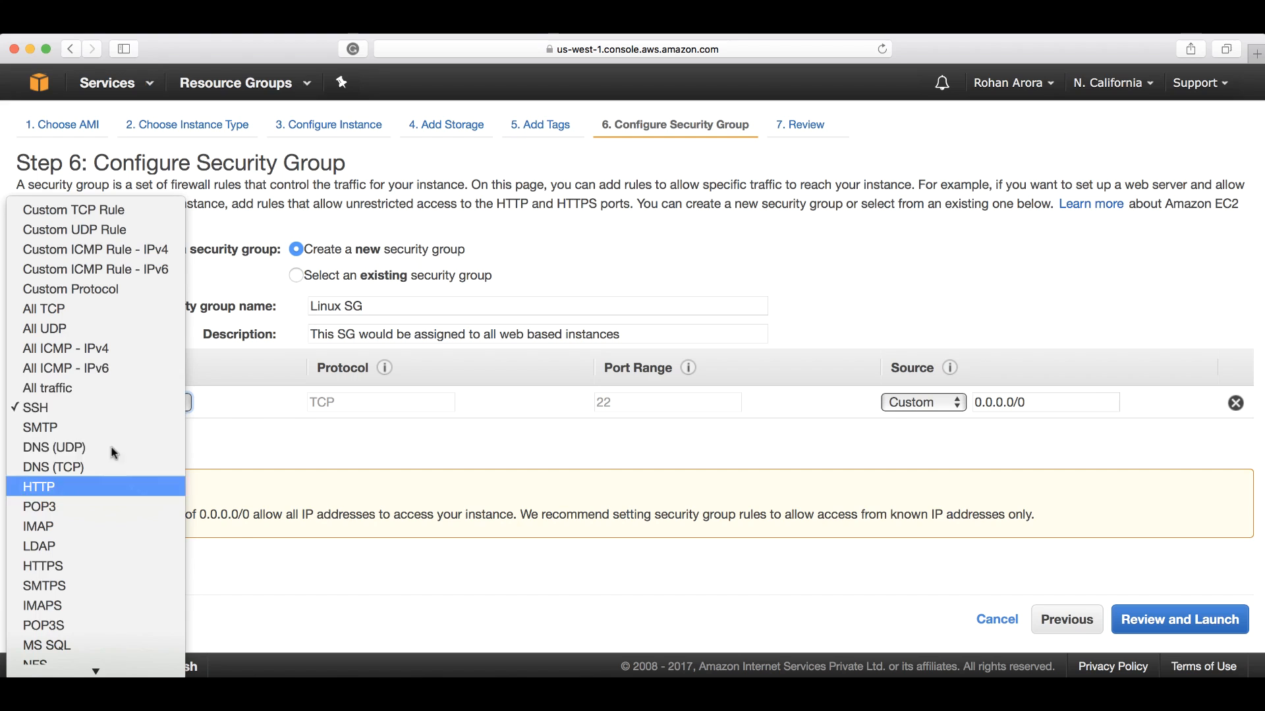
pyautogui.moveTo(89, 555)
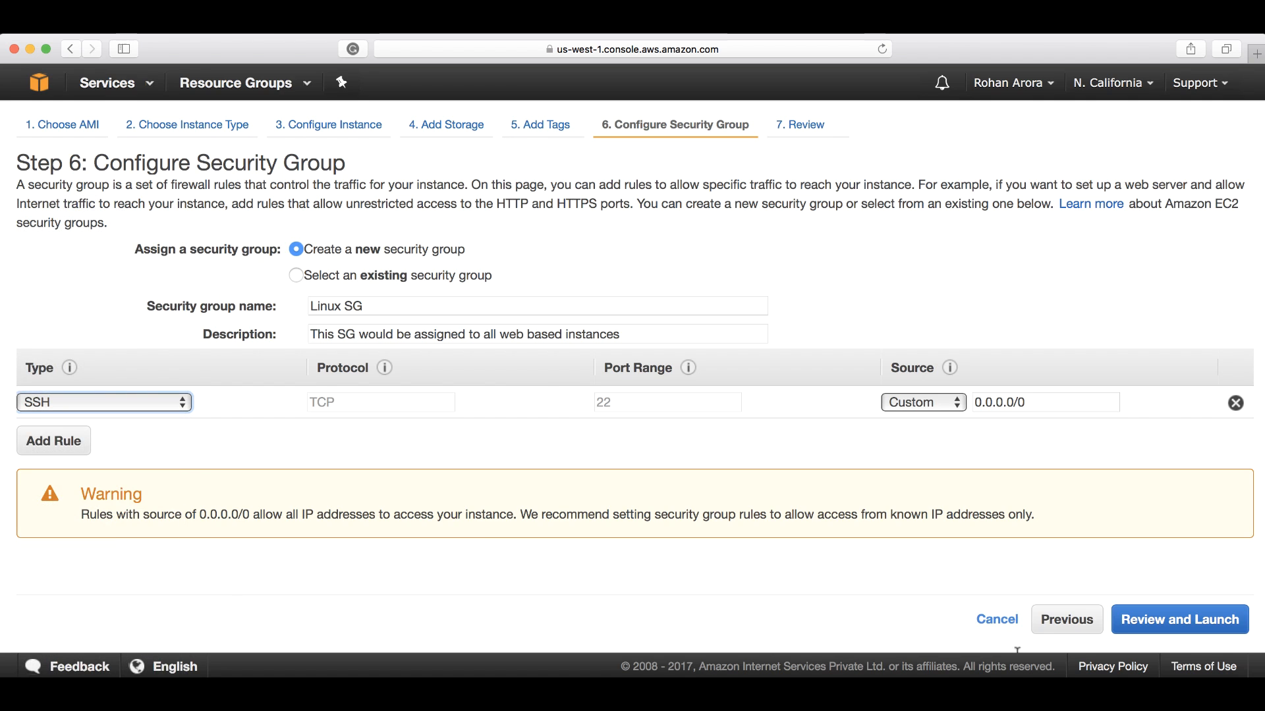
pyautogui.moveTo(793, 235)
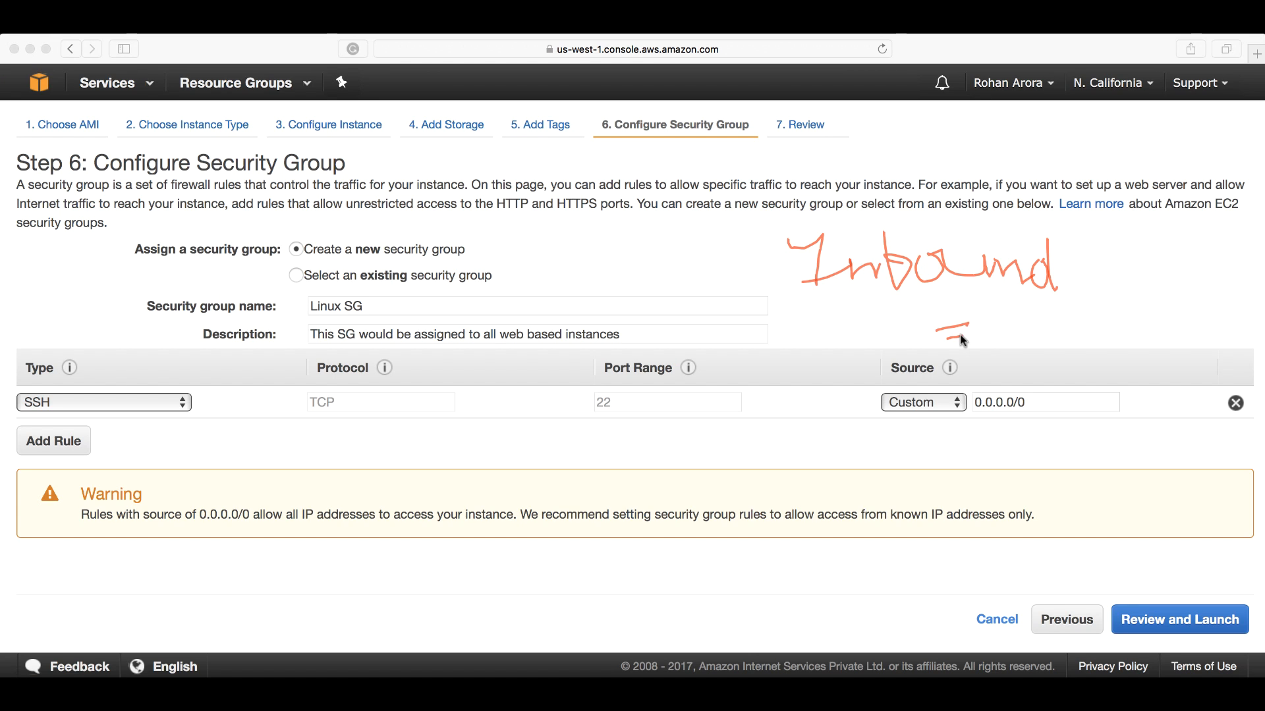
pyautogui.moveTo(953, 345)
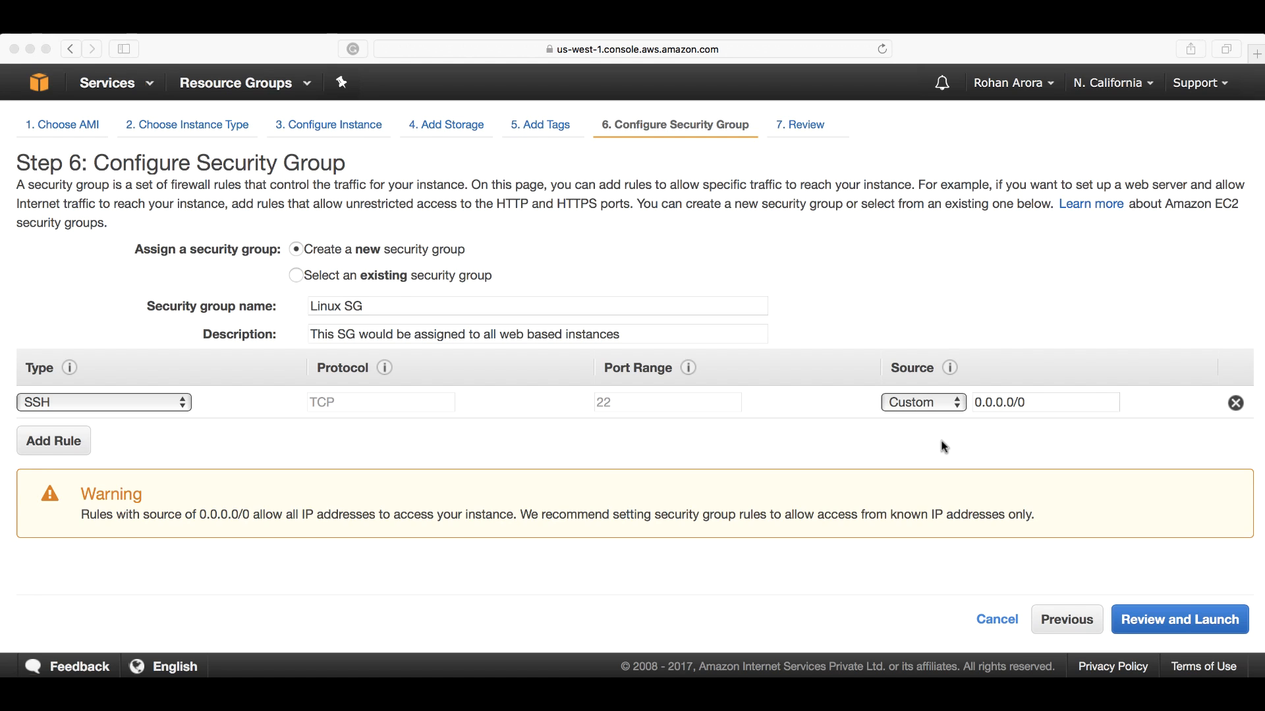
pyautogui.moveTo(160, 425)
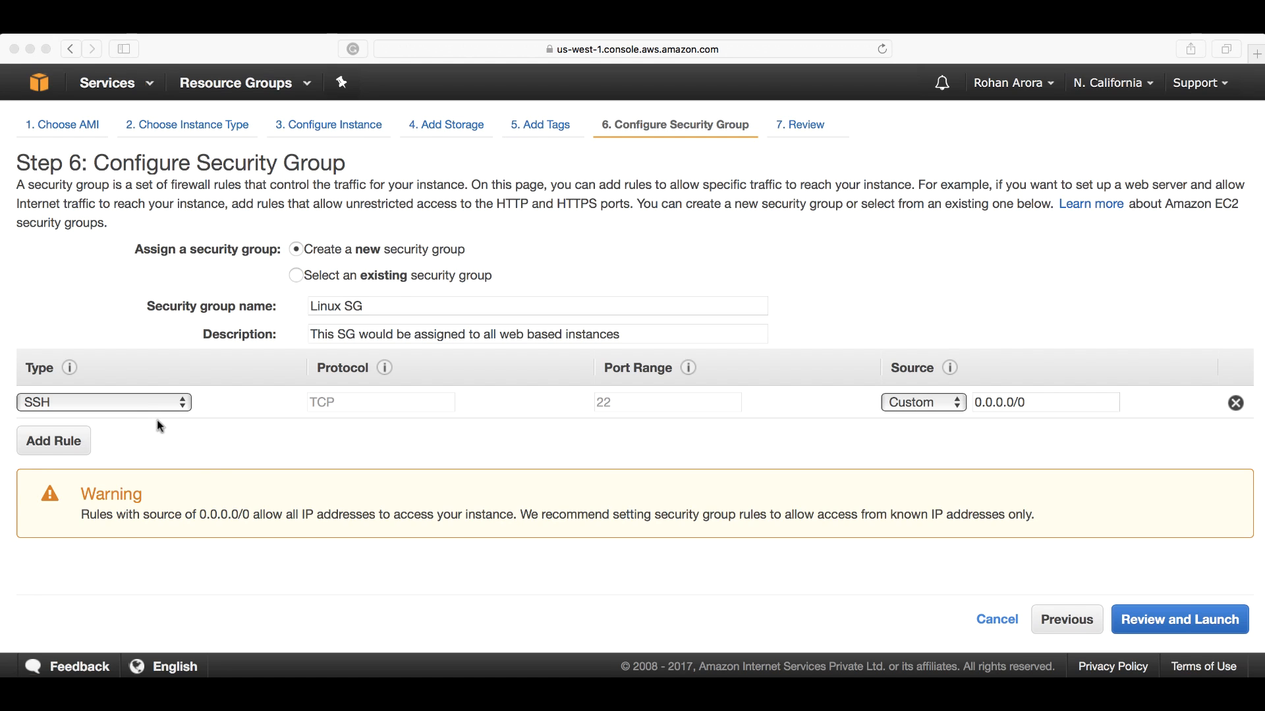
pyautogui.moveTo(187, 451)
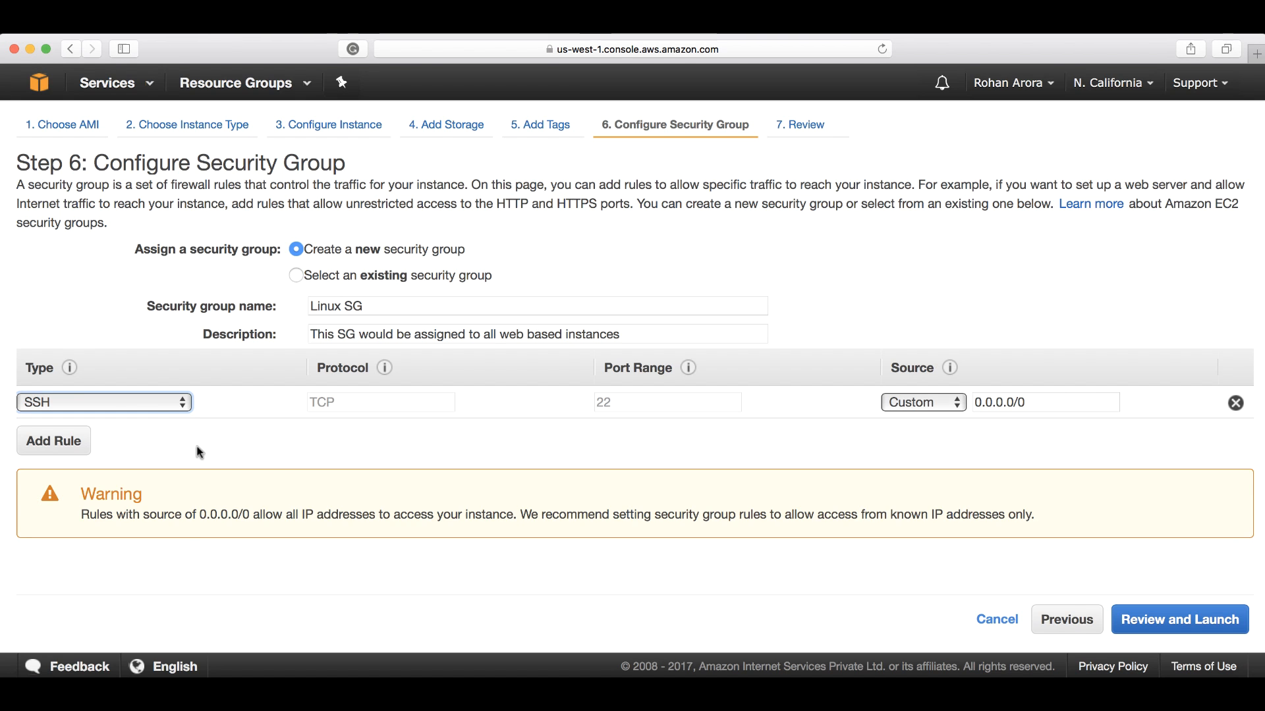
pyautogui.click(103, 401)
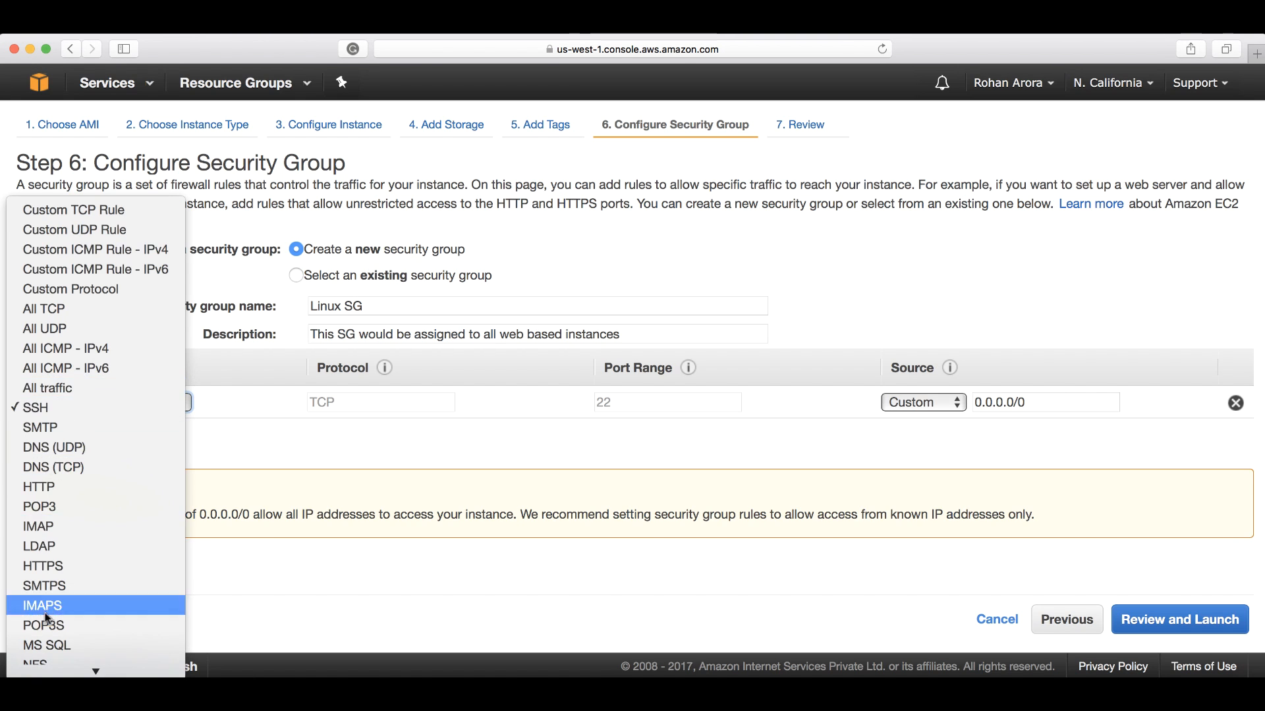
pyautogui.moveTo(34, 407)
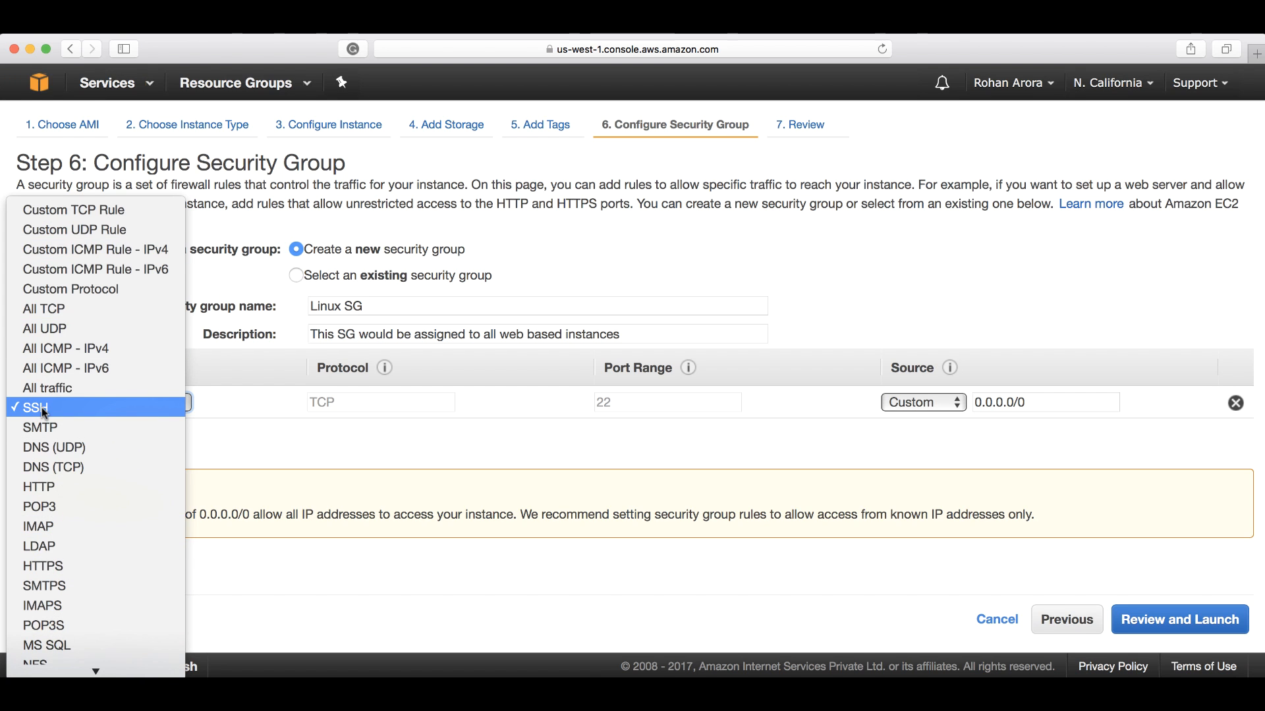
pyautogui.click(42, 407)
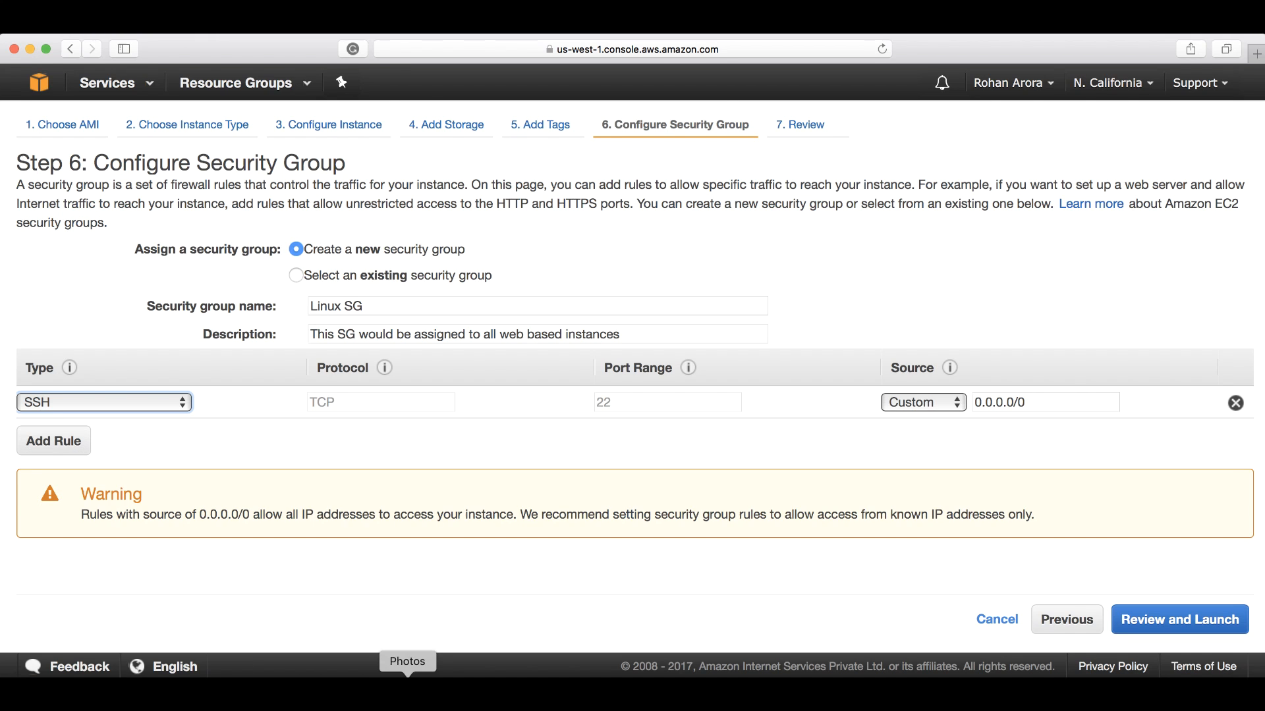
pyautogui.moveTo(396, 670)
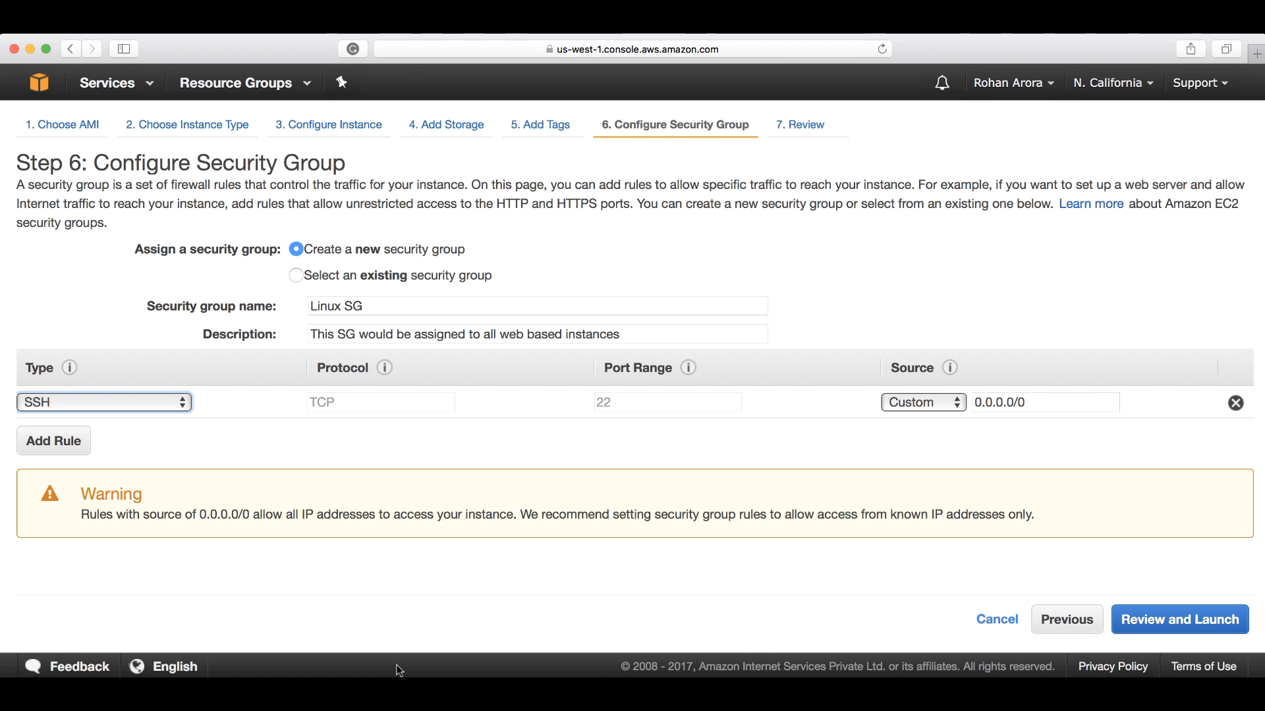
pyautogui.moveTo(361, 609)
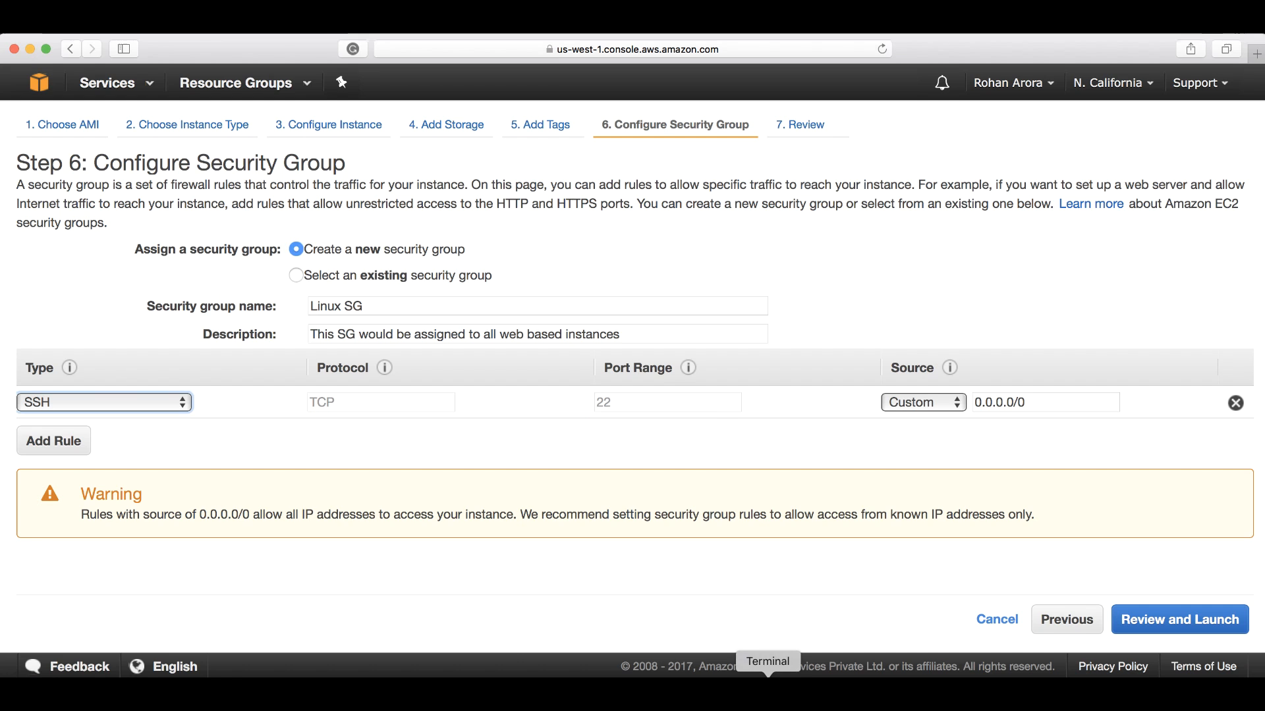
# Step: Switch the lone rule from SSH to HTTP port 80, then HTTPS port 443
pyautogui.click(103, 403)
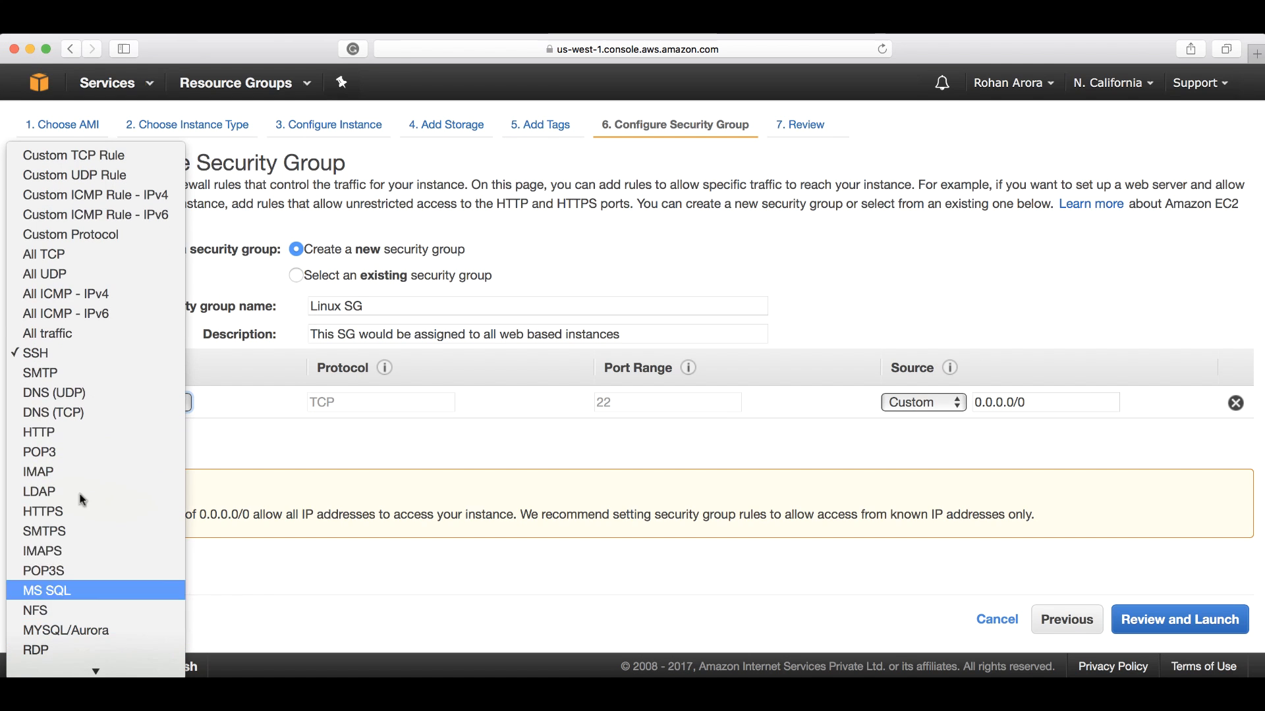
pyautogui.moveTo(144, 571)
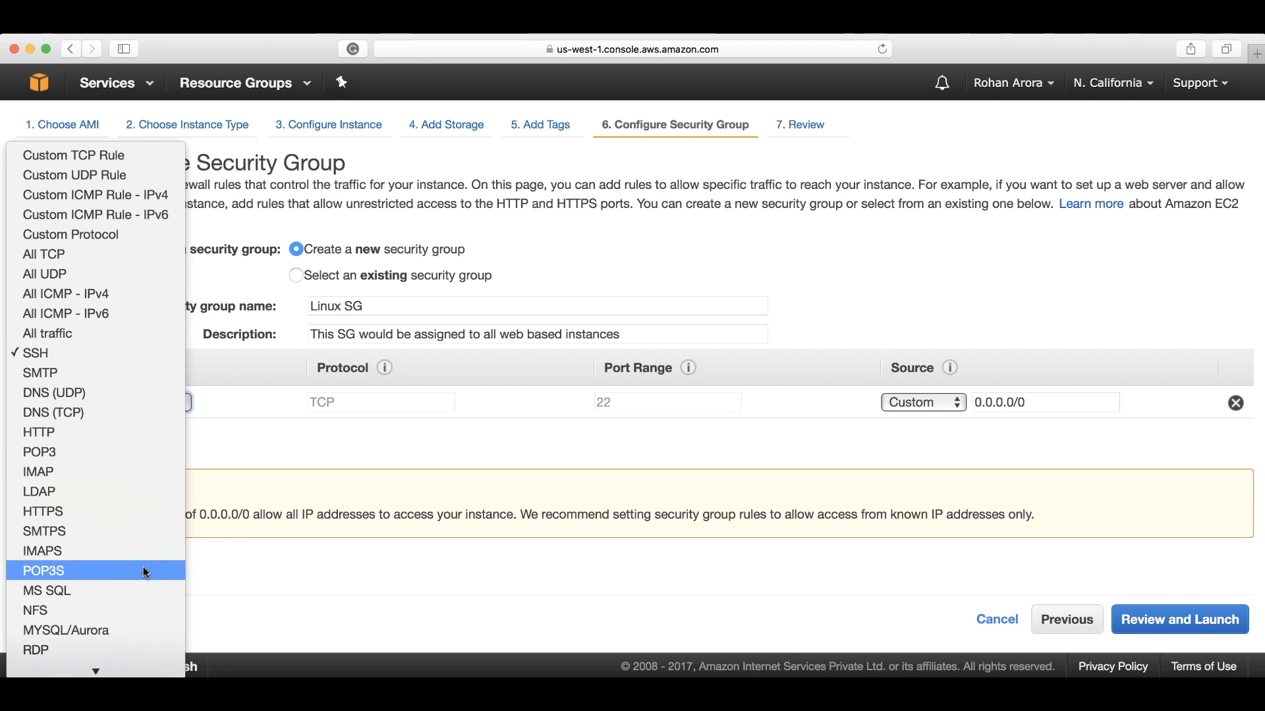
pyautogui.click(38, 432)
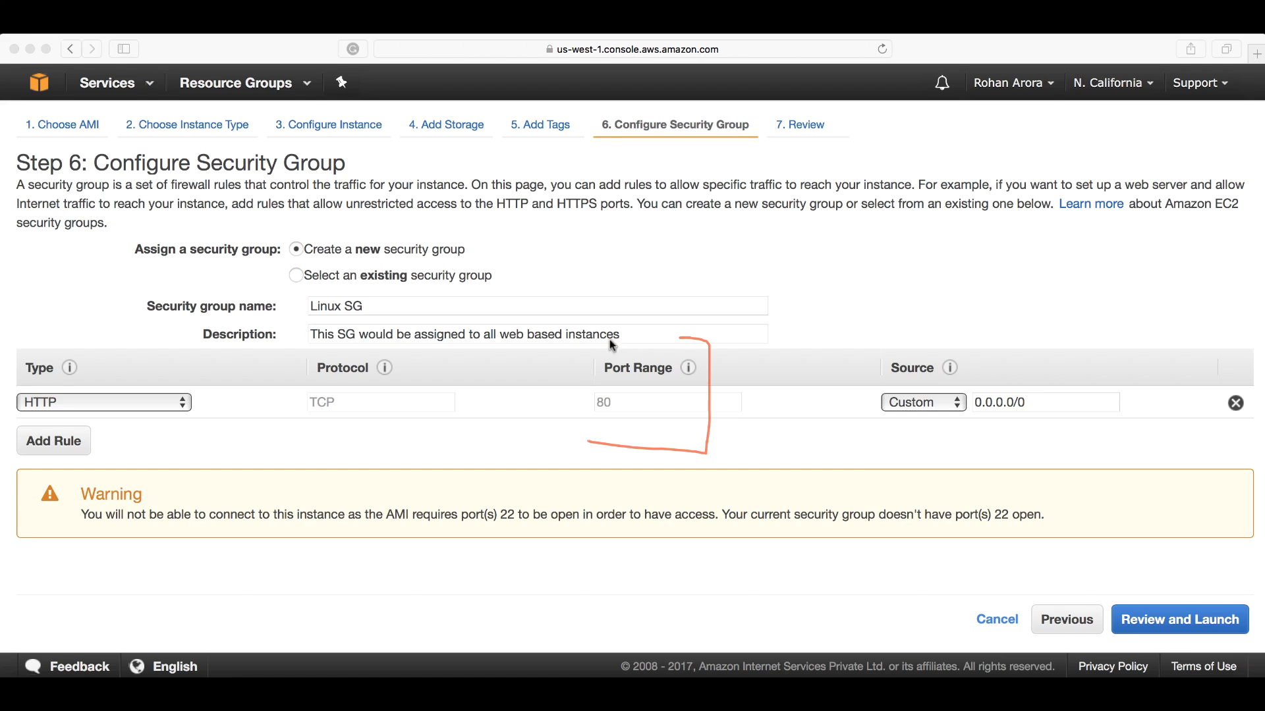
pyautogui.moveTo(586, 448)
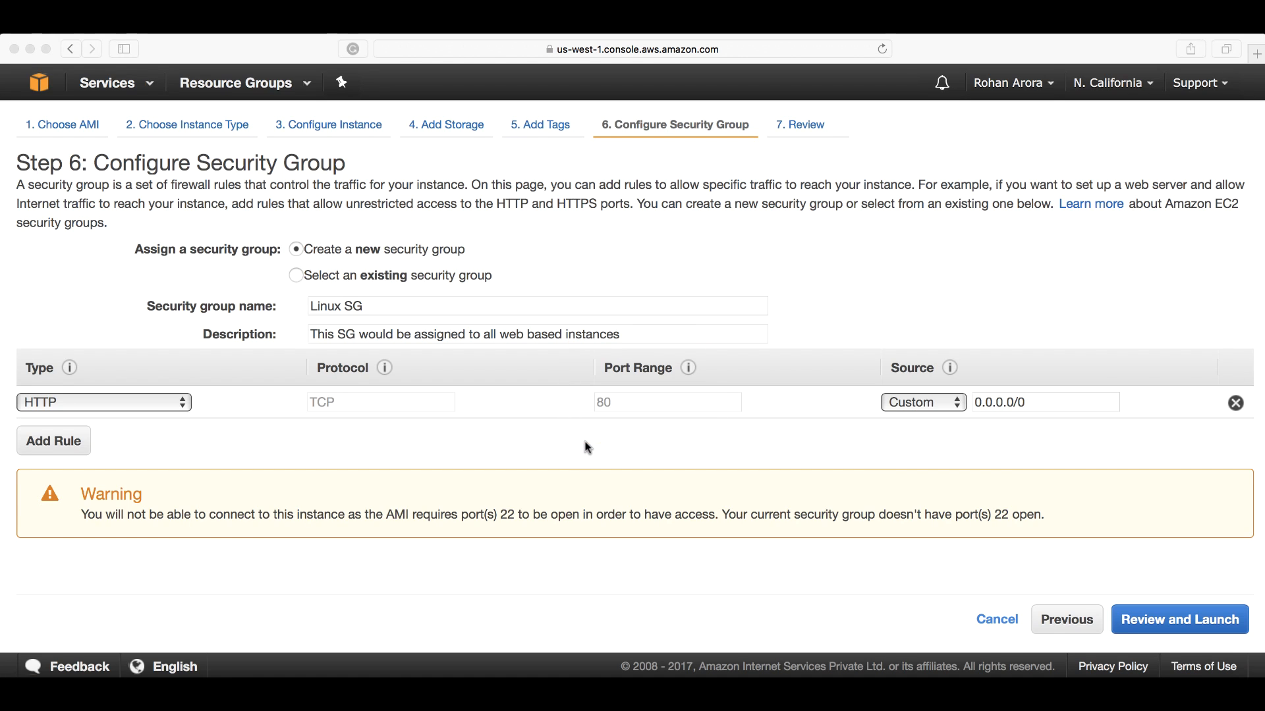
pyautogui.moveTo(160, 410)
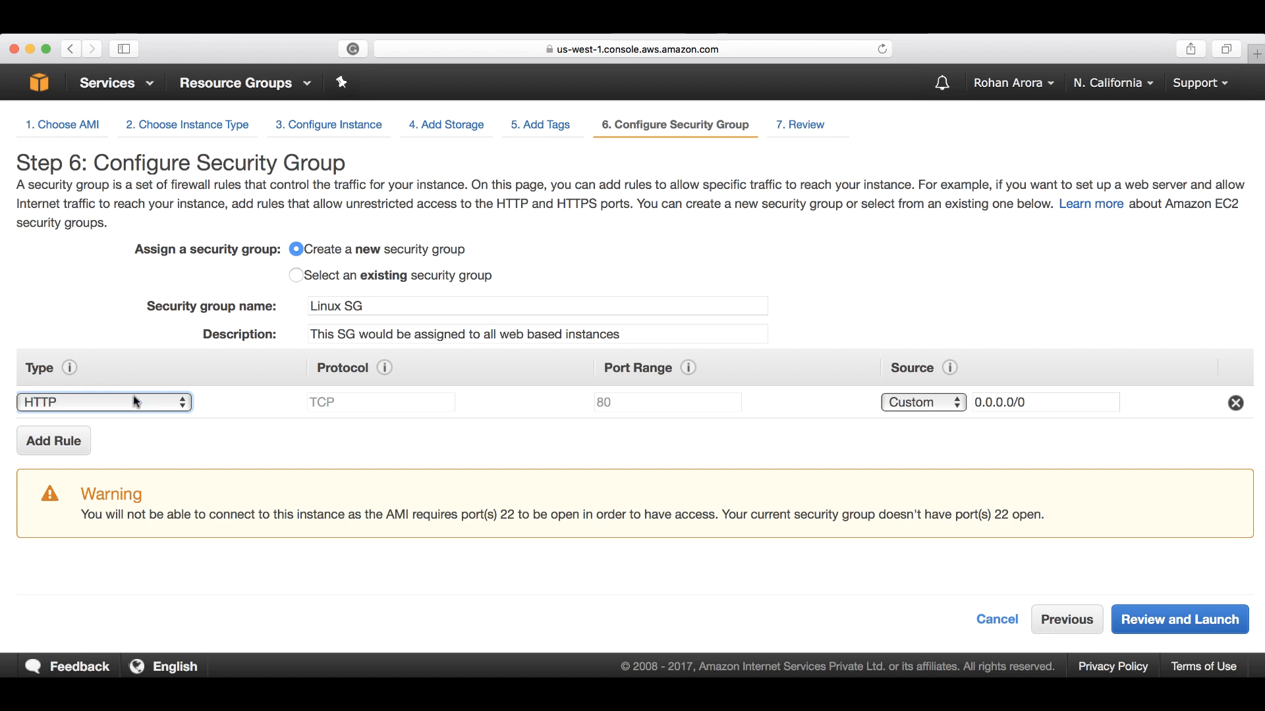
pyautogui.click(103, 401)
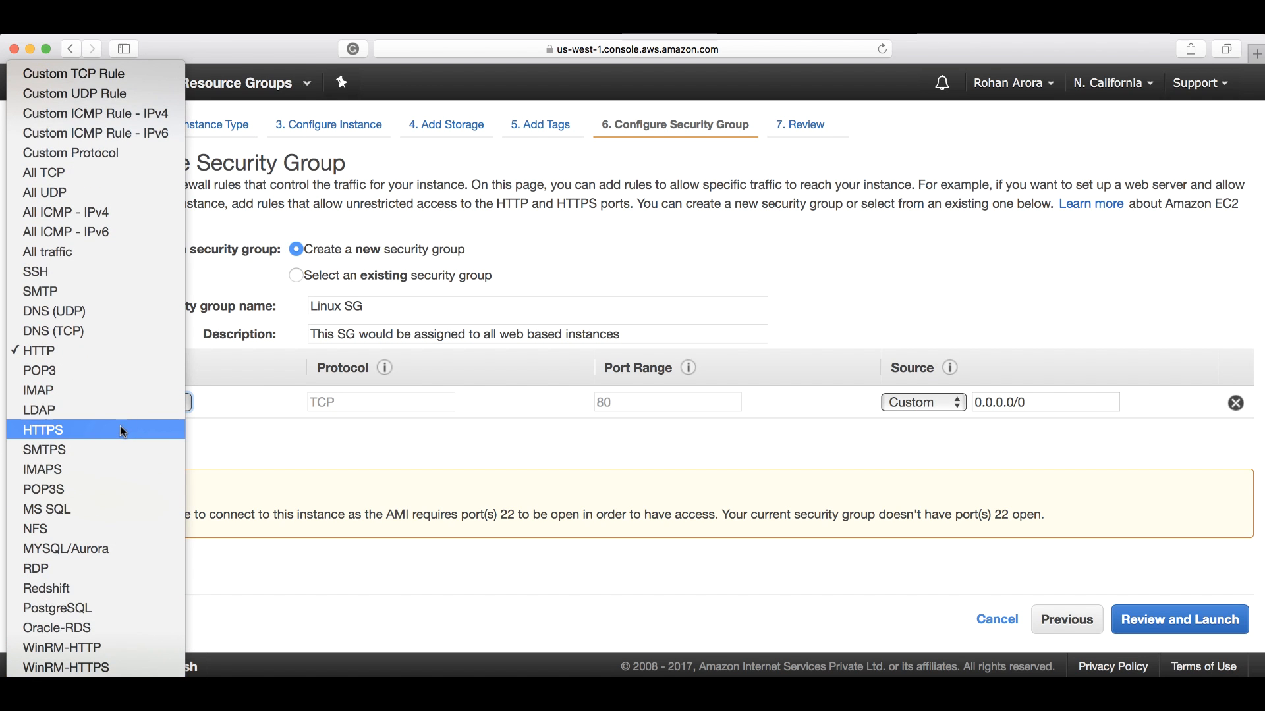
pyautogui.click(42, 430)
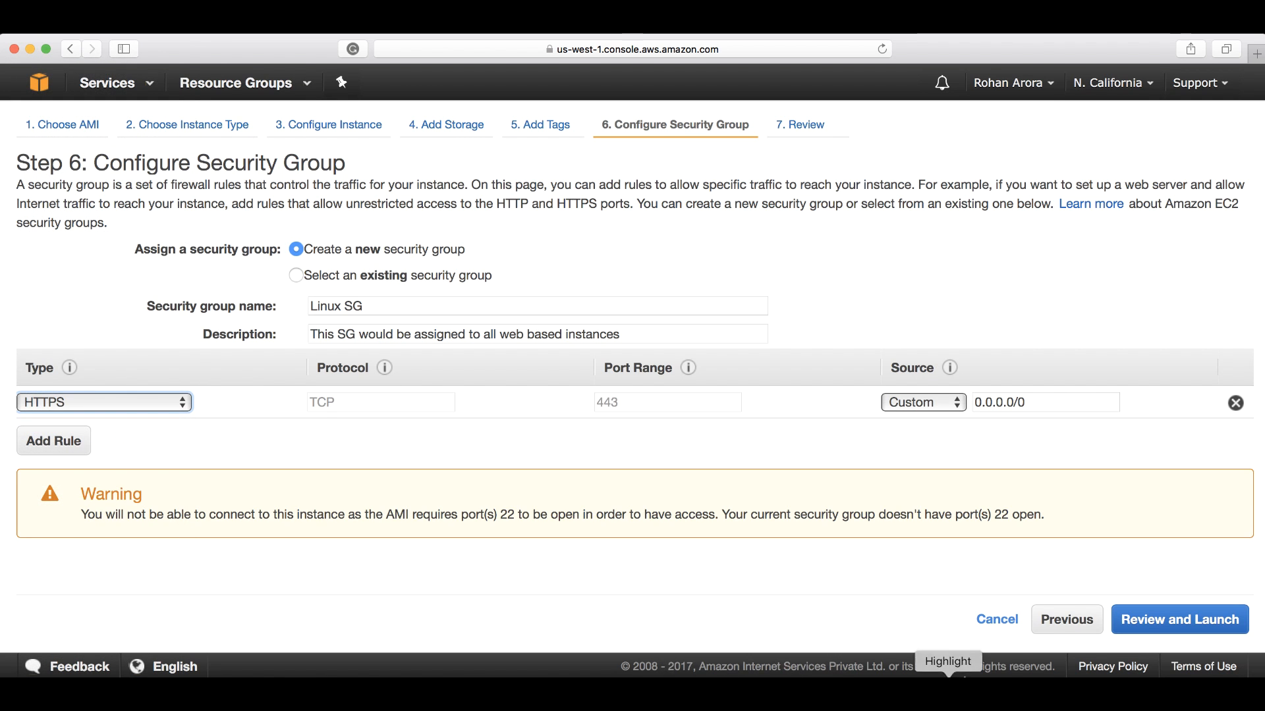
pyautogui.moveTo(689, 368)
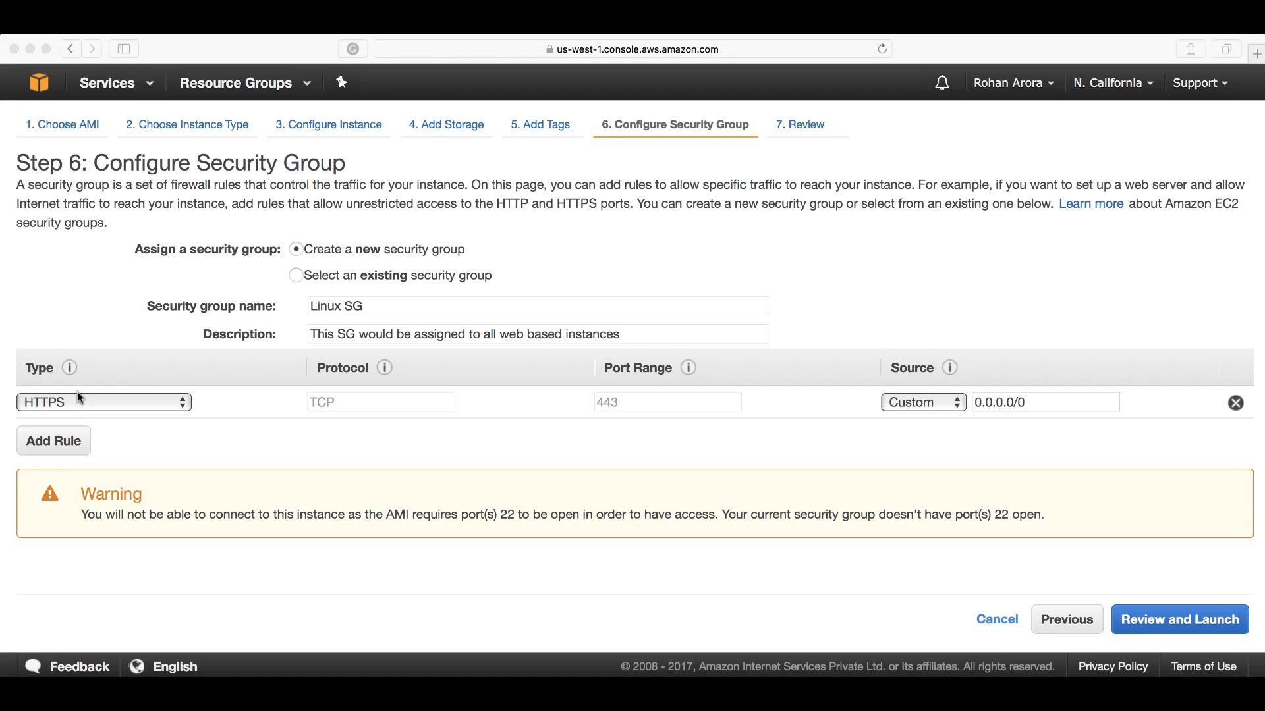
pyautogui.moveTo(99, 423)
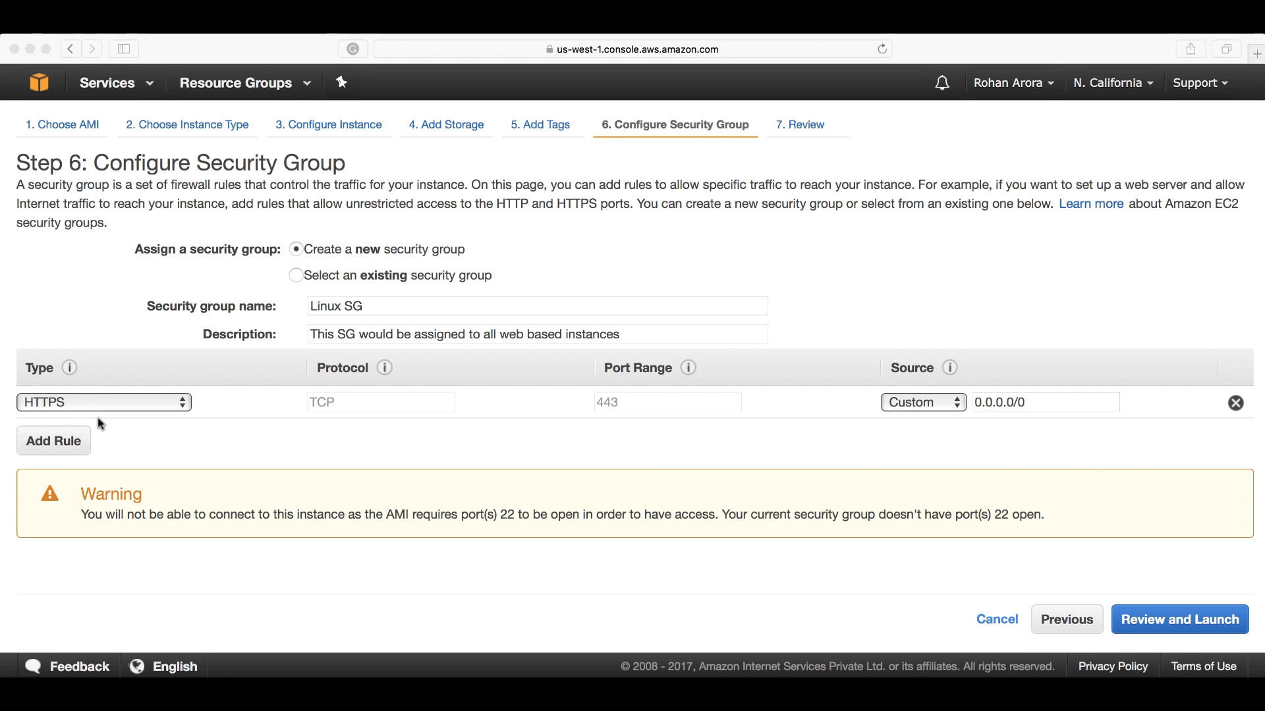
pyautogui.moveTo(111, 412)
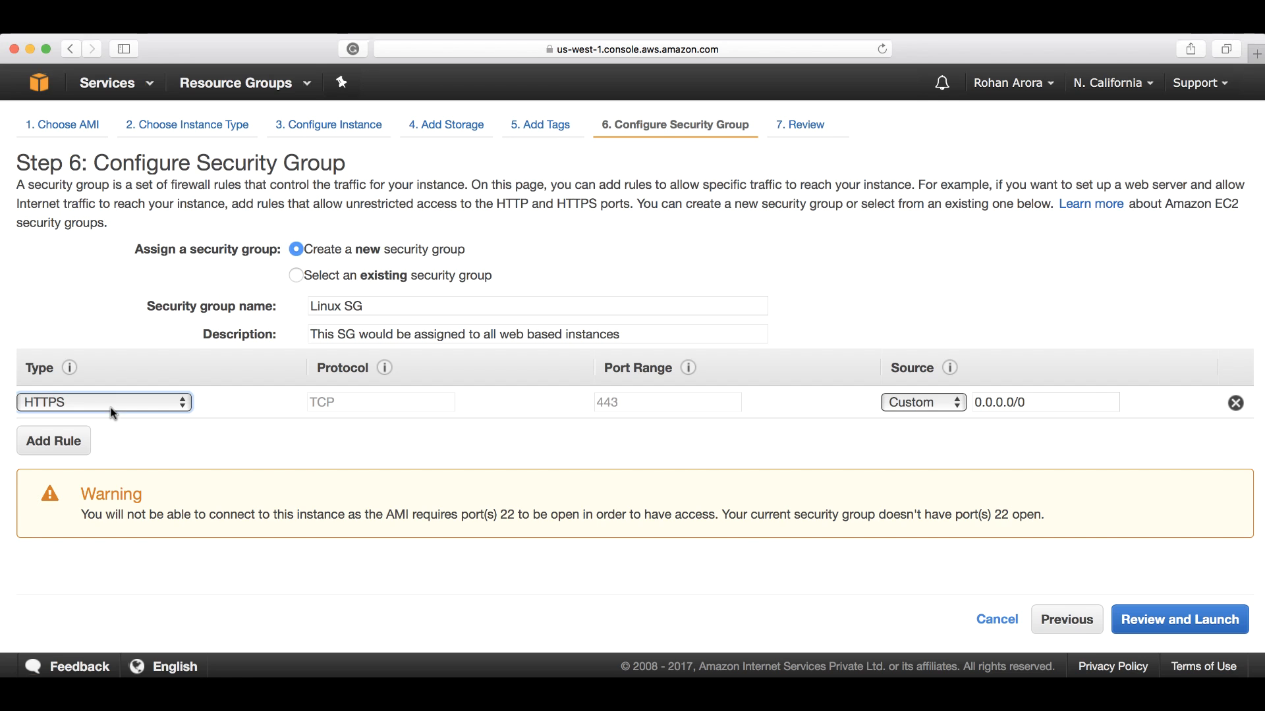
pyautogui.click(102, 402)
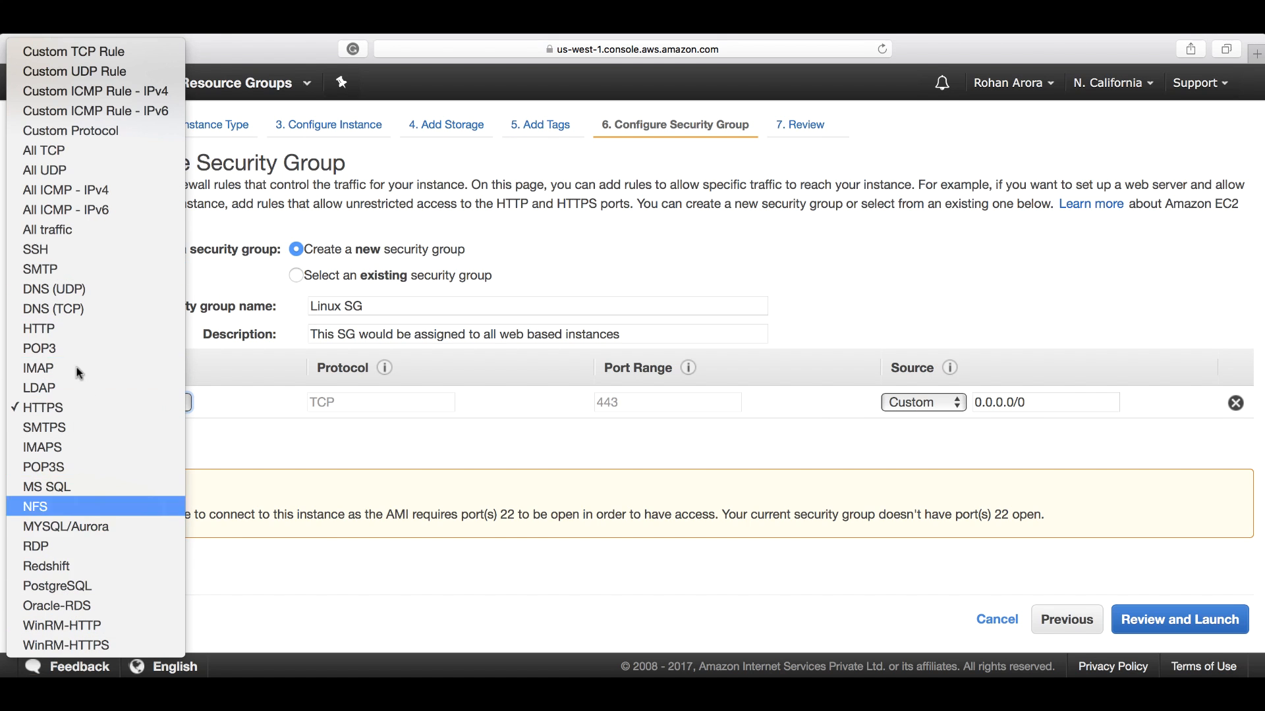
pyautogui.moveTo(100, 514)
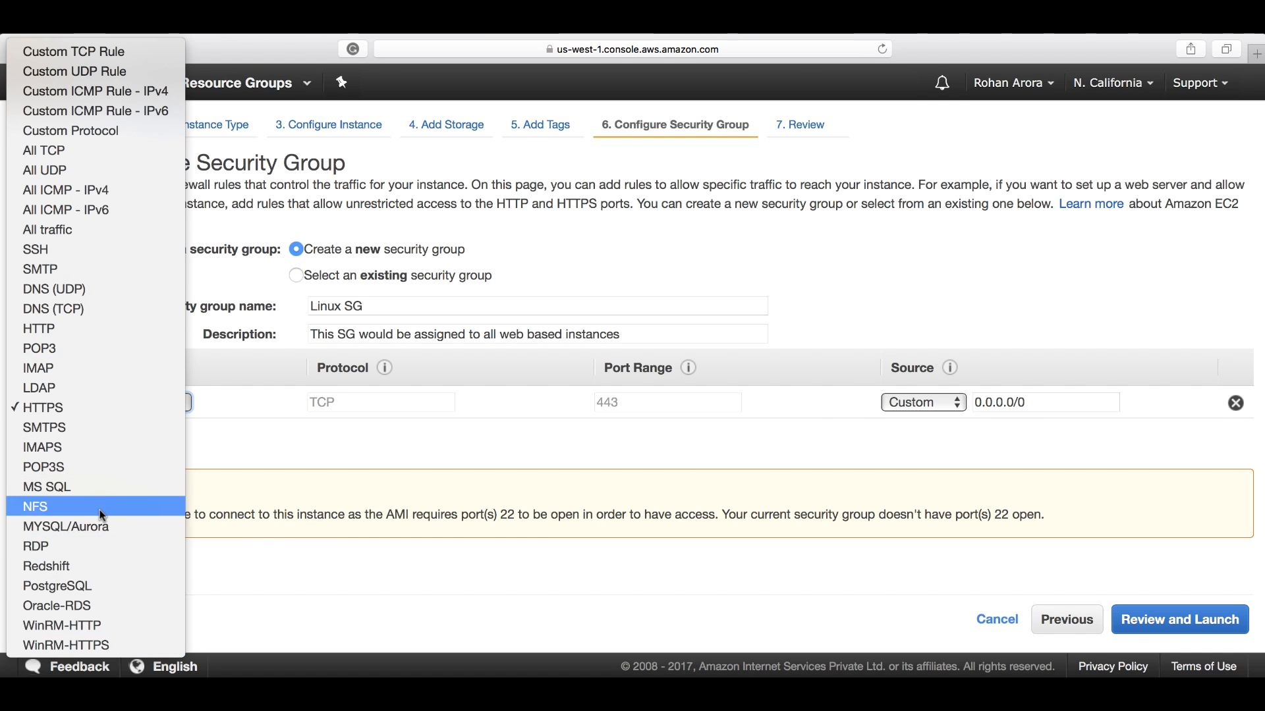
pyautogui.moveTo(56, 328)
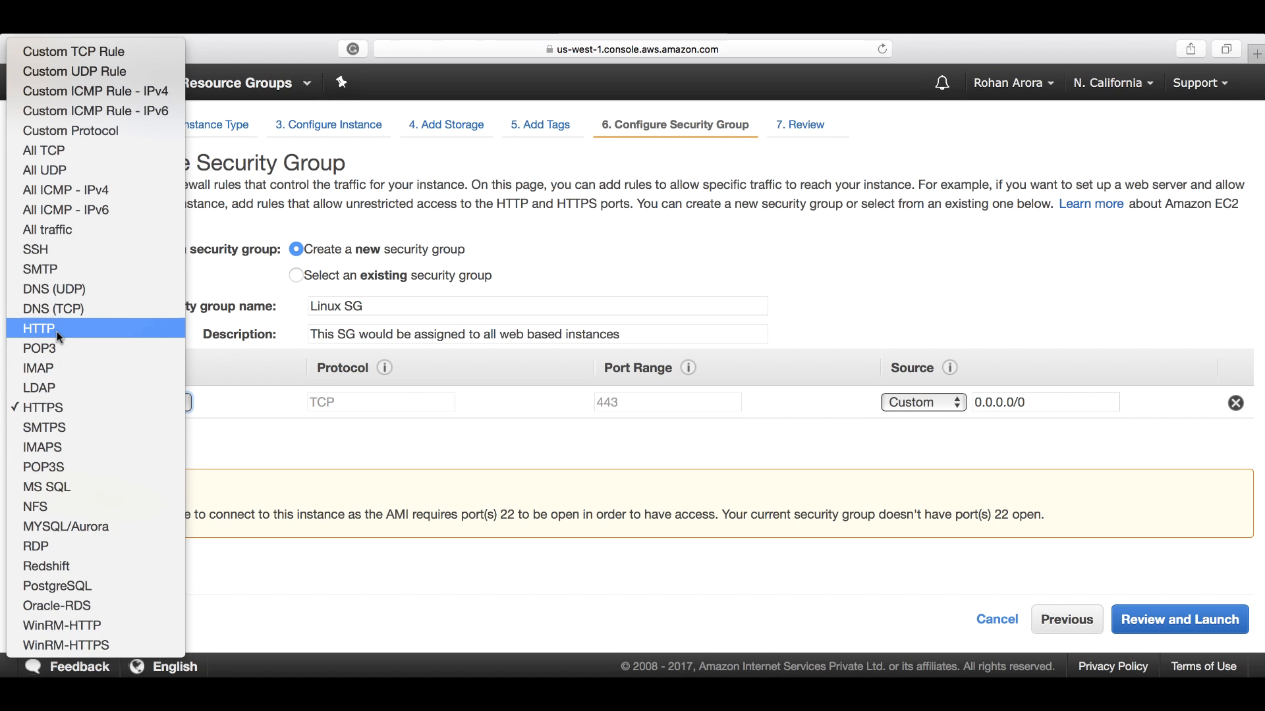
pyautogui.moveTo(49, 251)
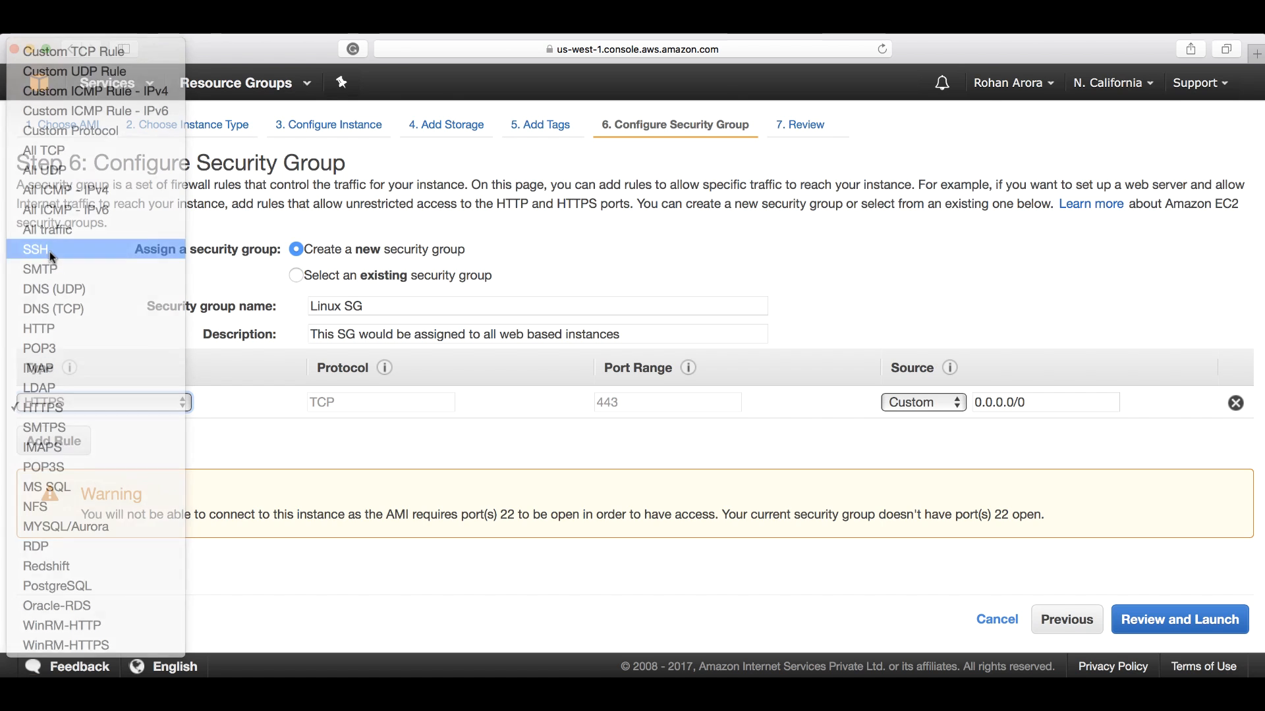
# Step: Return the rule to SSH port 22 with source Anywhere (0.0.0.0/0, ::/0)
pyautogui.click(34, 249)
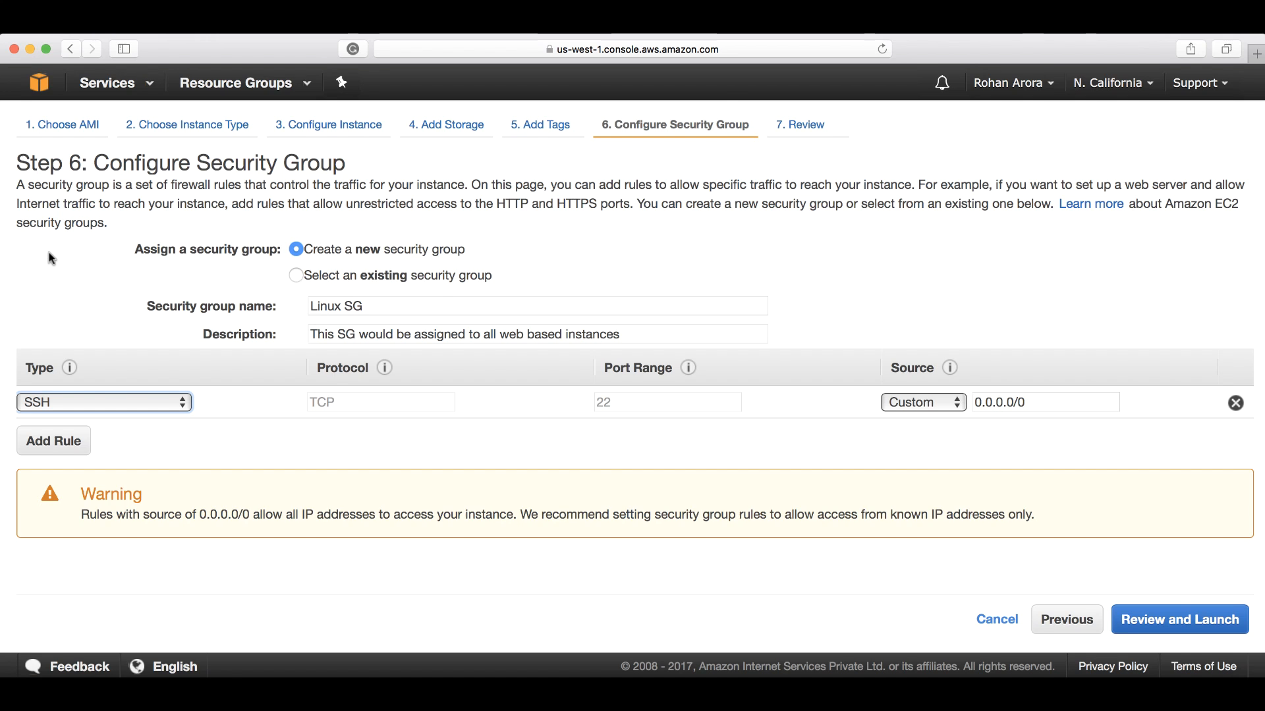
pyautogui.moveTo(932, 427)
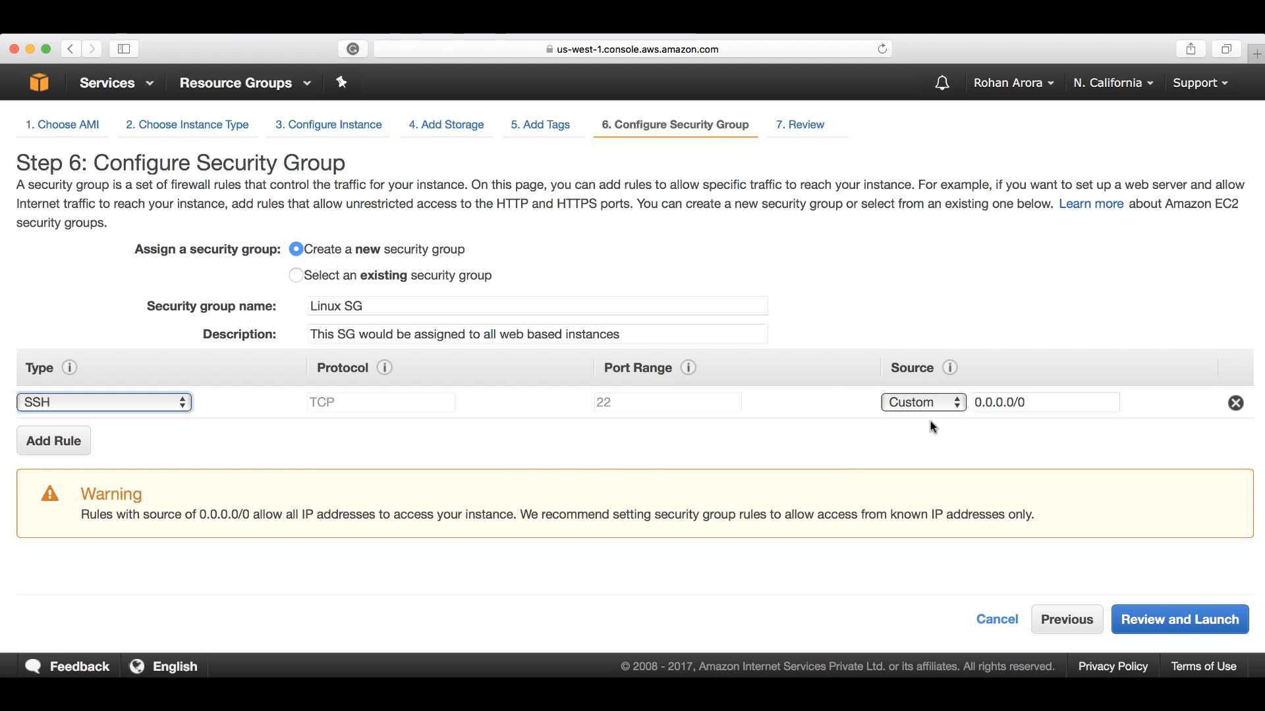
pyautogui.moveTo(966, 410)
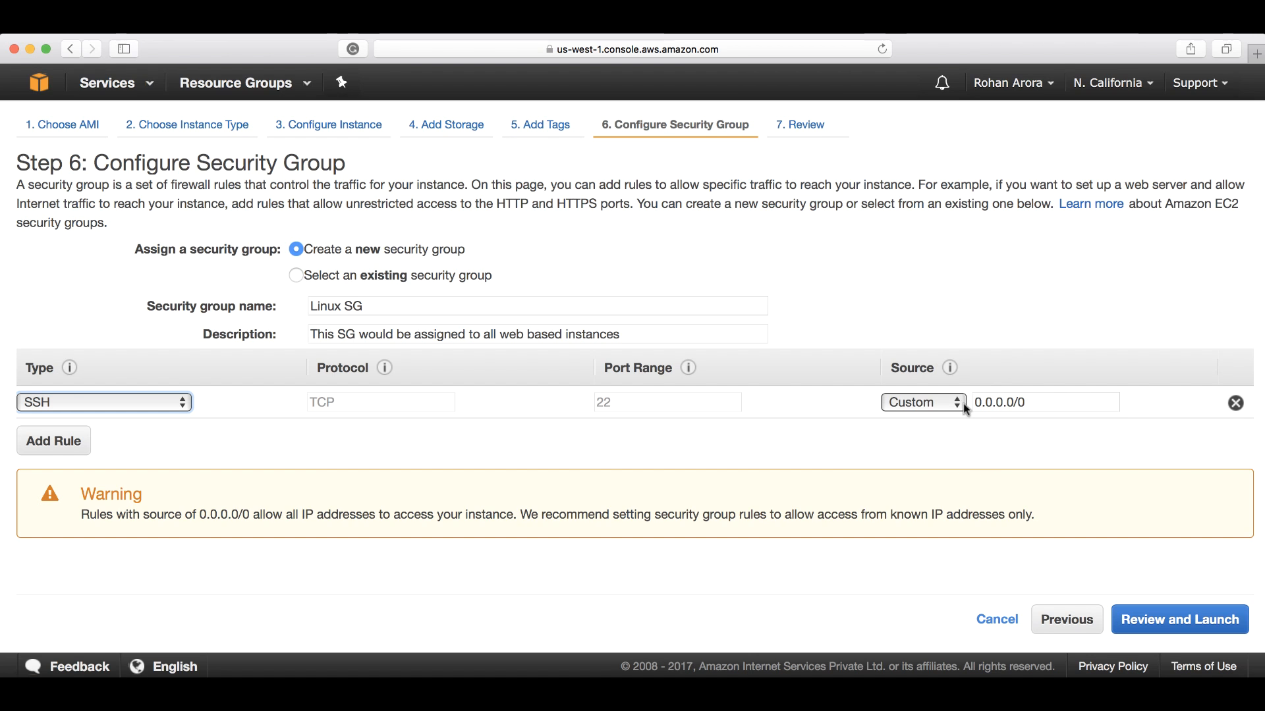
pyautogui.click(922, 402)
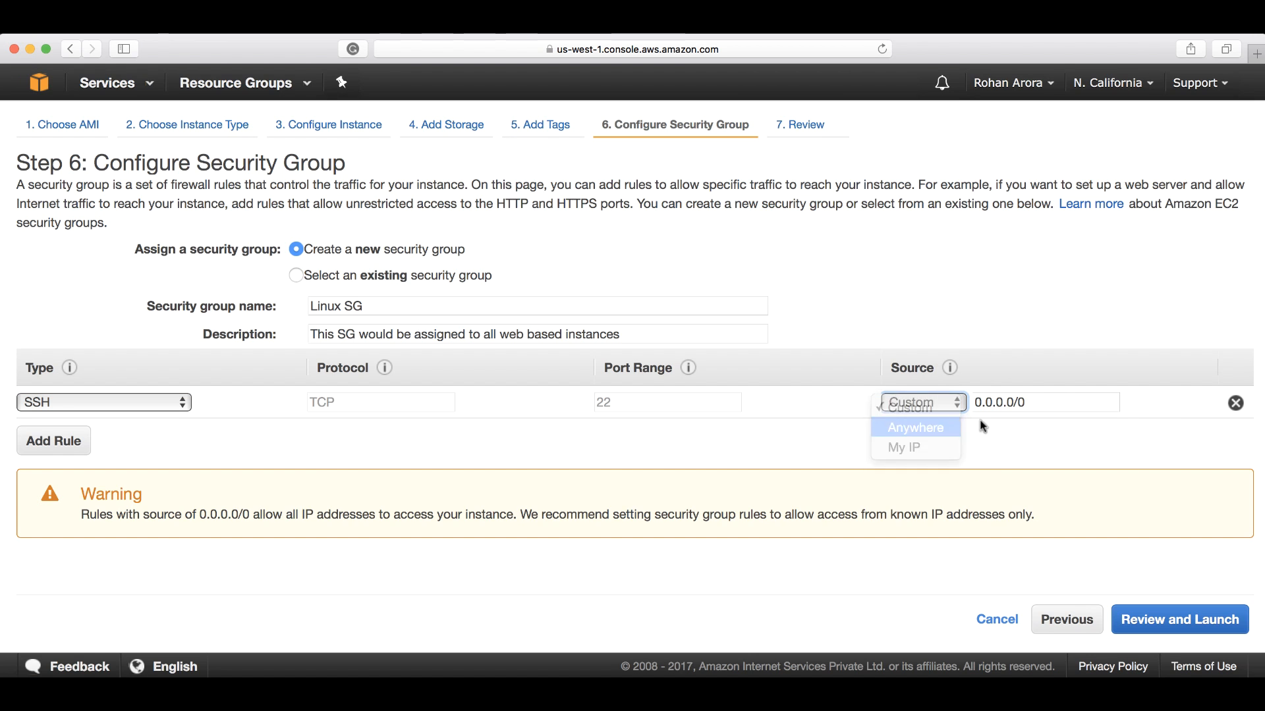
pyautogui.click(916, 427)
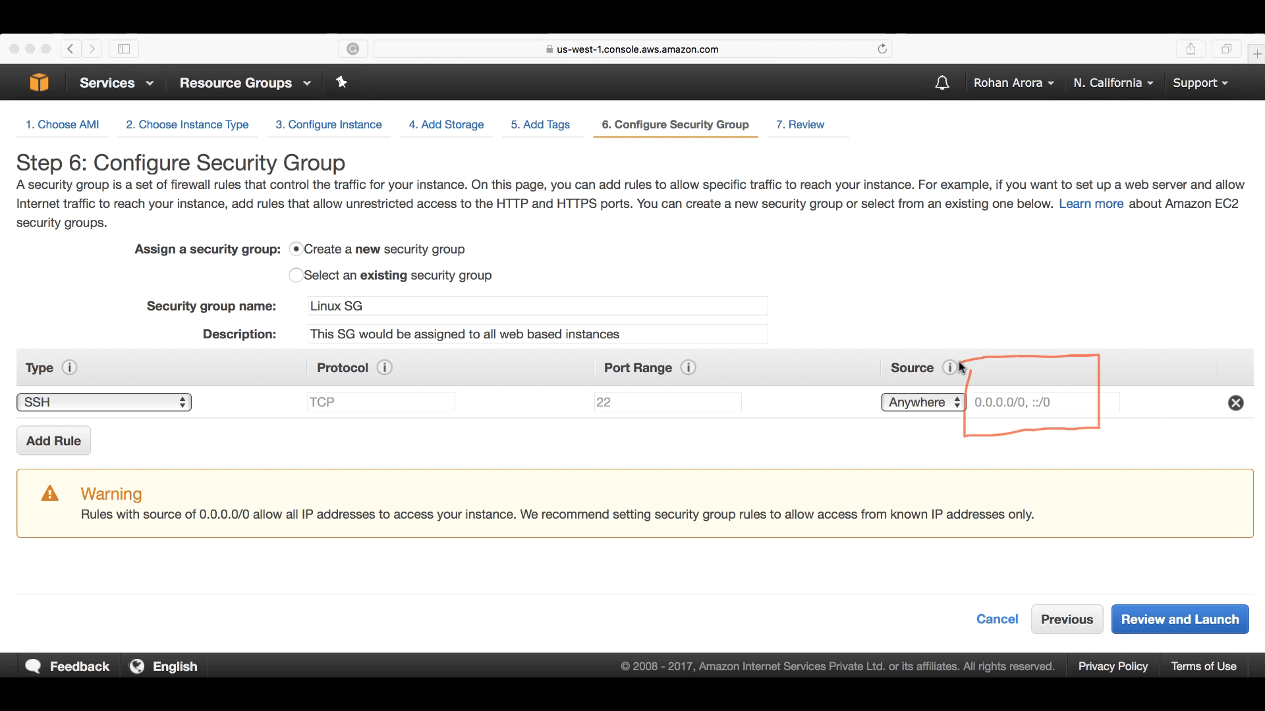
pyautogui.moveTo(1001, 442)
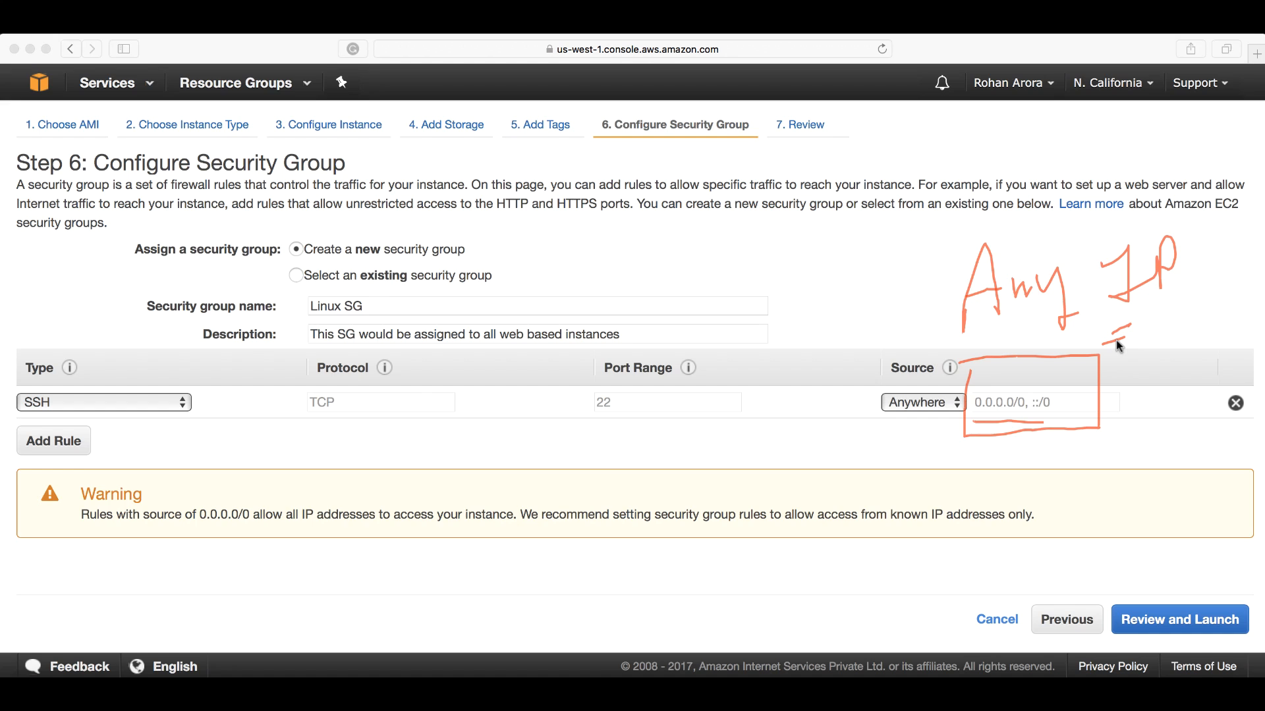
pyautogui.moveTo(192, 352)
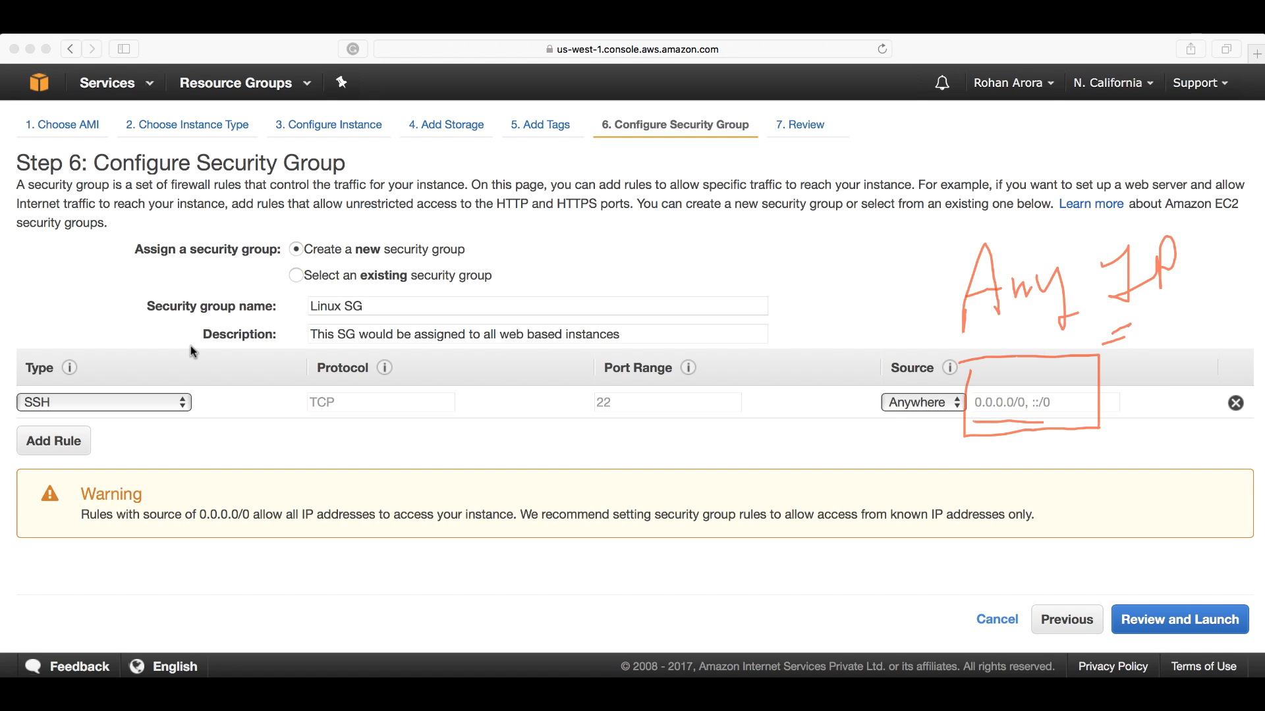
pyautogui.moveTo(706, 497)
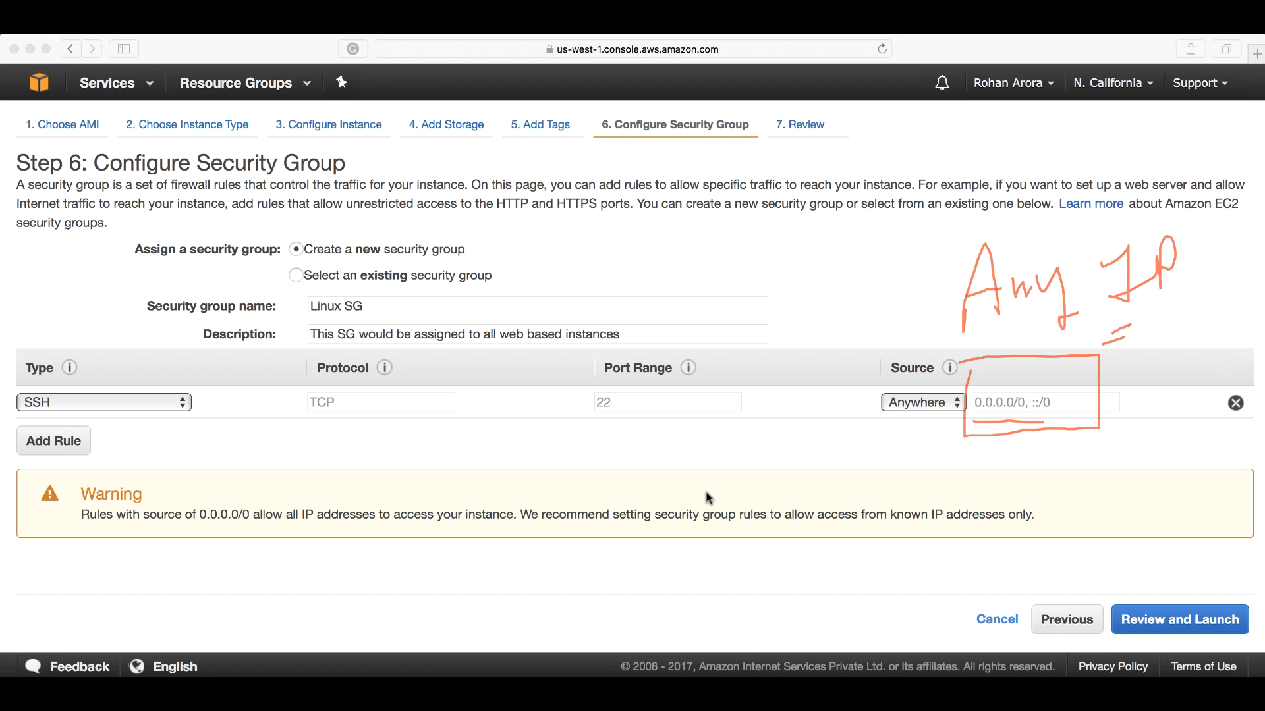
pyautogui.moveTo(885, 472)
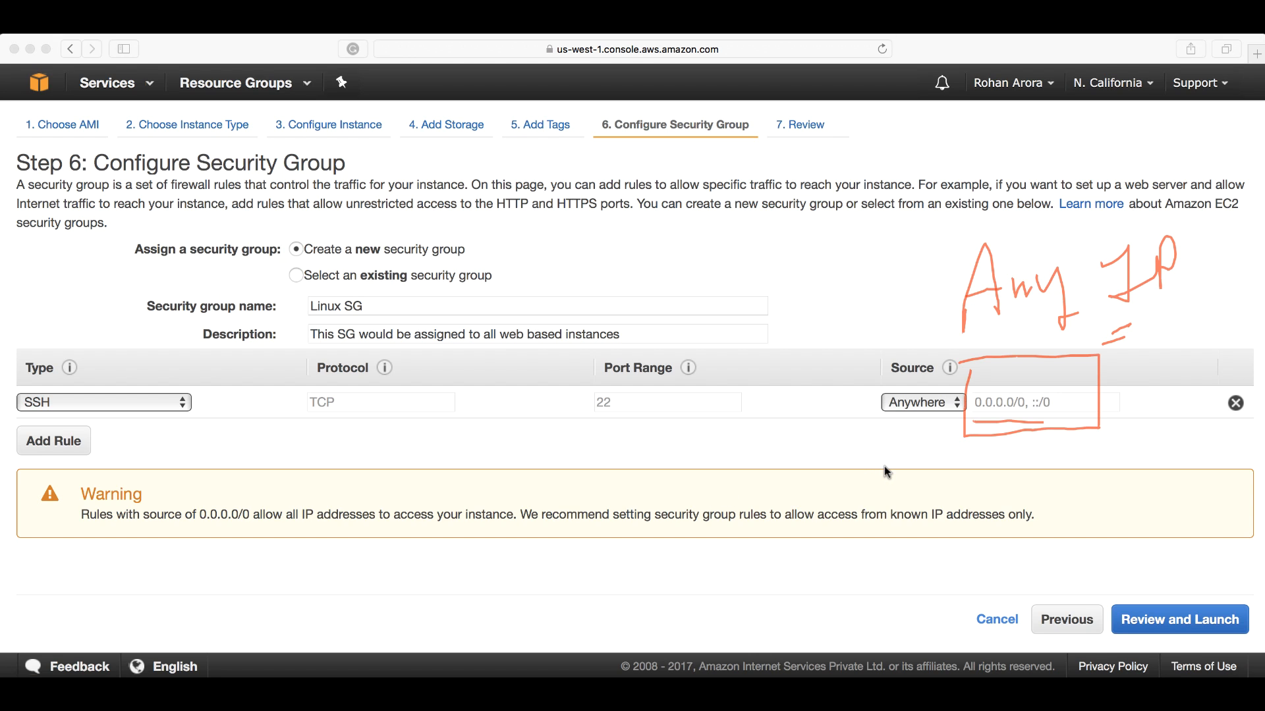
pyautogui.moveTo(621, 571)
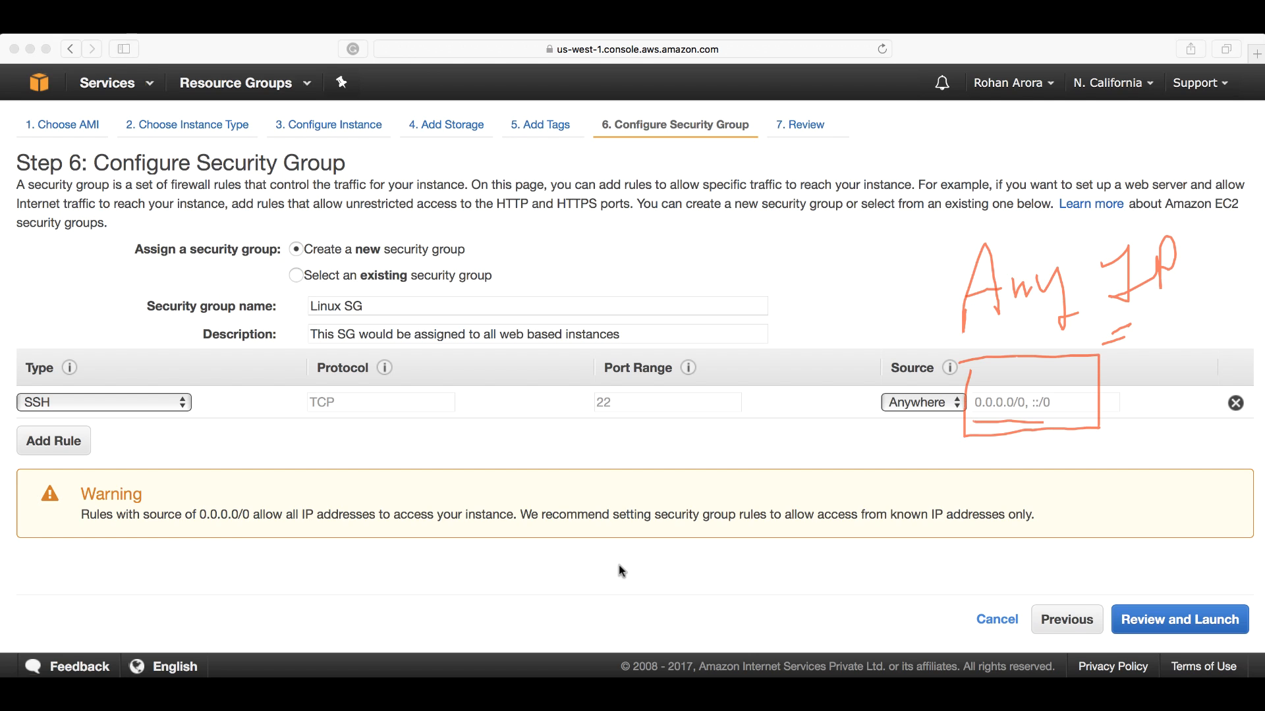
pyautogui.moveTo(786, 651)
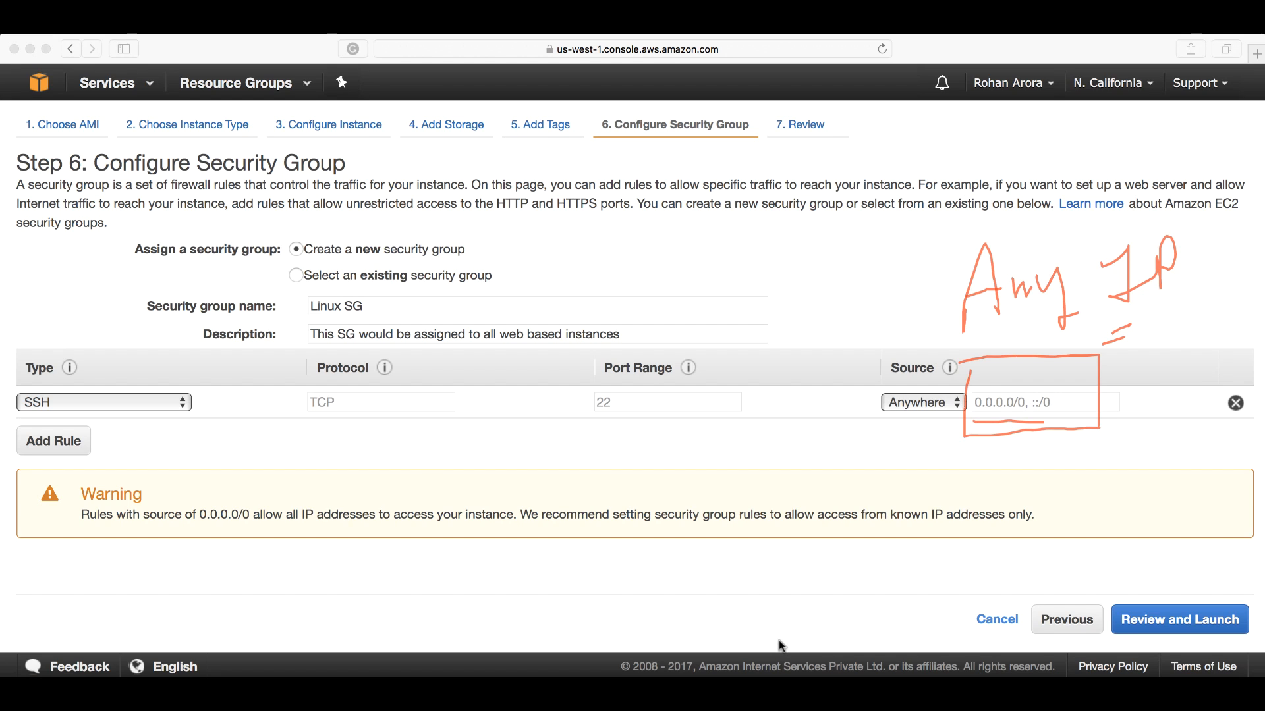
pyautogui.moveTo(208, 630)
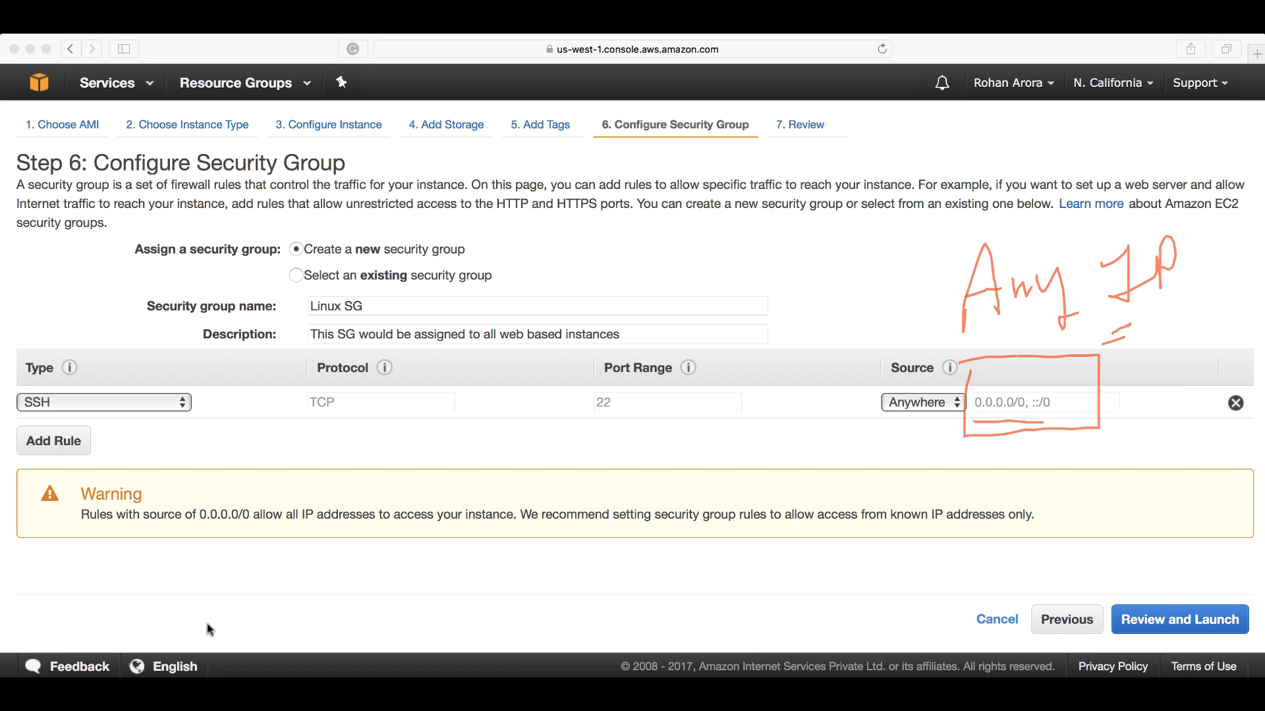
pyautogui.moveTo(102, 531)
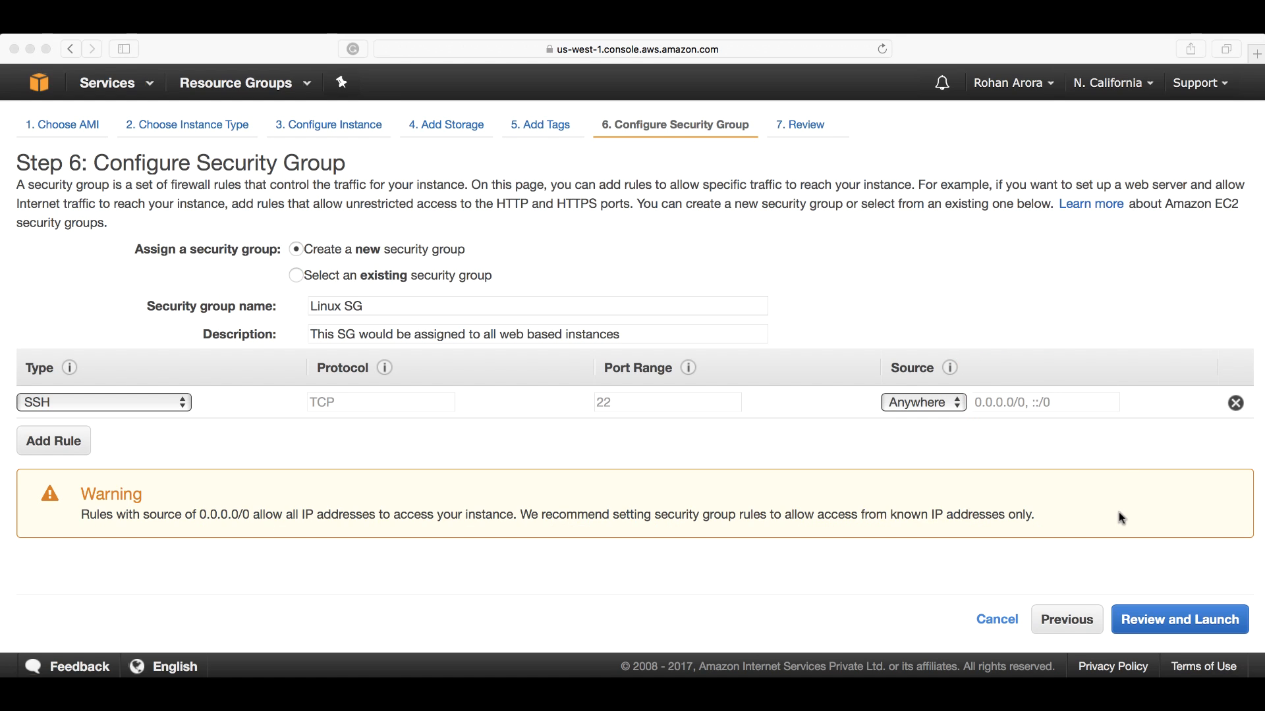
pyautogui.moveTo(1117, 515)
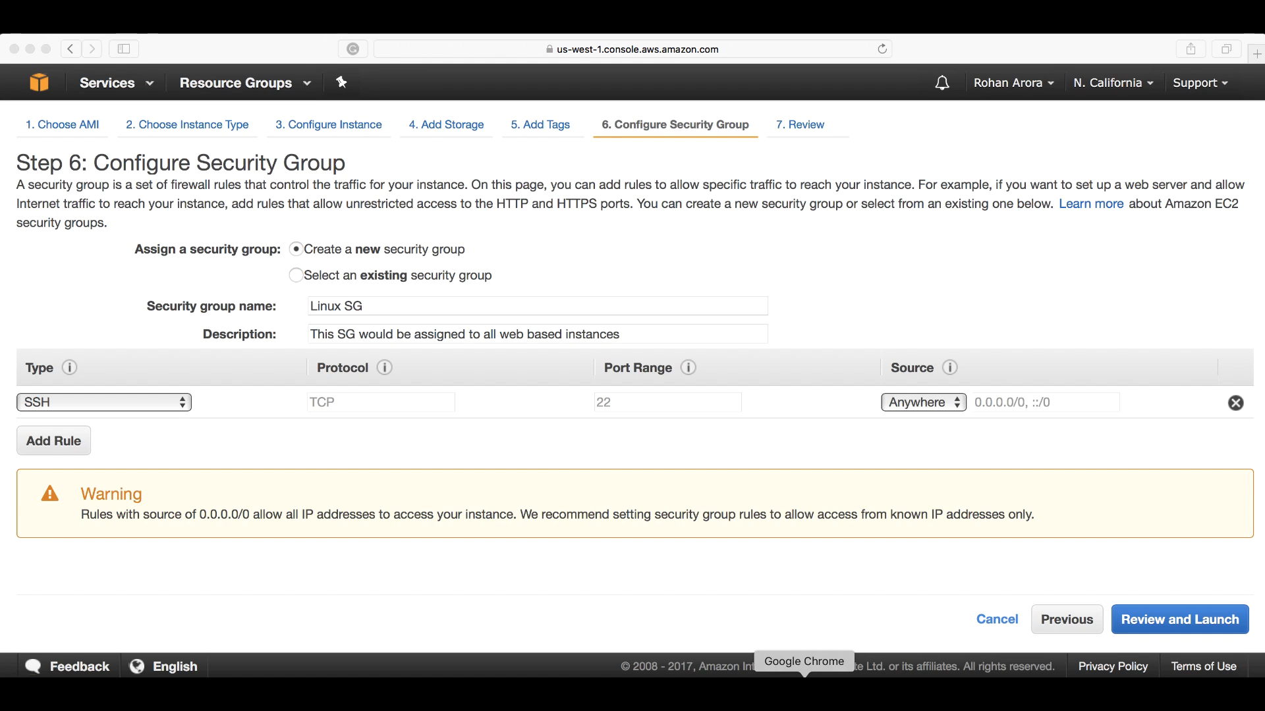
pyautogui.moveTo(922, 408)
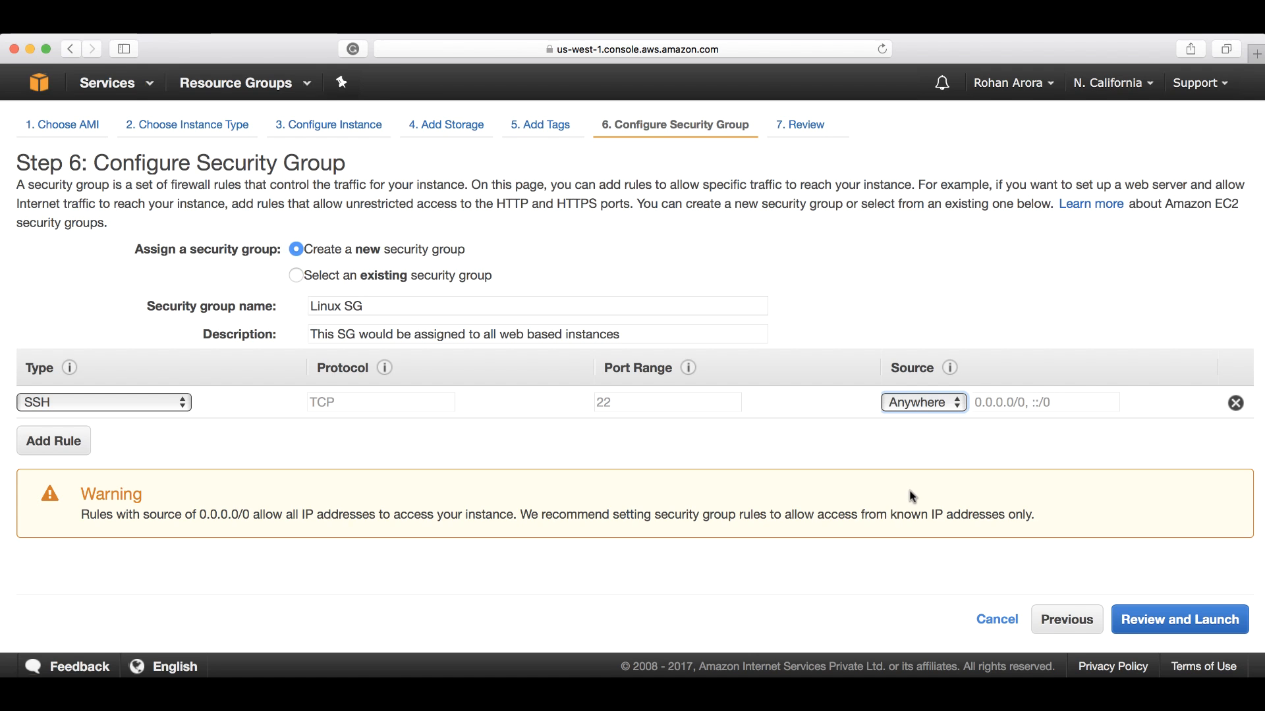
pyautogui.click(922, 403)
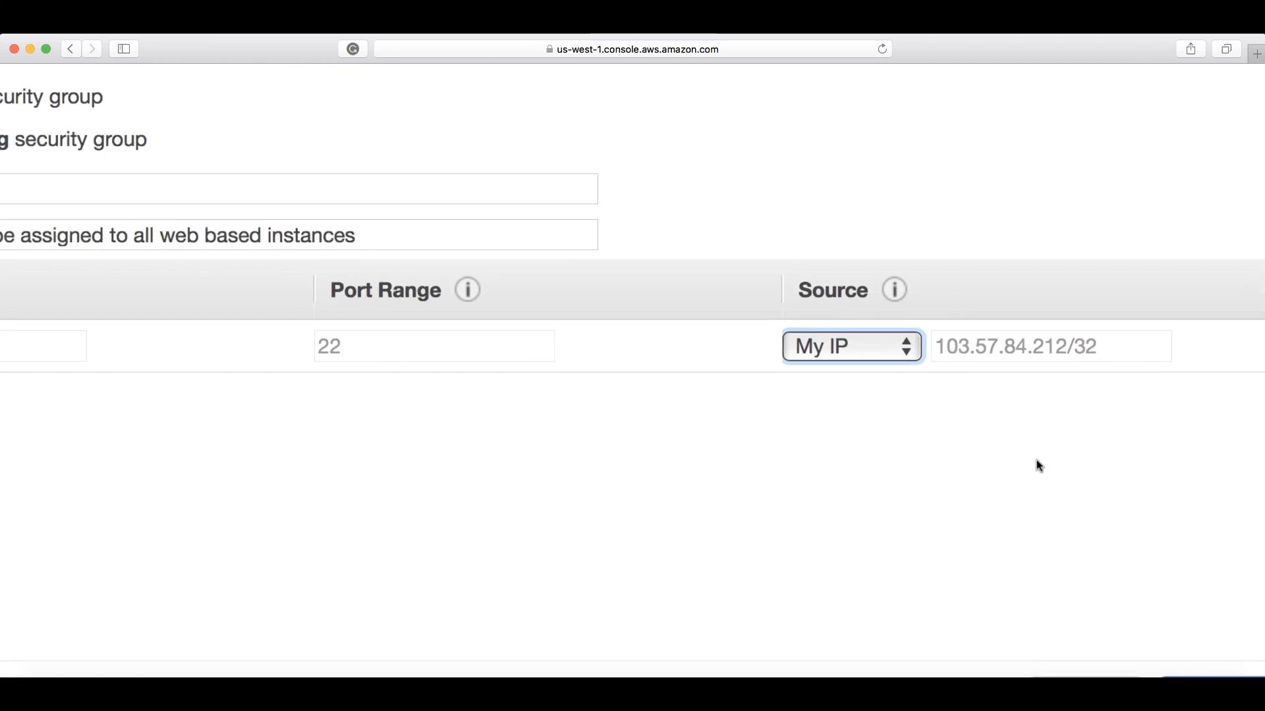
pyautogui.scroll(3)
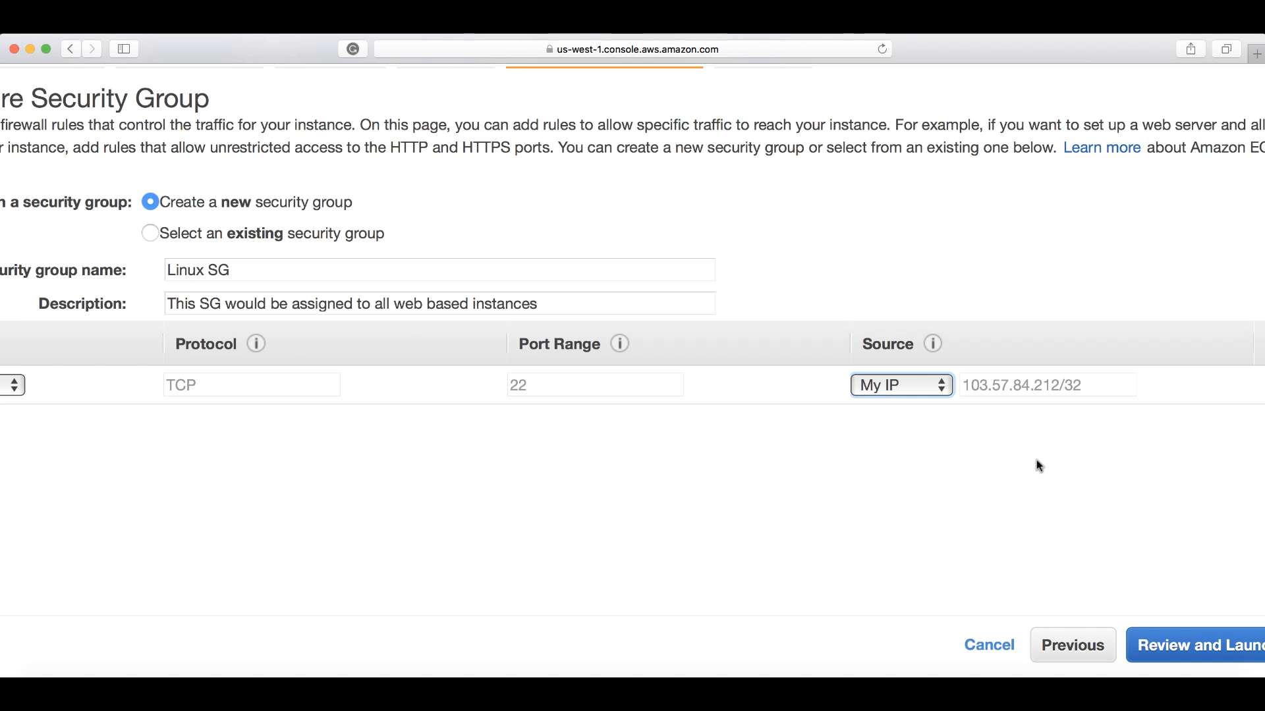
pyautogui.scroll(3)
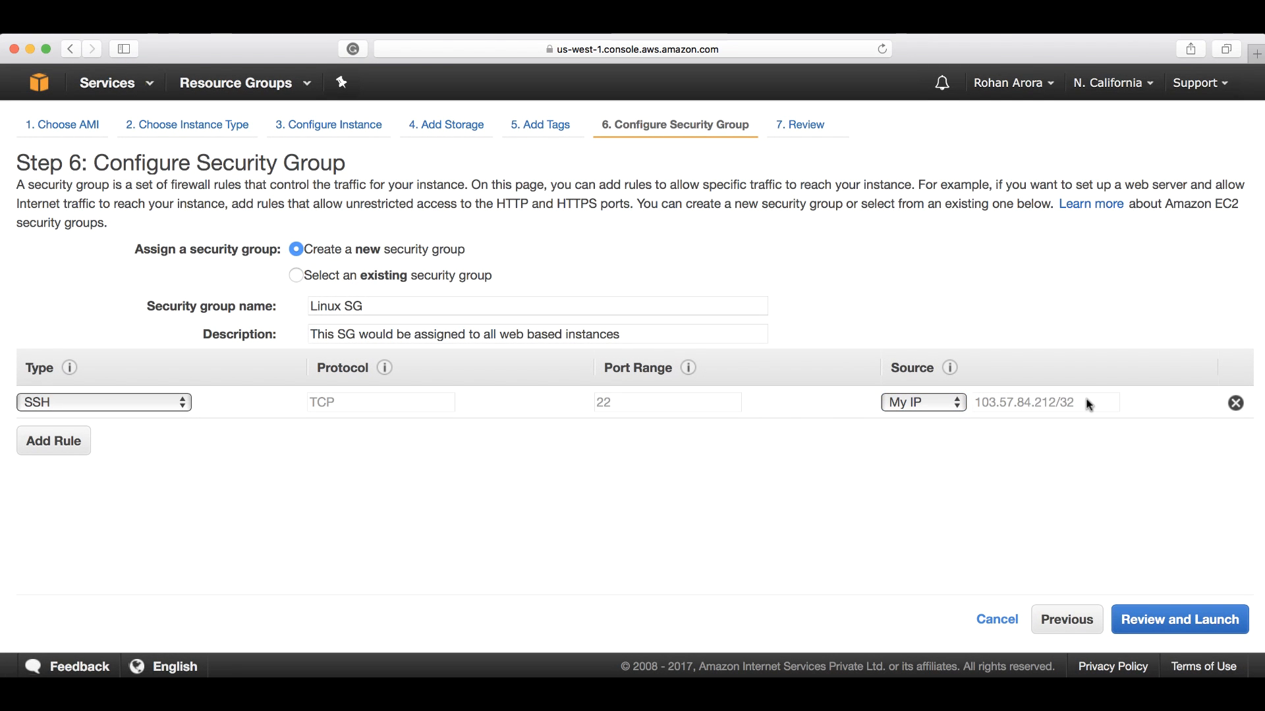
# Step: Make the SSH source Custom and set it to the 103.57.84.0/24 range
pyautogui.doubleClick(1025, 403)
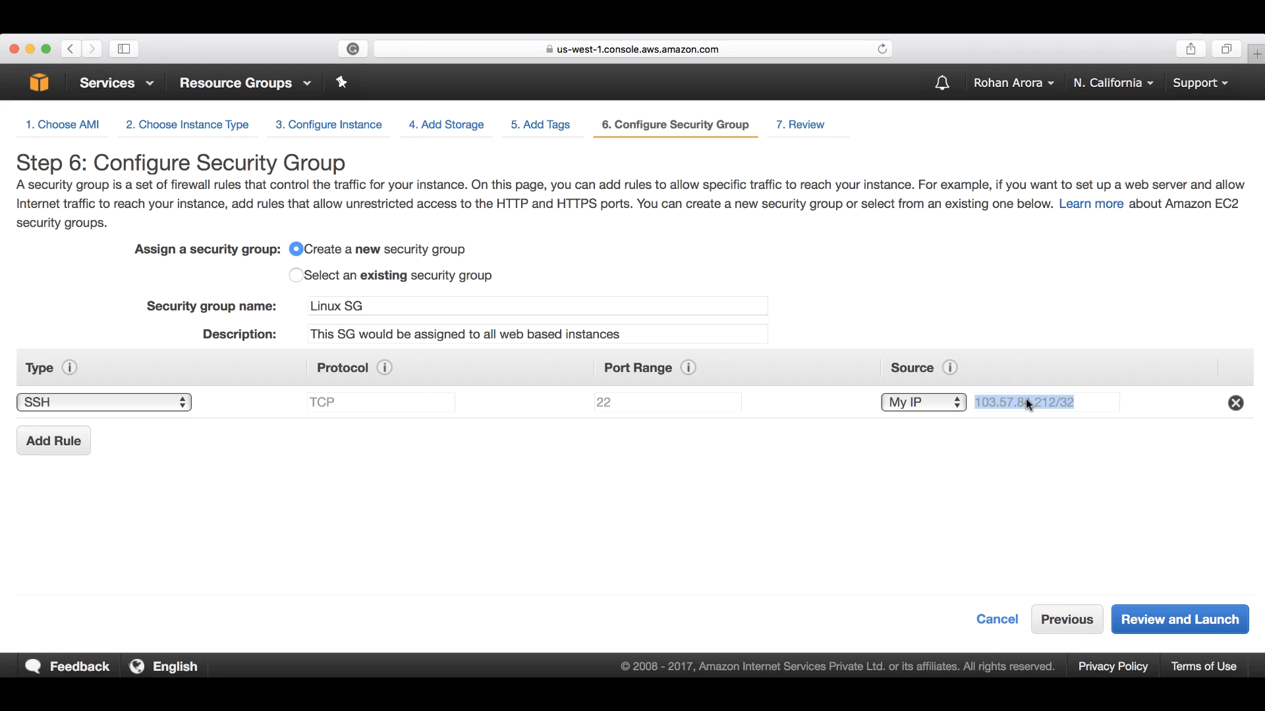
pyautogui.click(922, 402)
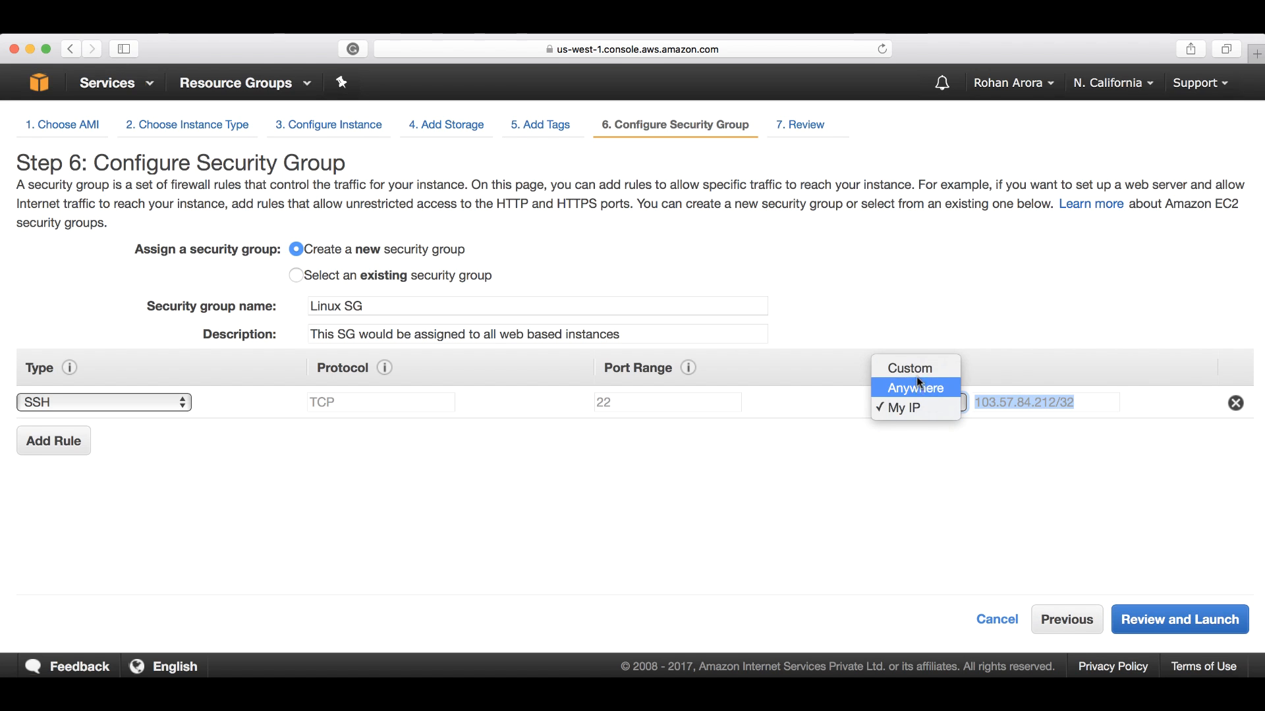
pyautogui.click(910, 367)
pyautogui.write('0')
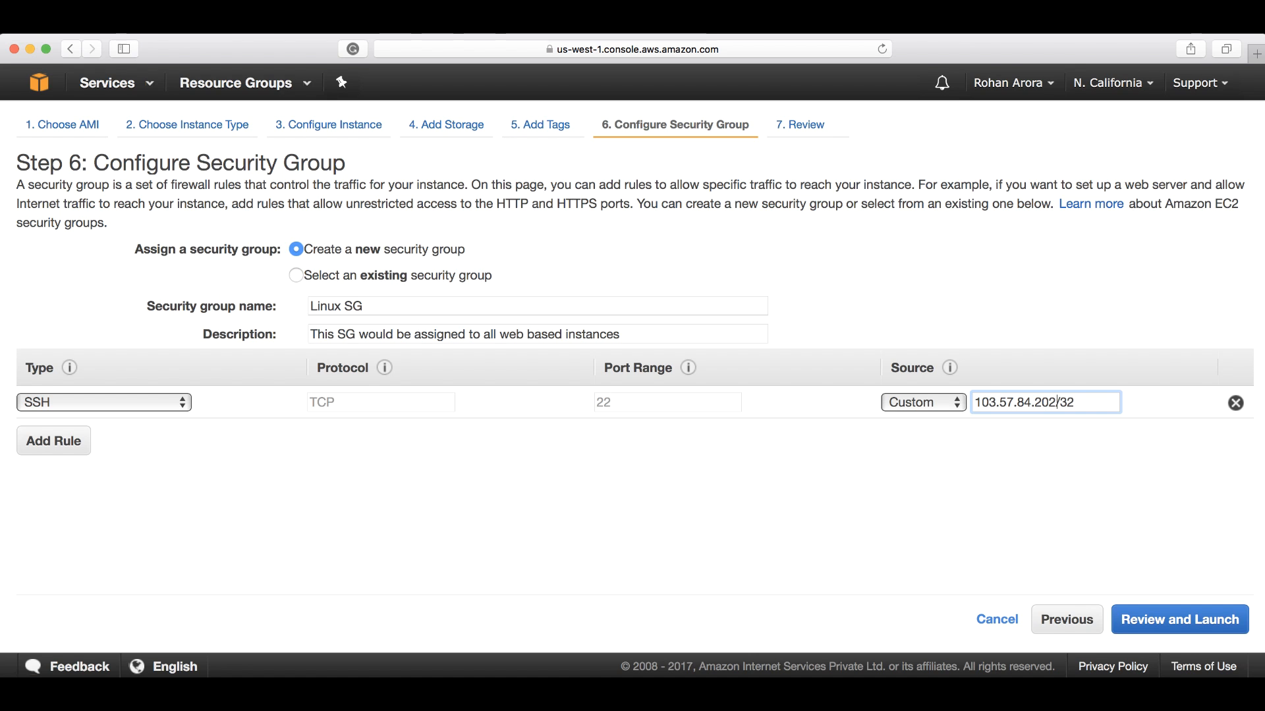
pyautogui.press('Backspace')
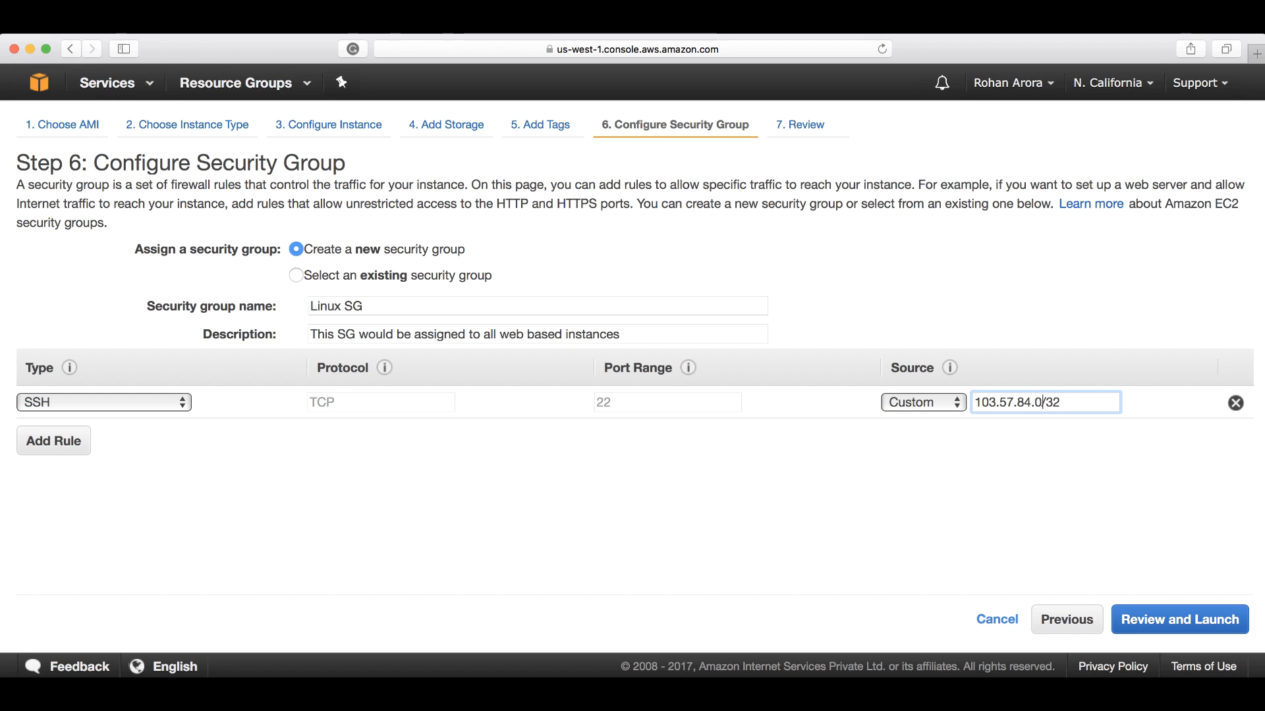
pyautogui.press('Backspace')
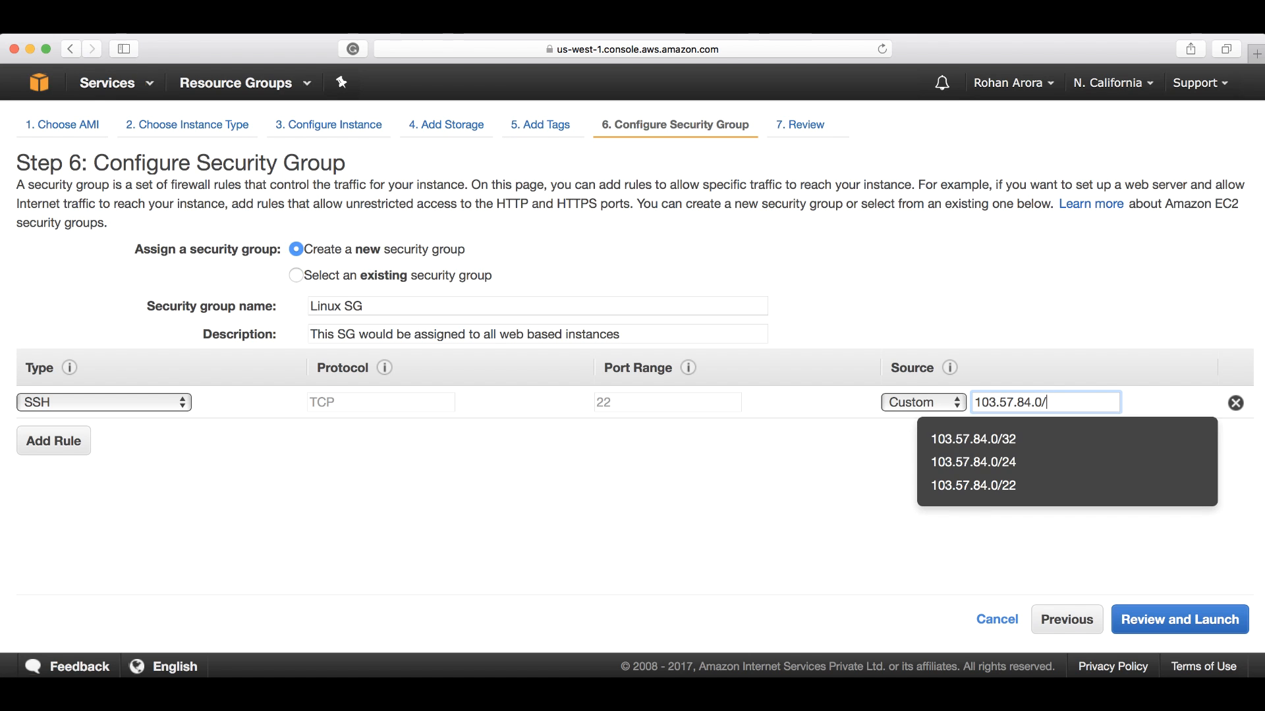
pyautogui.click(973, 461)
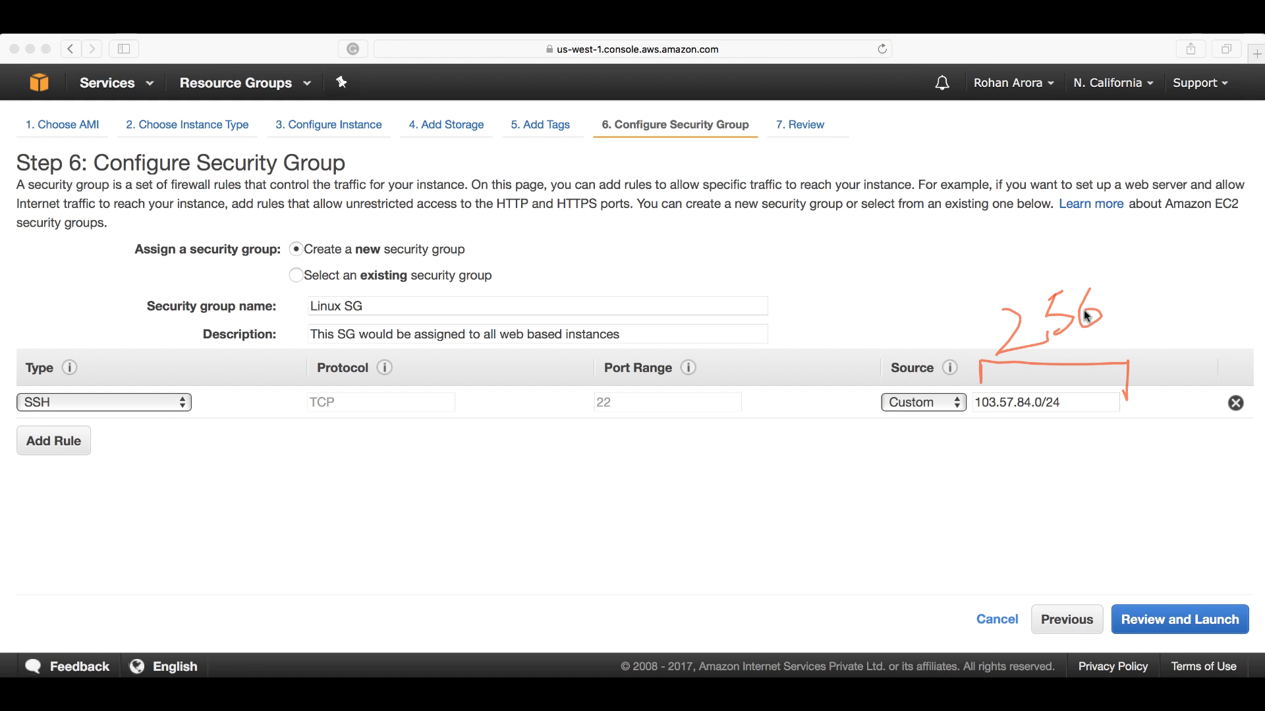
pyautogui.moveTo(1014, 440)
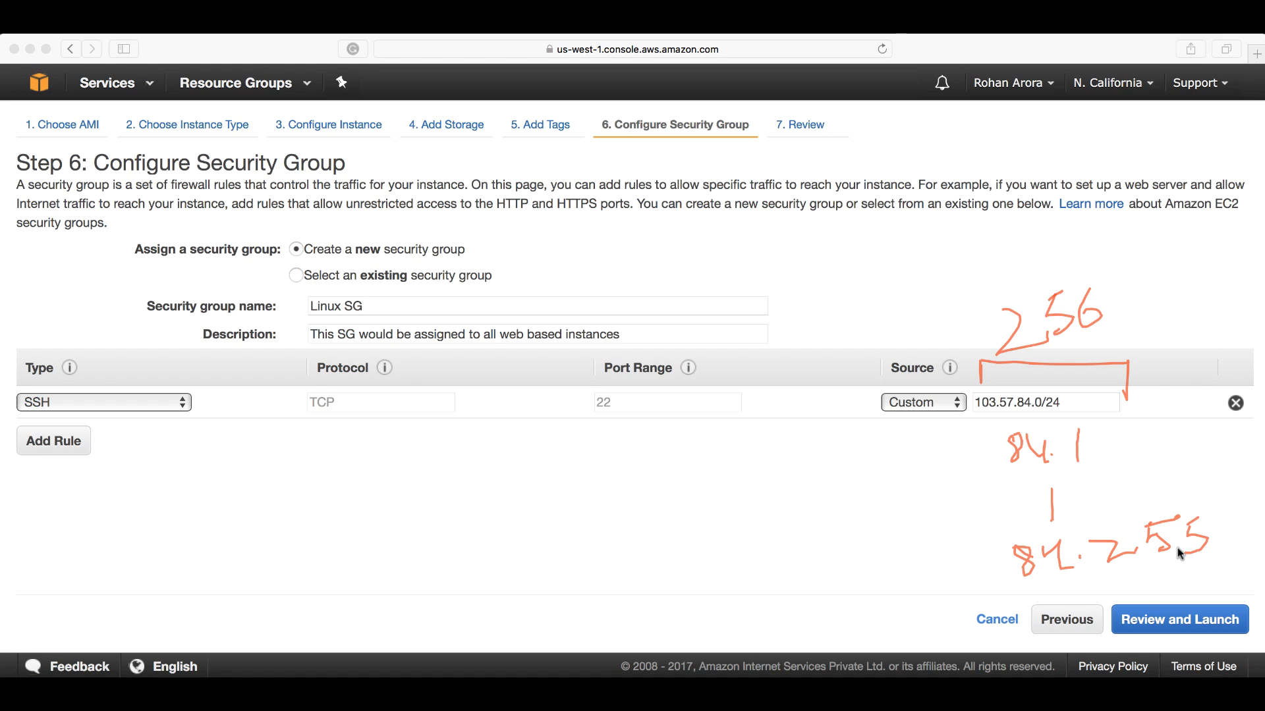
pyautogui.moveTo(84, 393)
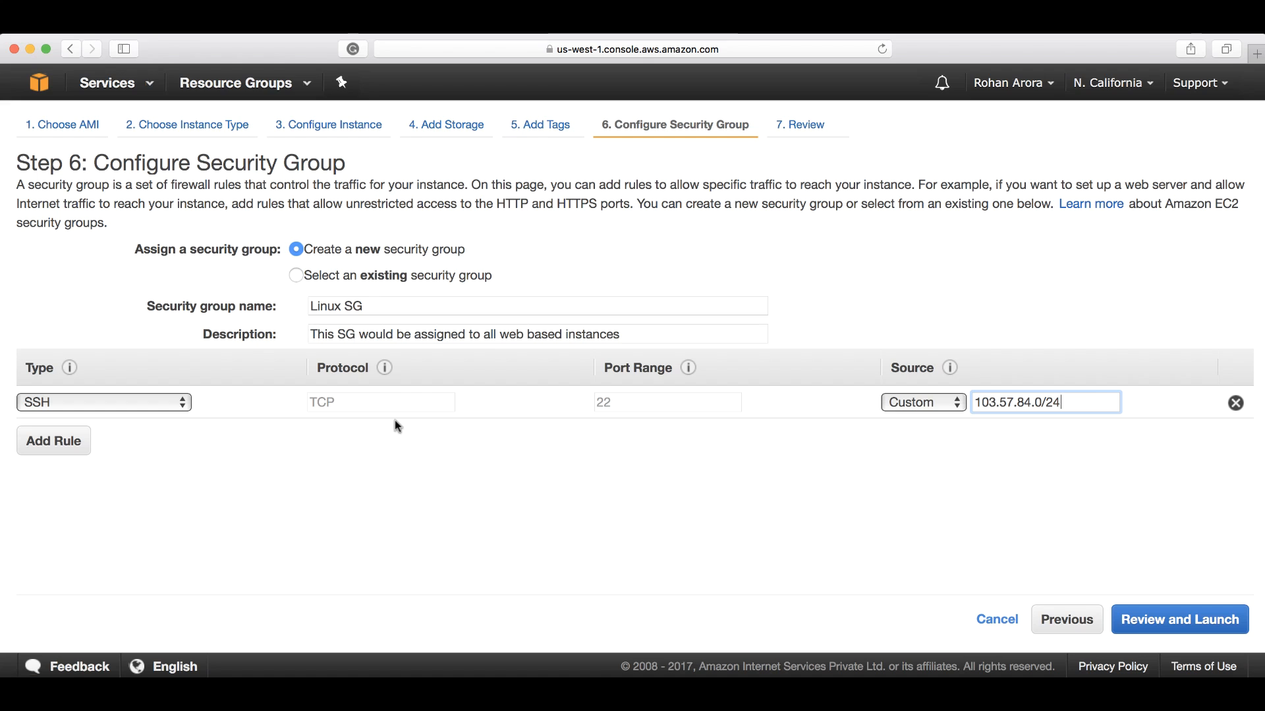
pyautogui.moveTo(121, 458)
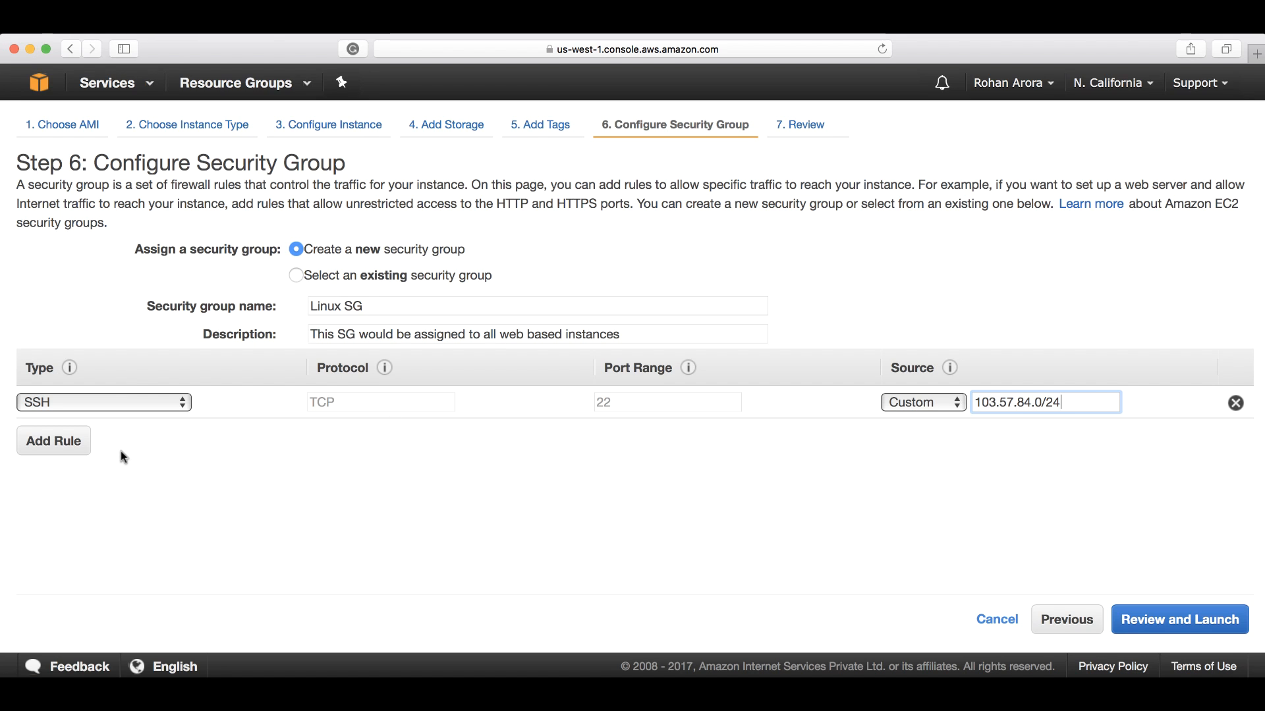
# Step: Switch the rule type to RDP briefly, then back to SSH on port 22
pyautogui.click(103, 401)
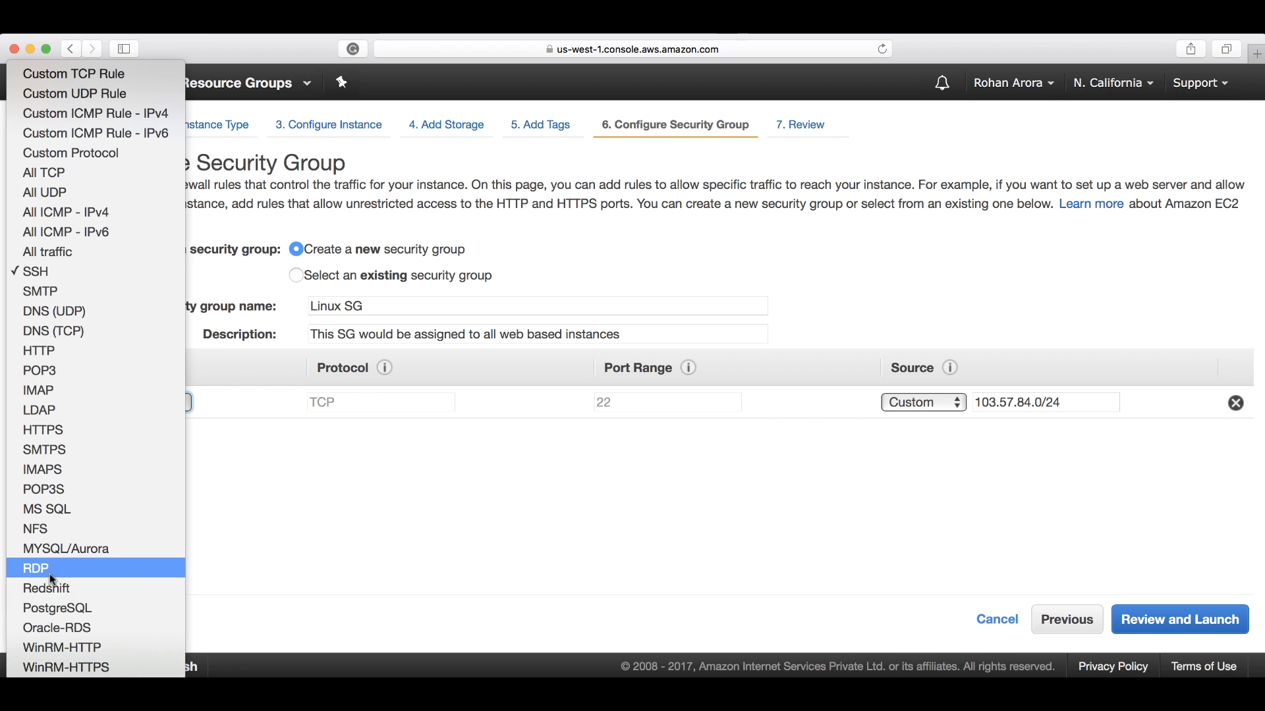
pyautogui.click(35, 568)
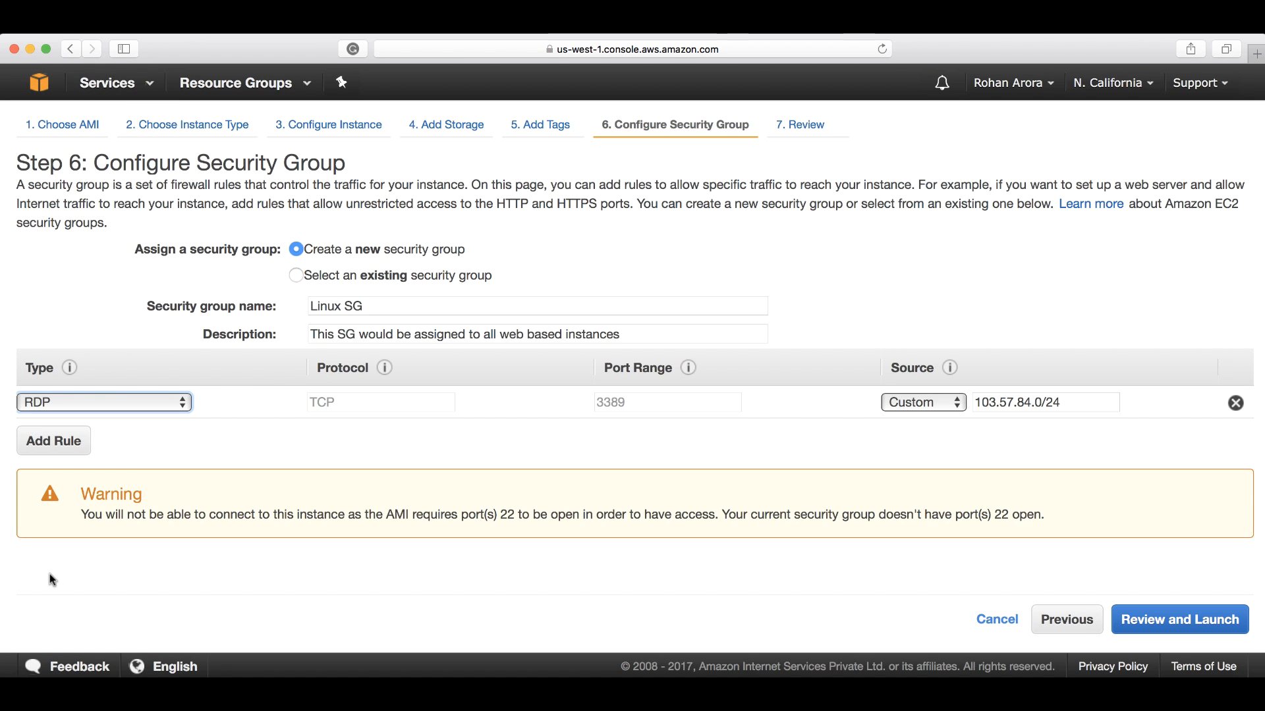
pyautogui.moveTo(90, 407)
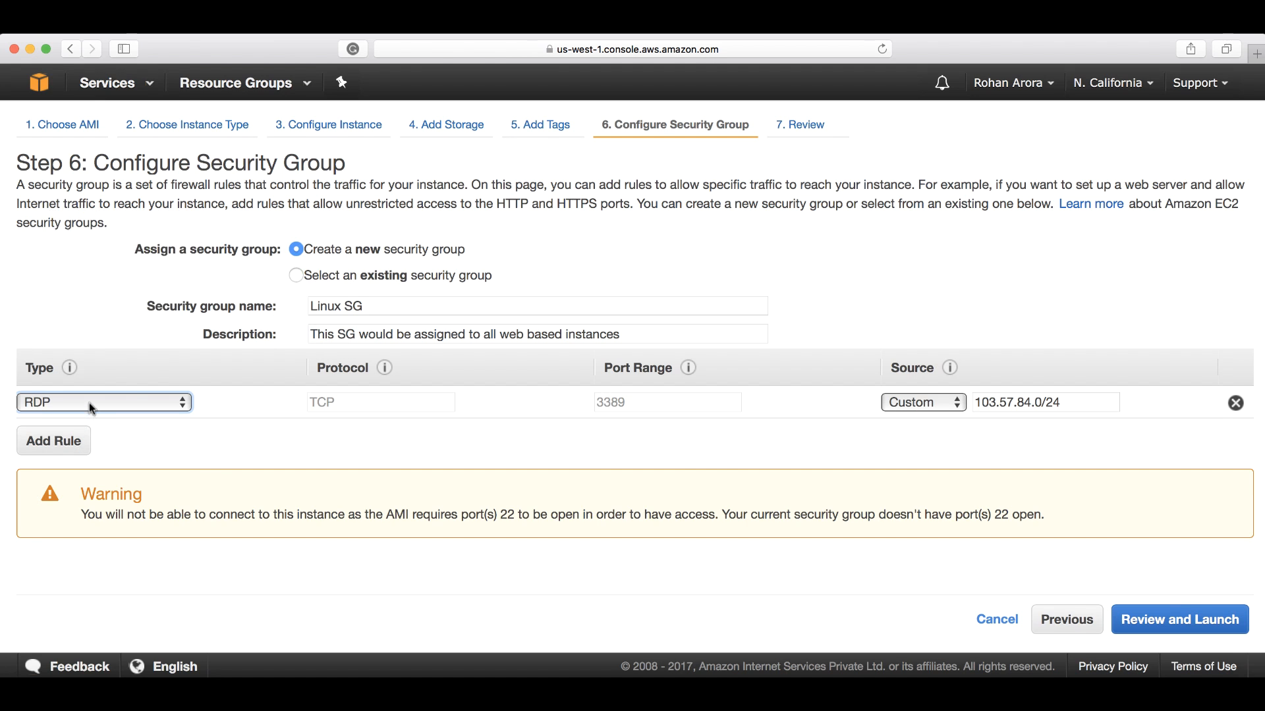
pyautogui.click(102, 403)
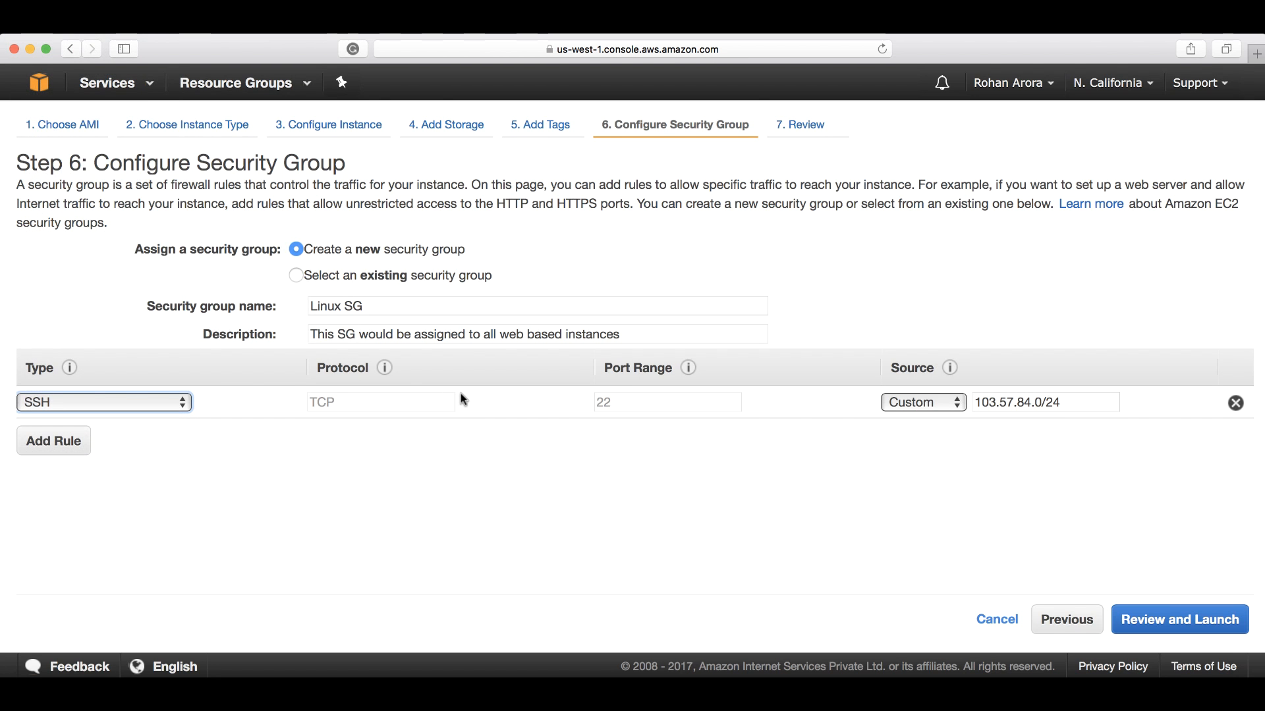
pyautogui.moveTo(943, 666)
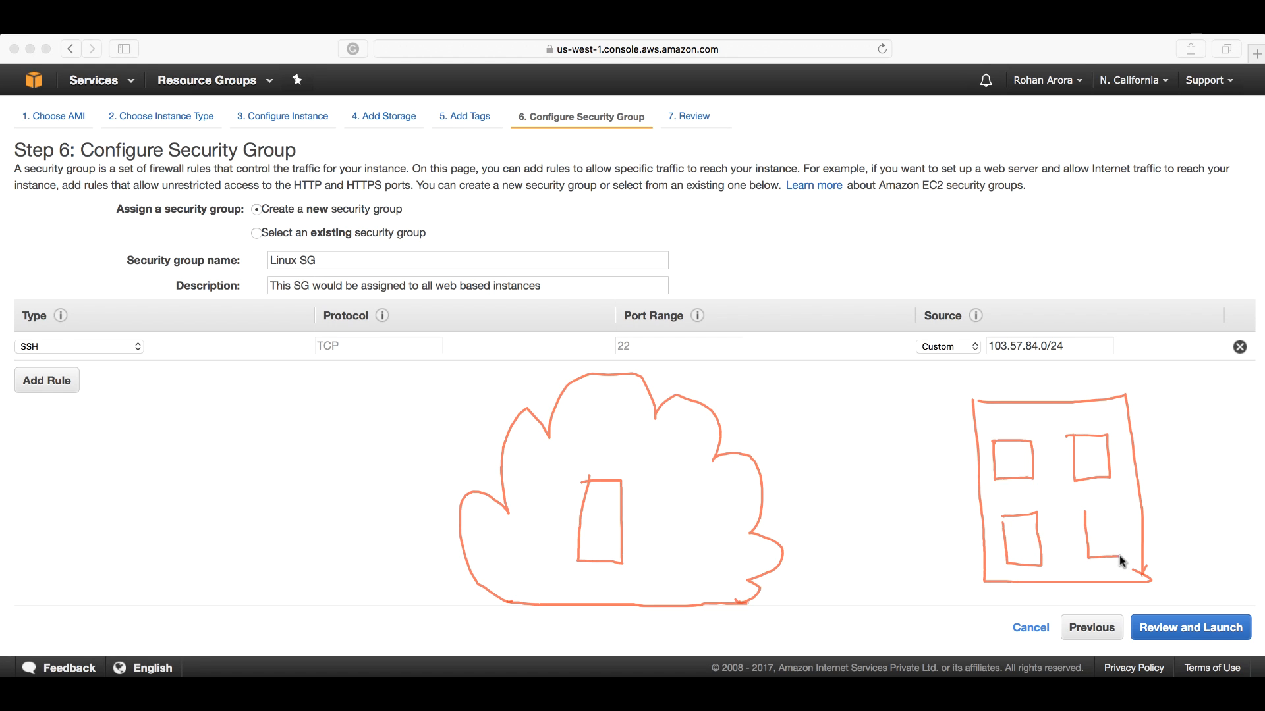
pyautogui.moveTo(1087, 518)
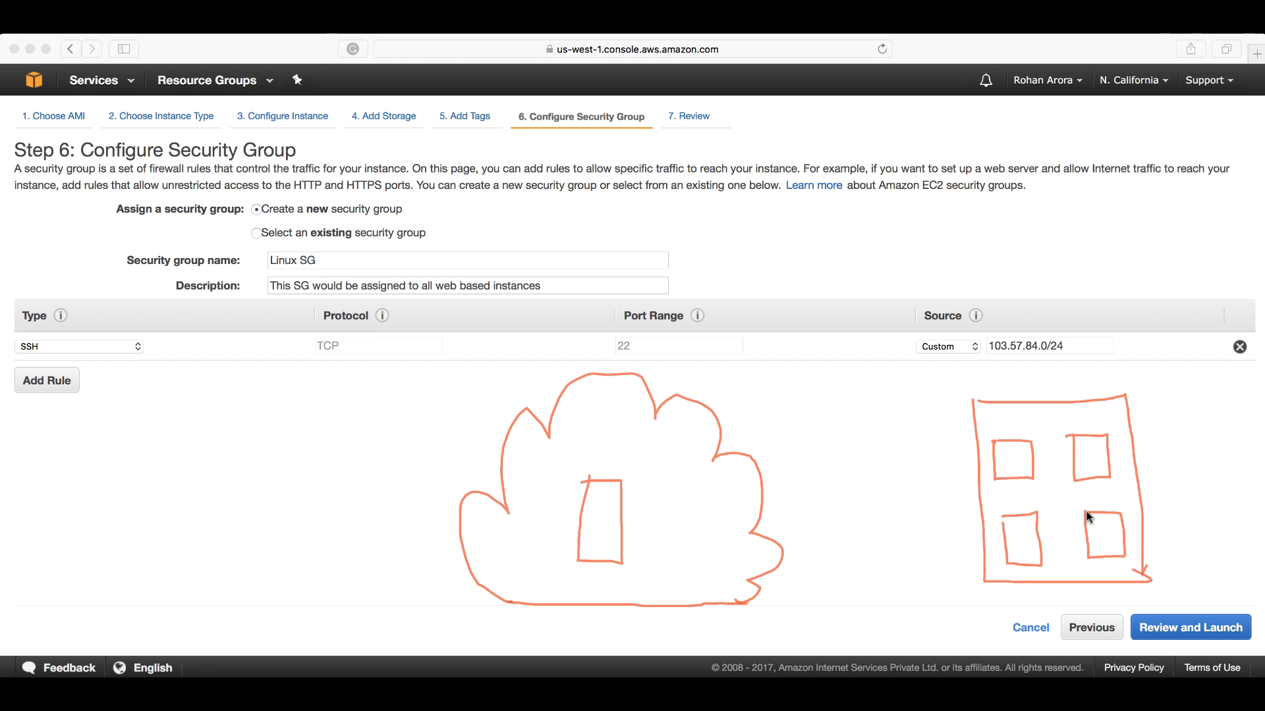
pyautogui.moveTo(1065, 526)
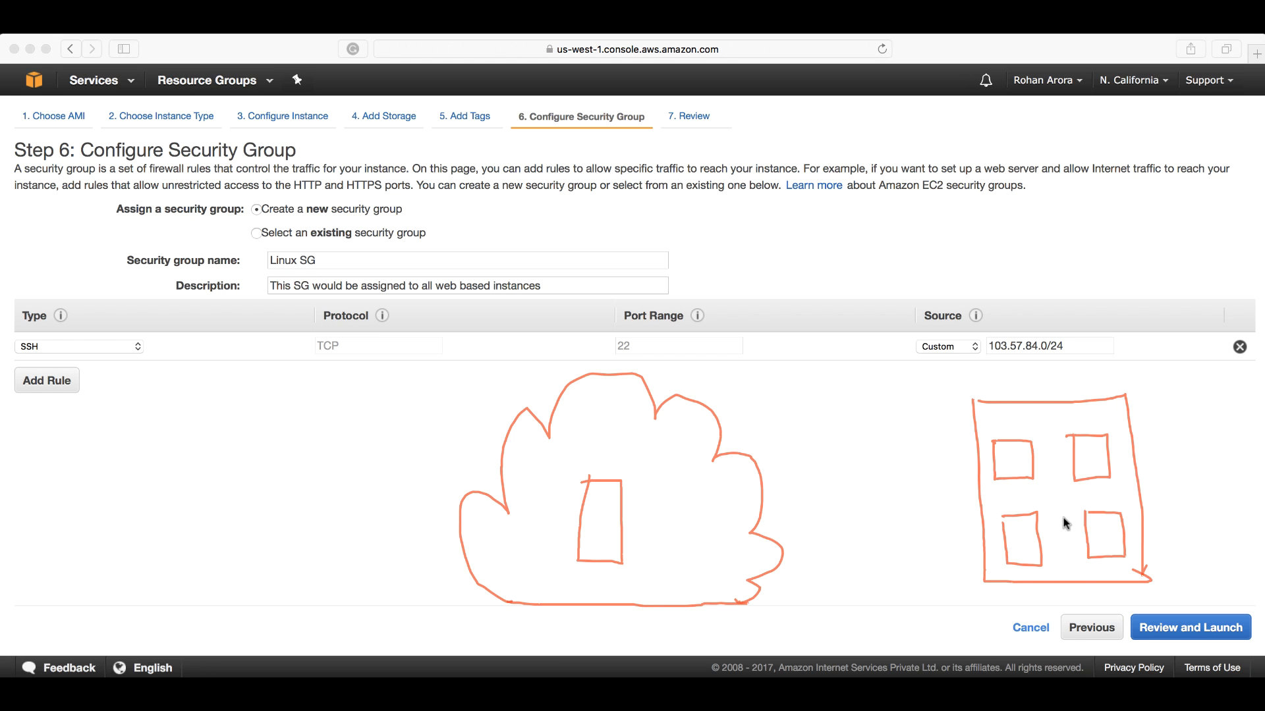
pyautogui.moveTo(992, 376)
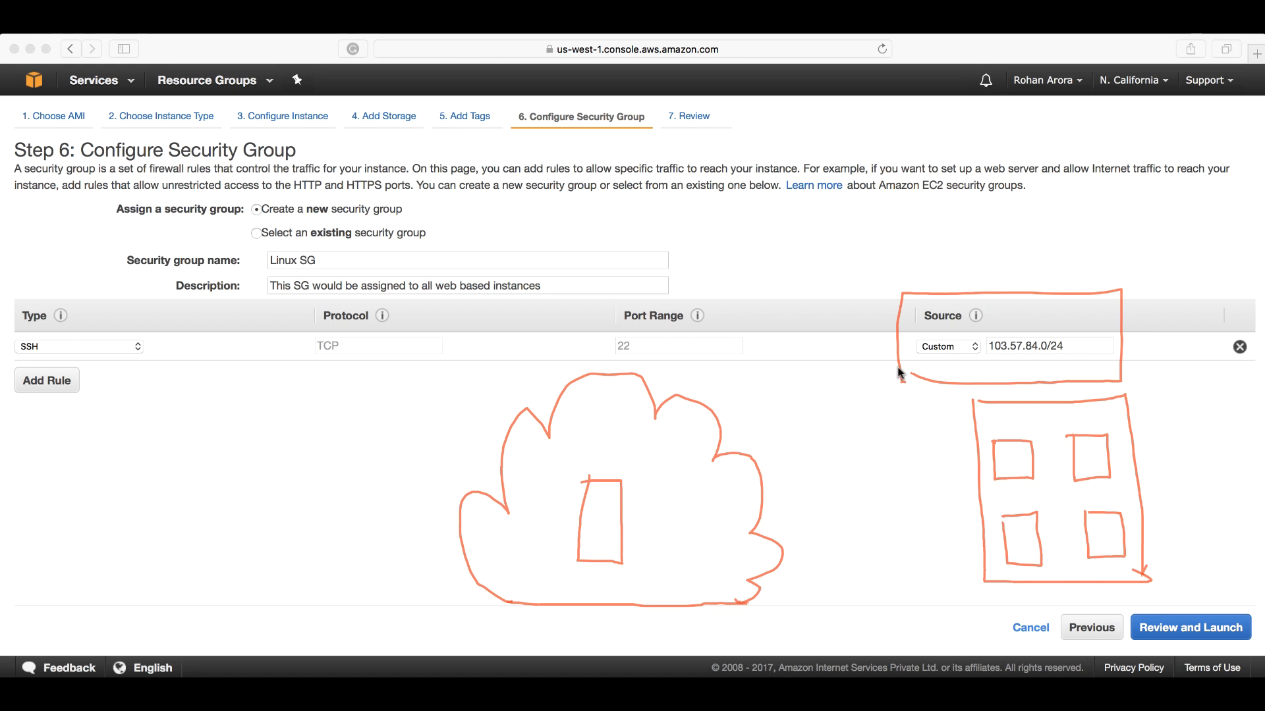
pyautogui.moveTo(922, 386)
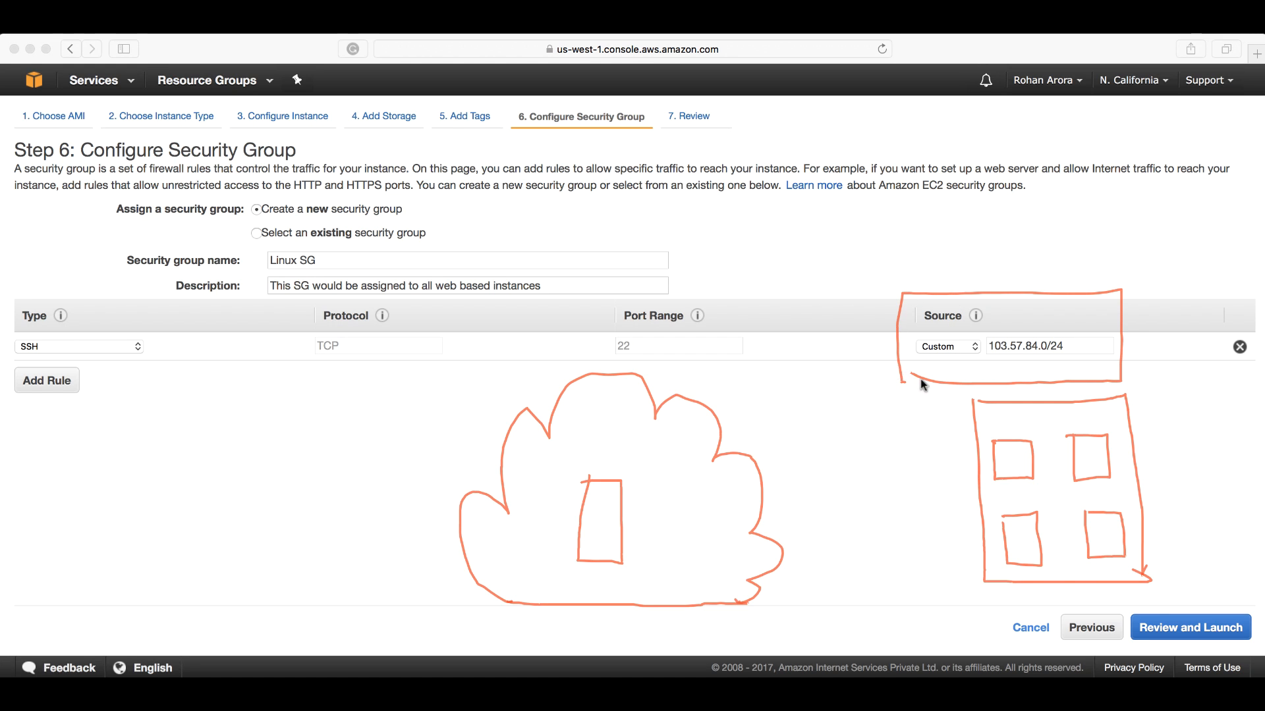
pyautogui.moveTo(1123, 359)
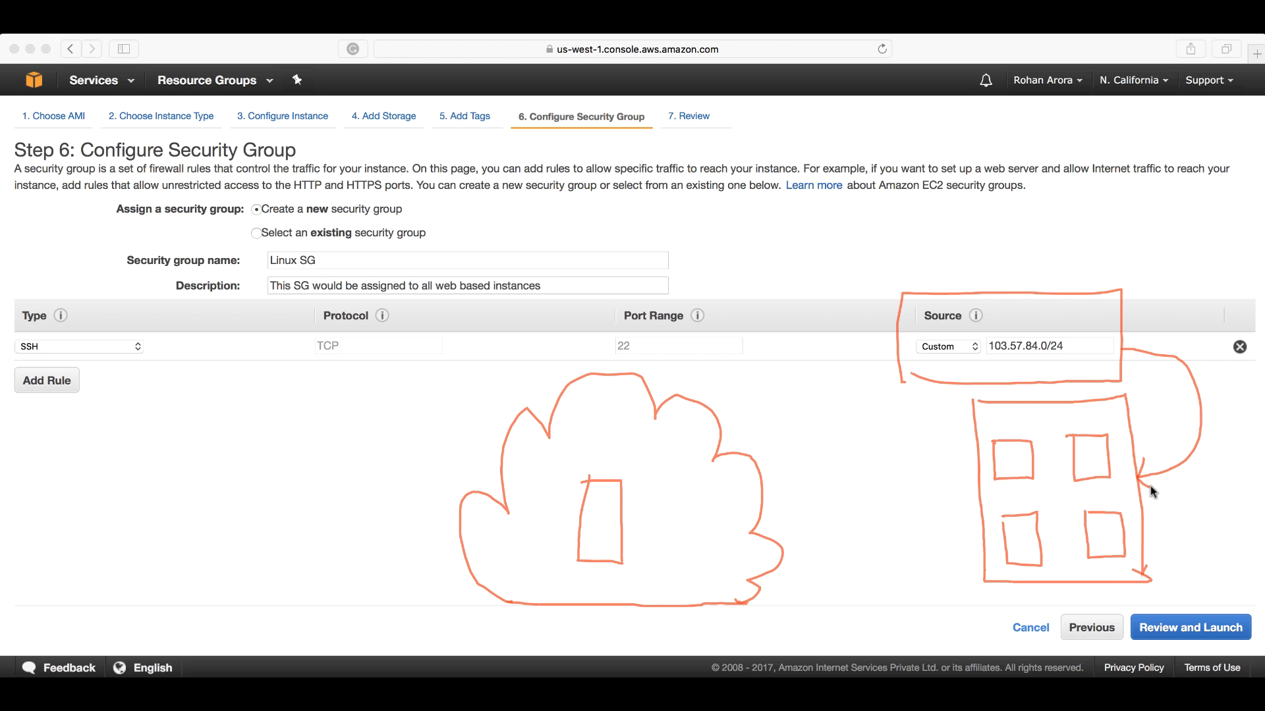
pyautogui.moveTo(906, 515)
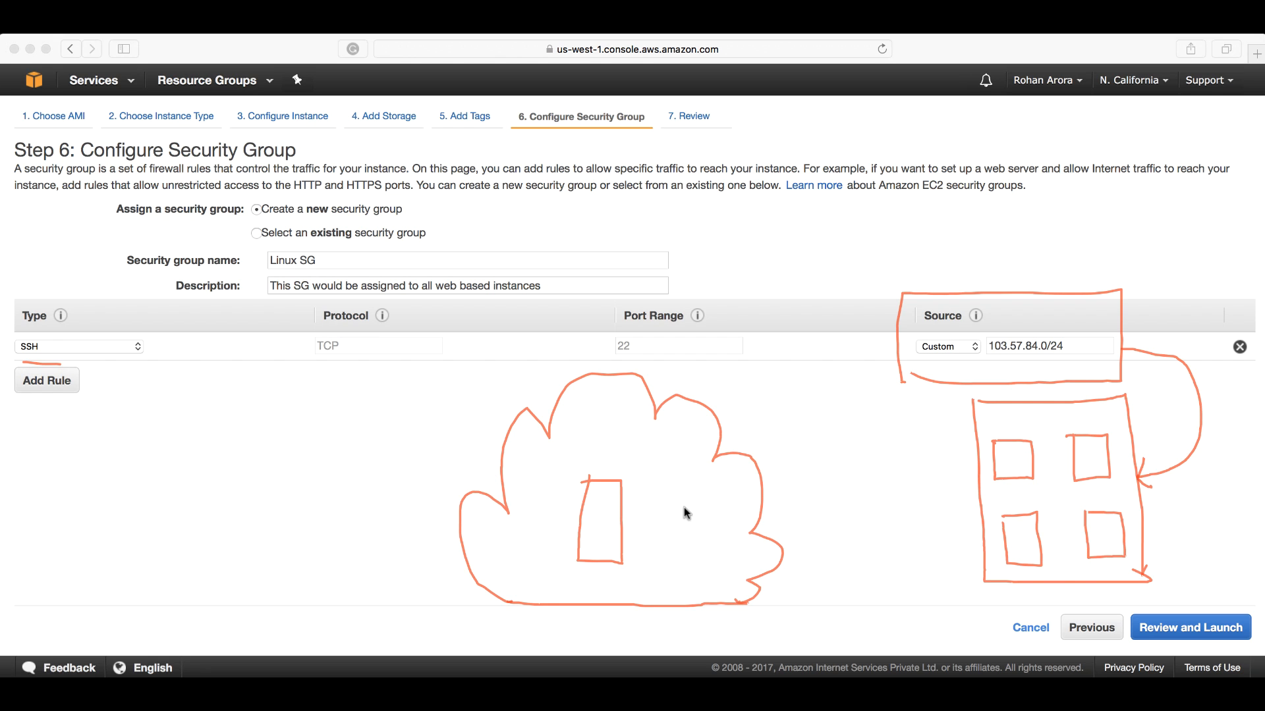
pyautogui.moveTo(688, 506)
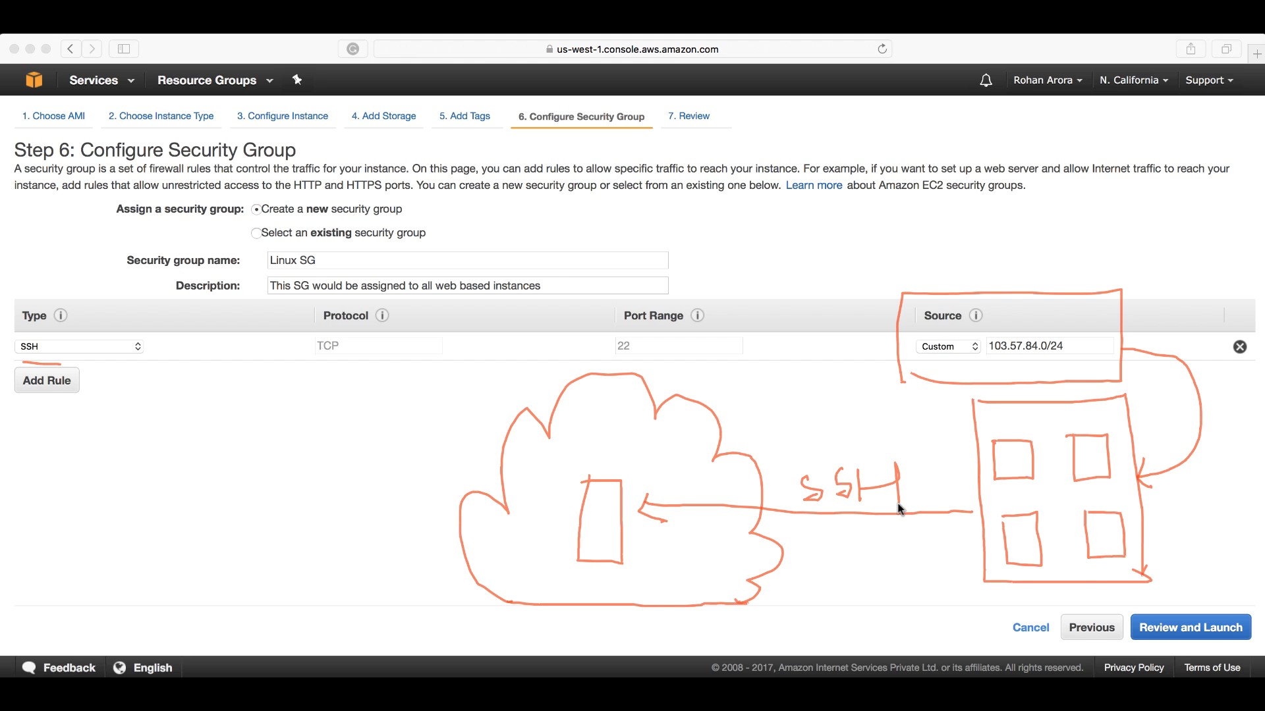
pyautogui.moveTo(485, 595)
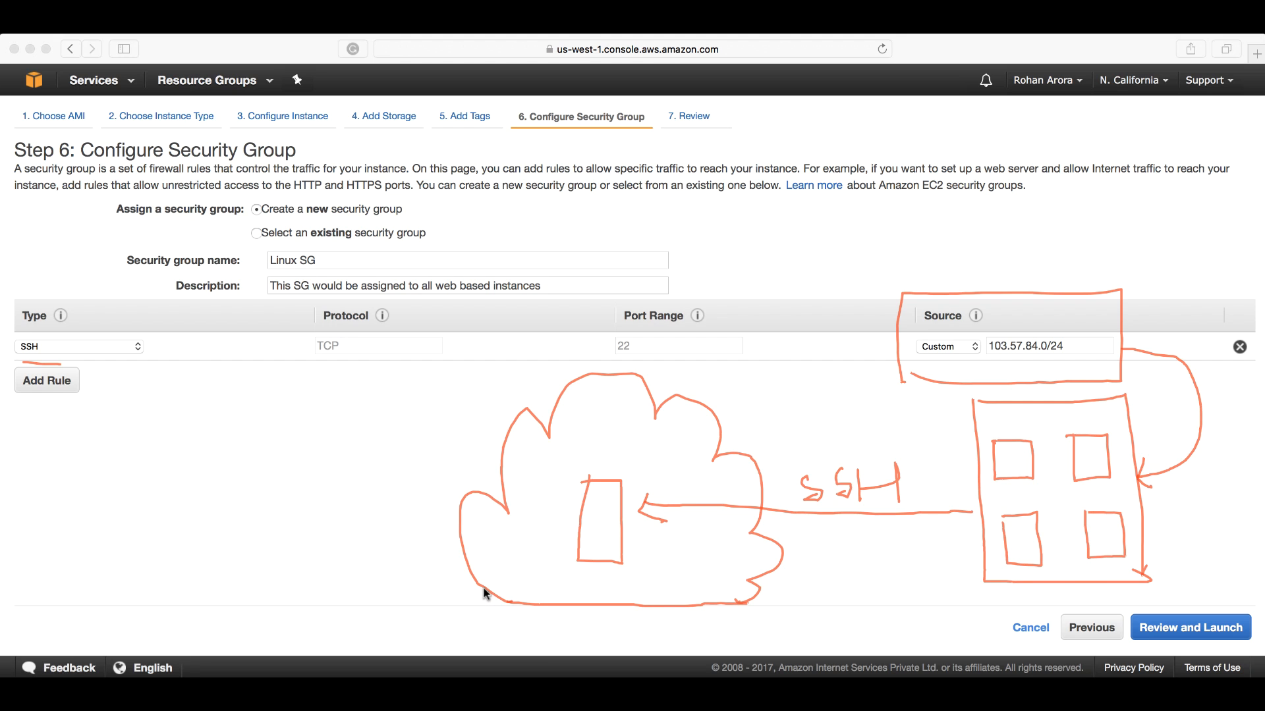
pyautogui.moveTo(609, 461)
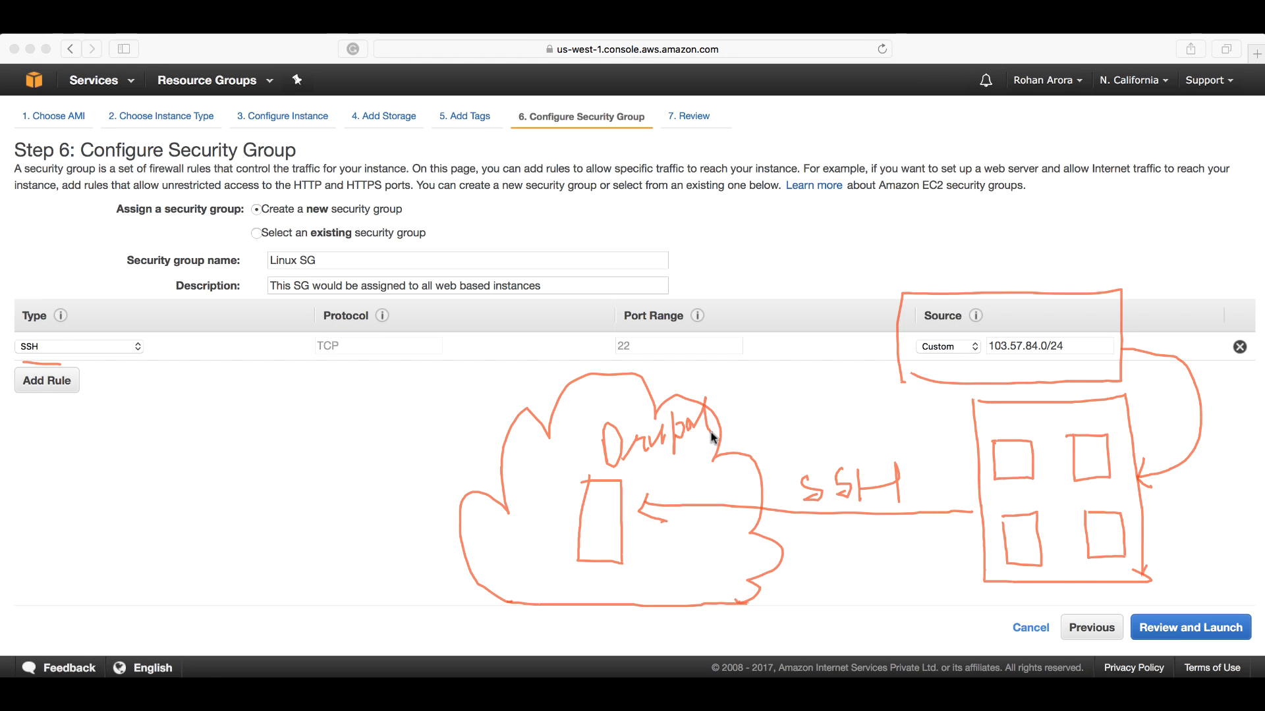
pyautogui.moveTo(60, 532)
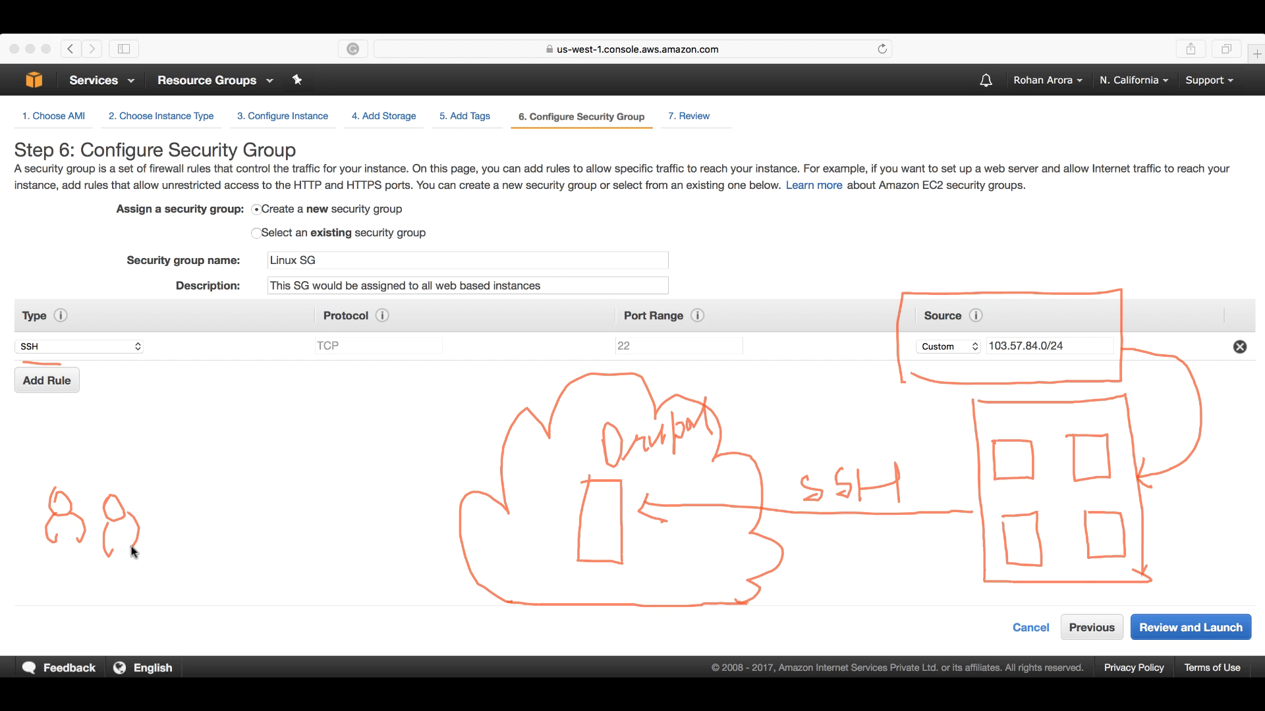
pyautogui.moveTo(196, 546)
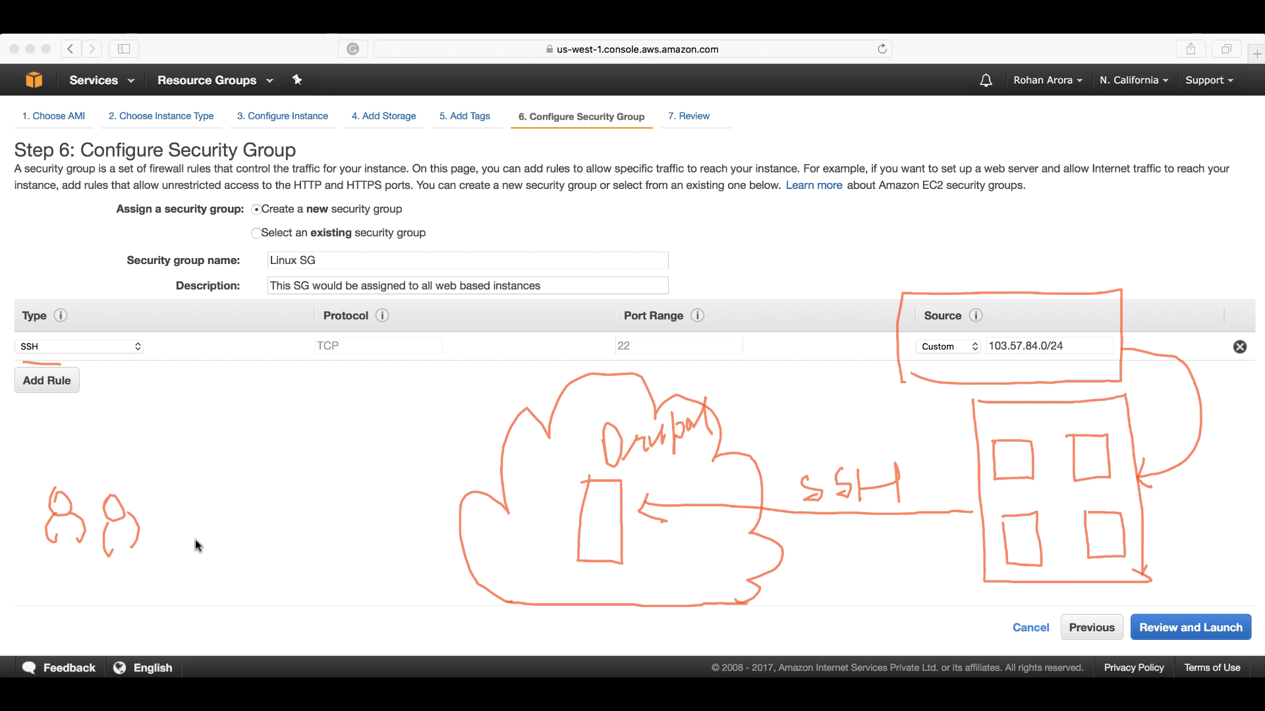
pyautogui.moveTo(153, 526)
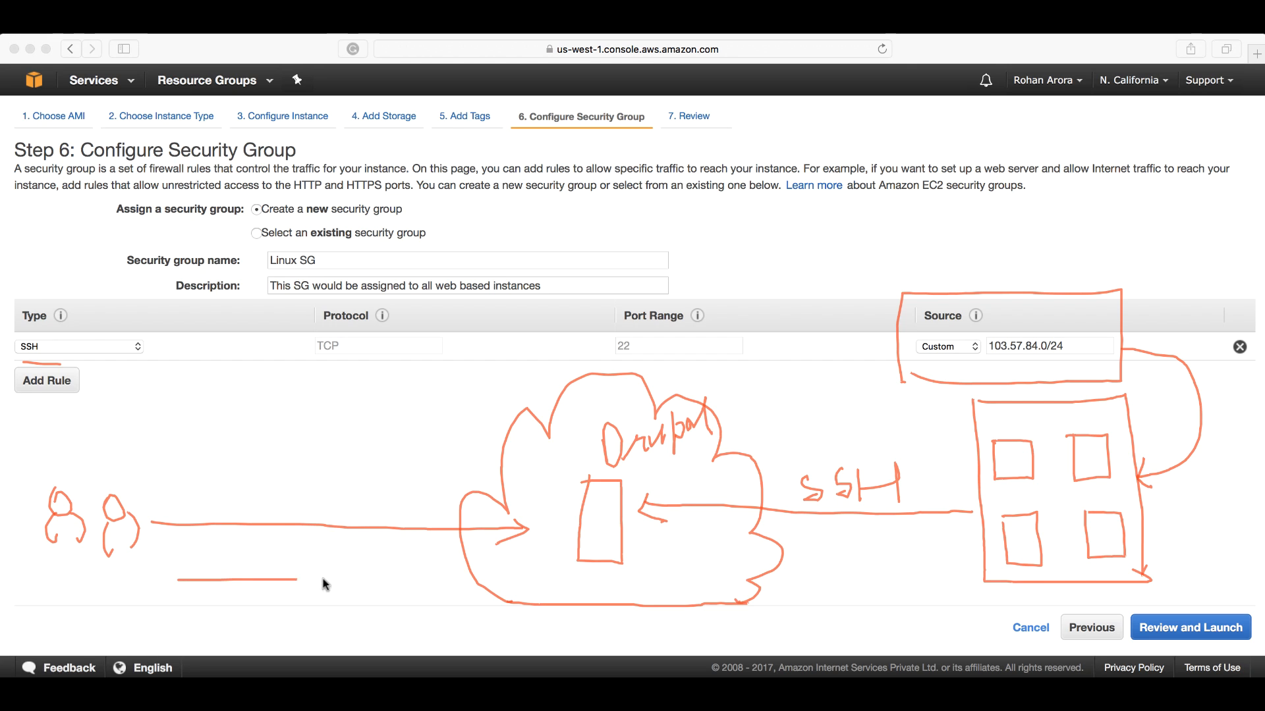
pyautogui.moveTo(299, 556); pyautogui.dragTo(520, 577)
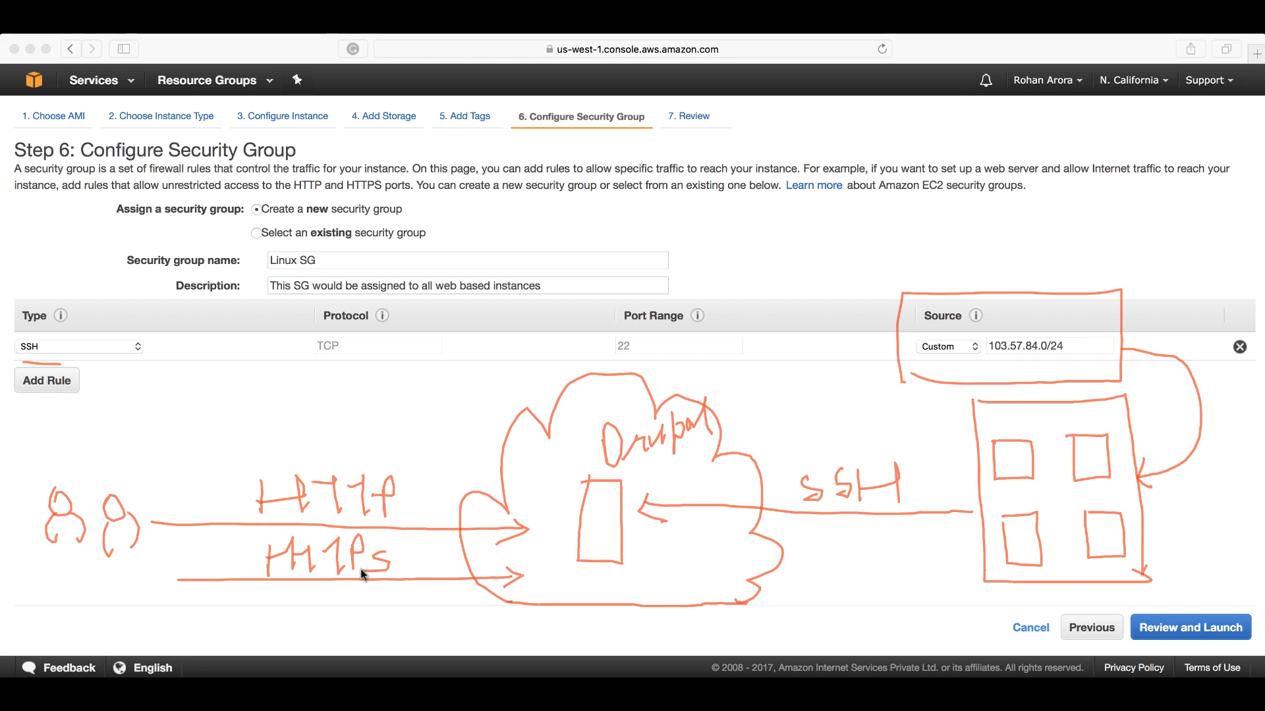
pyautogui.moveTo(434, 615)
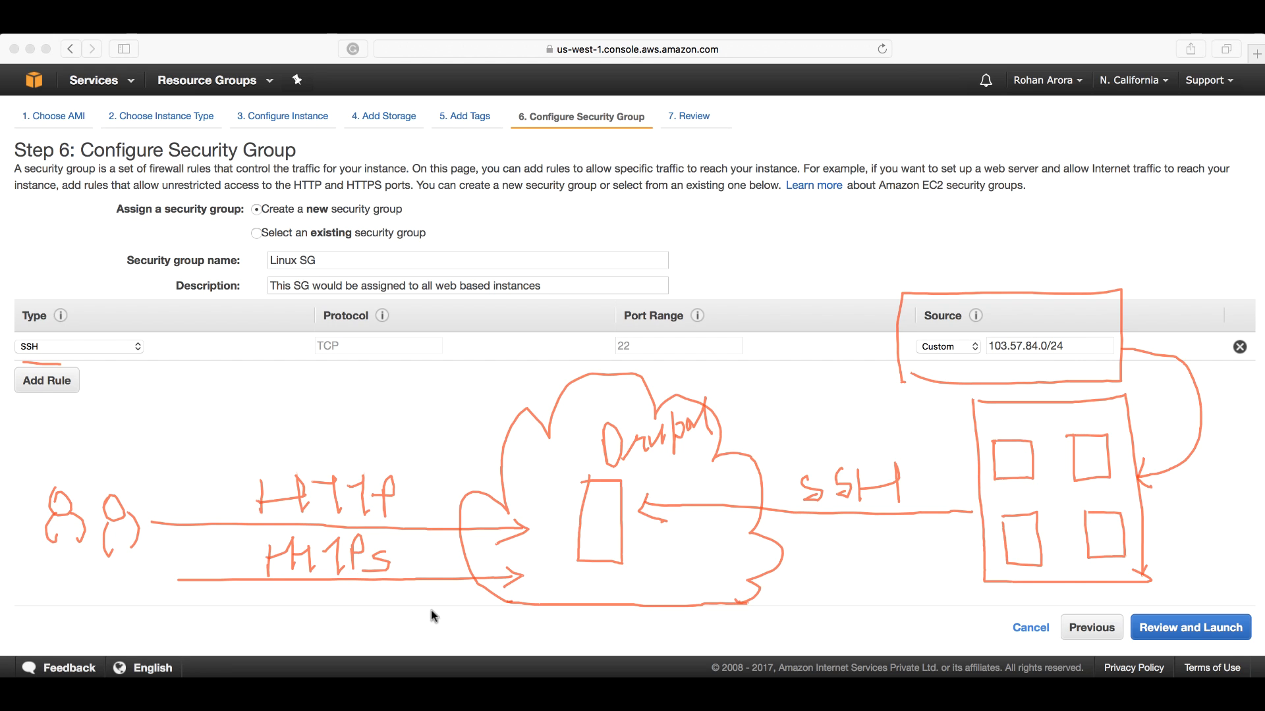
pyautogui.moveTo(26, 602)
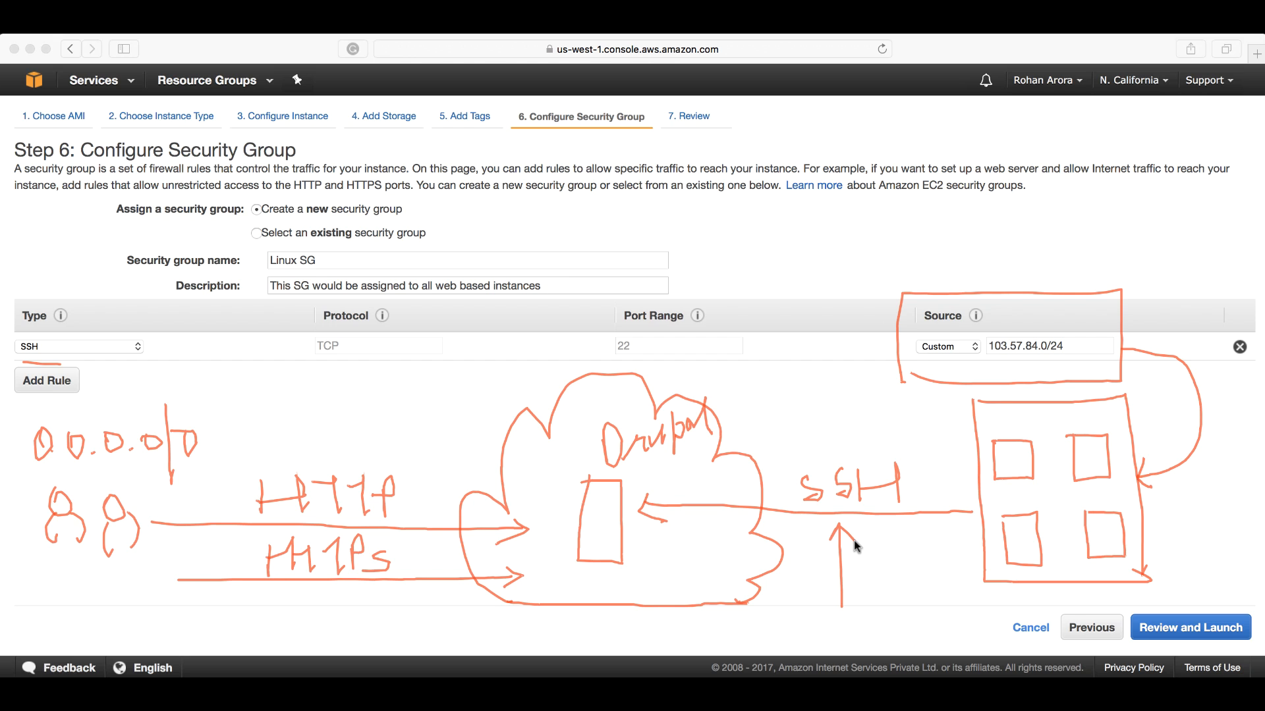
pyautogui.moveTo(426, 608)
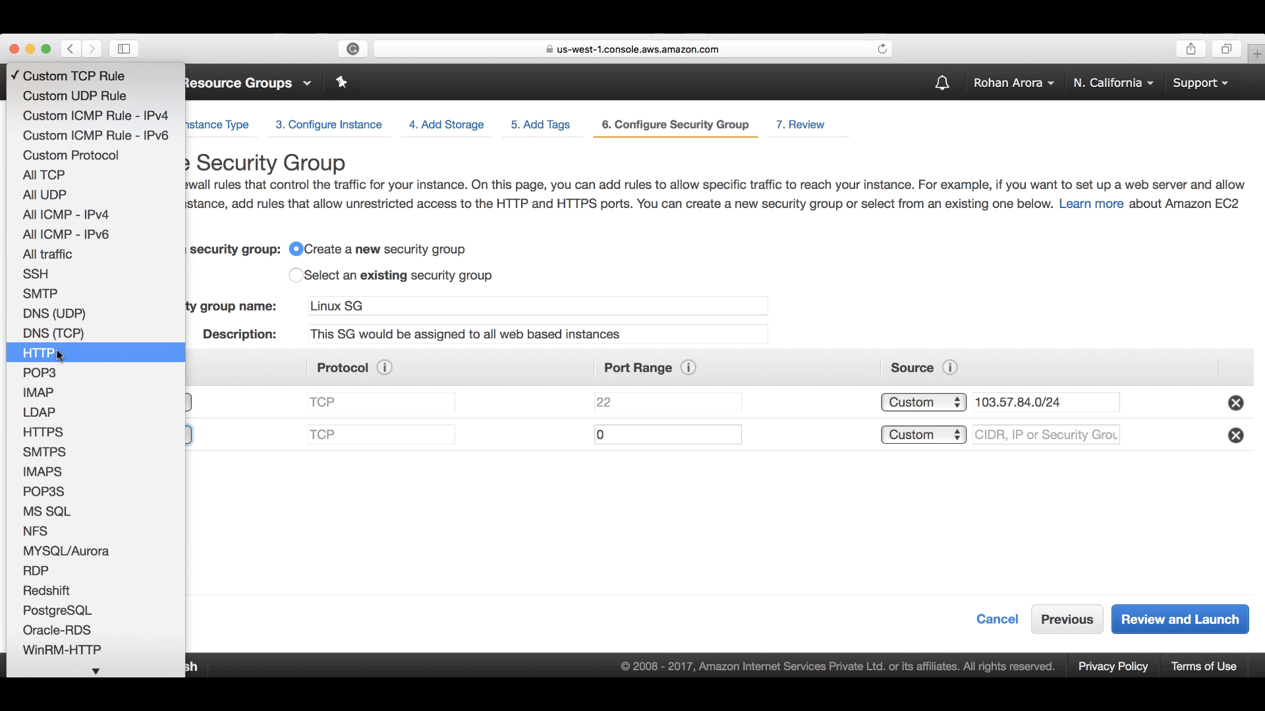
# Step: Add HTTP port 80 from Anywhere and HTTPS port 443 inbound rules
pyautogui.click(38, 353)
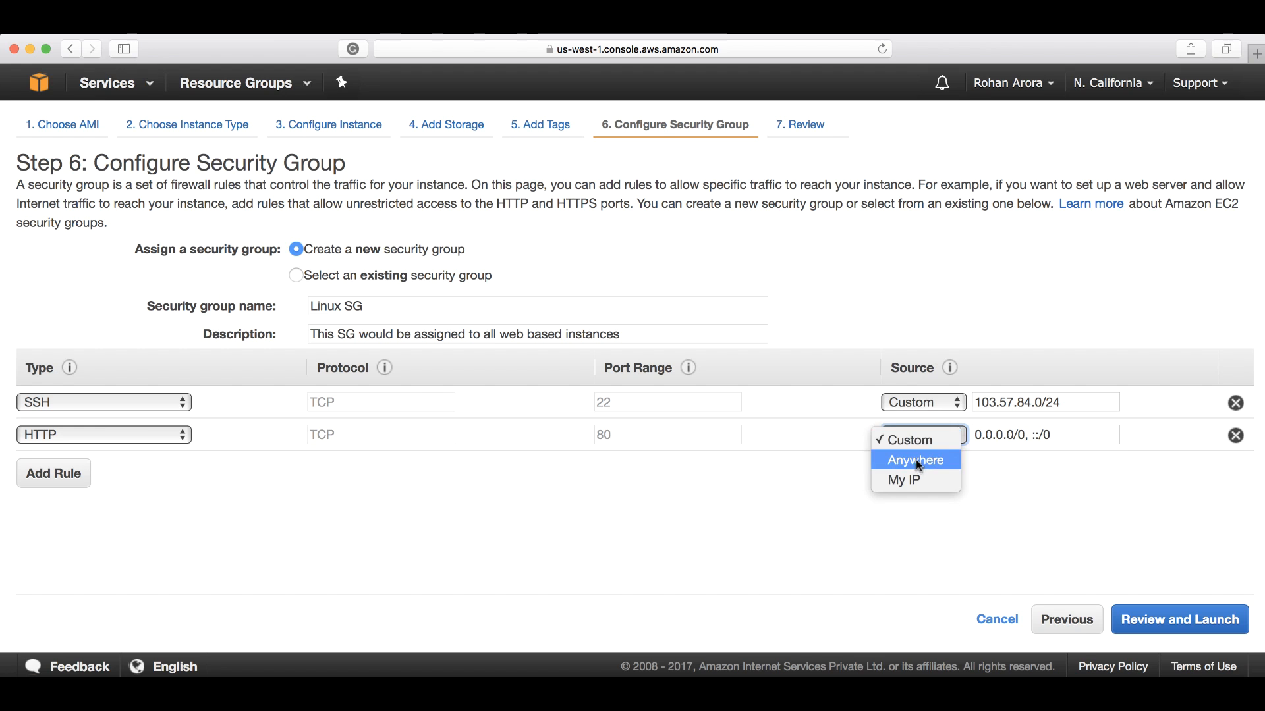
pyautogui.click(915, 460)
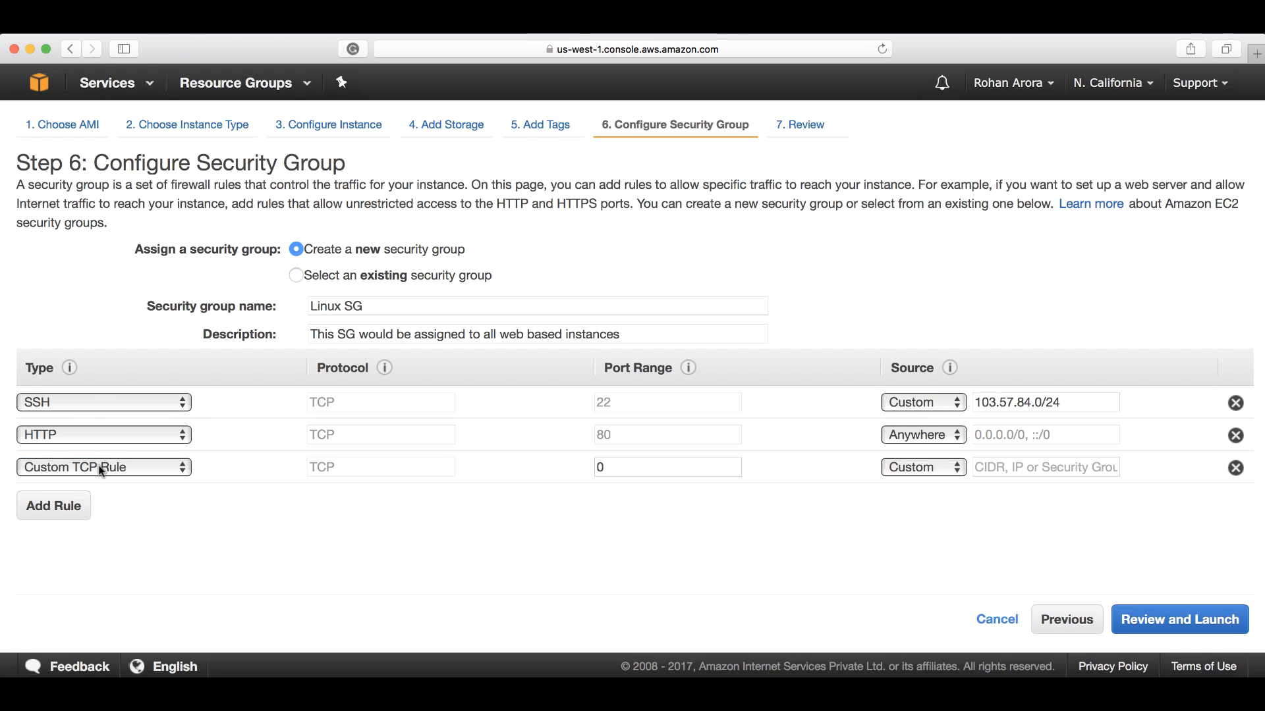
pyautogui.click(102, 466)
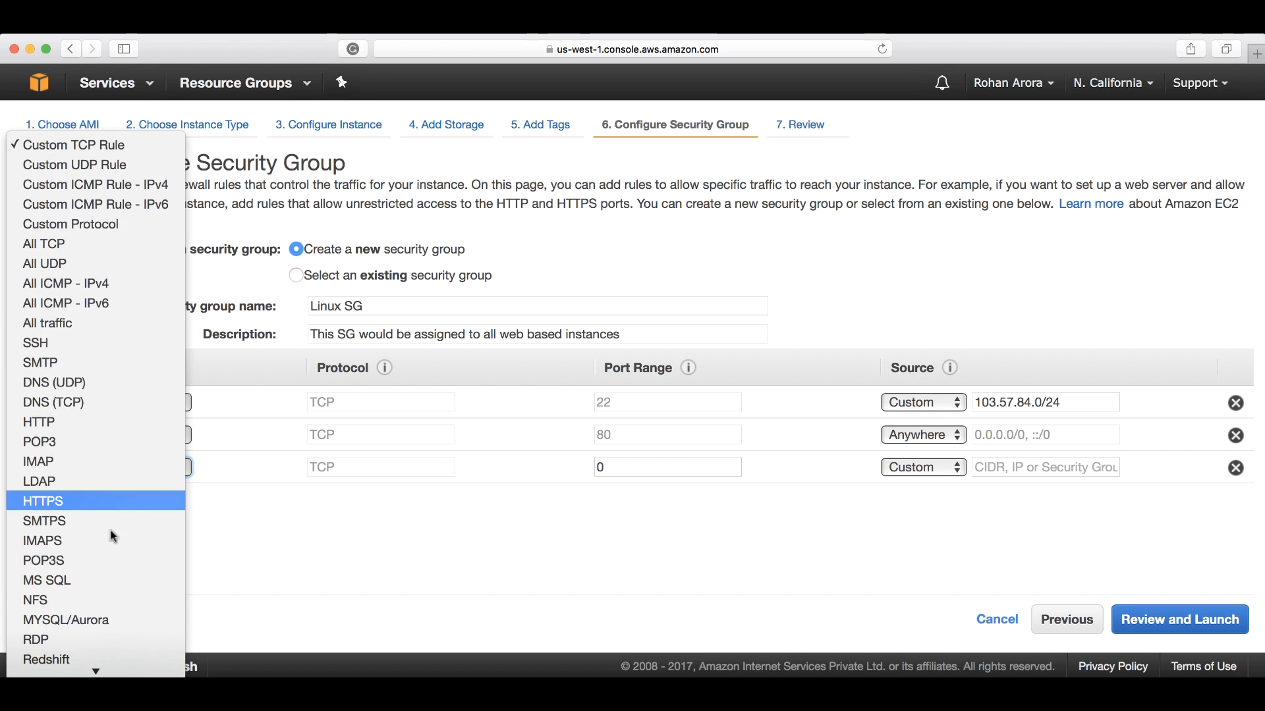
pyautogui.click(41, 501)
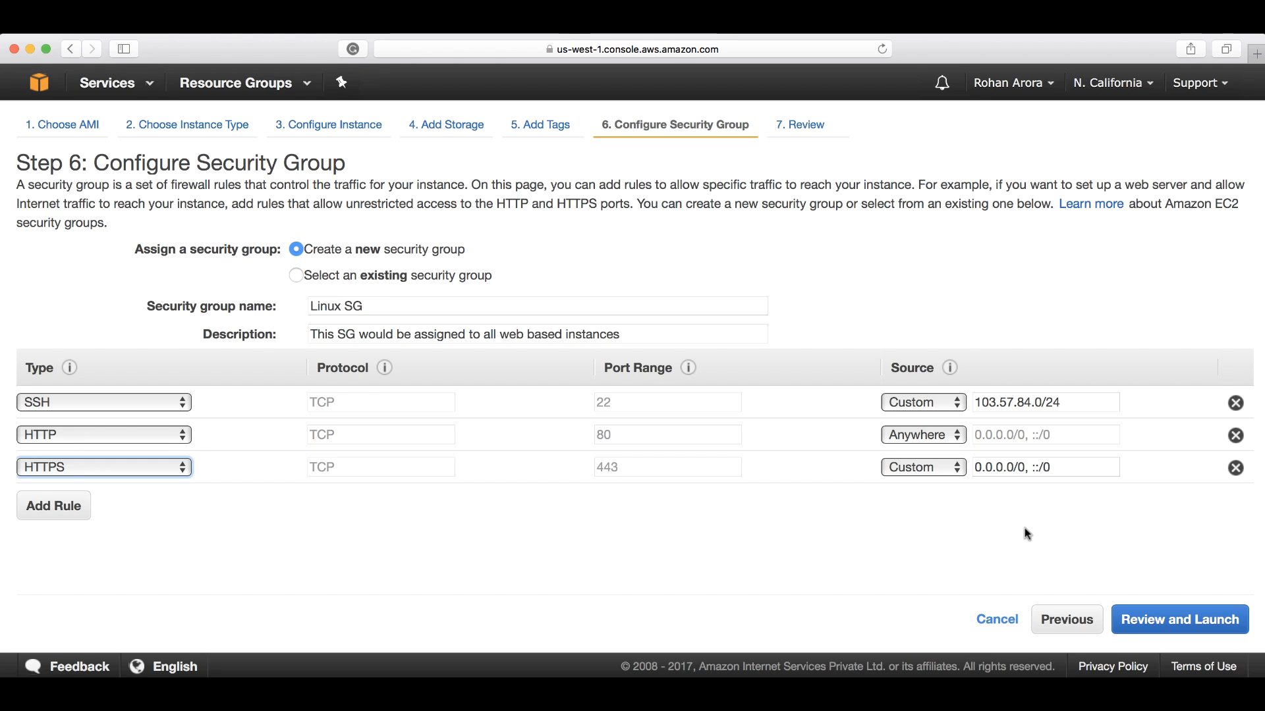
pyautogui.moveTo(1053, 440)
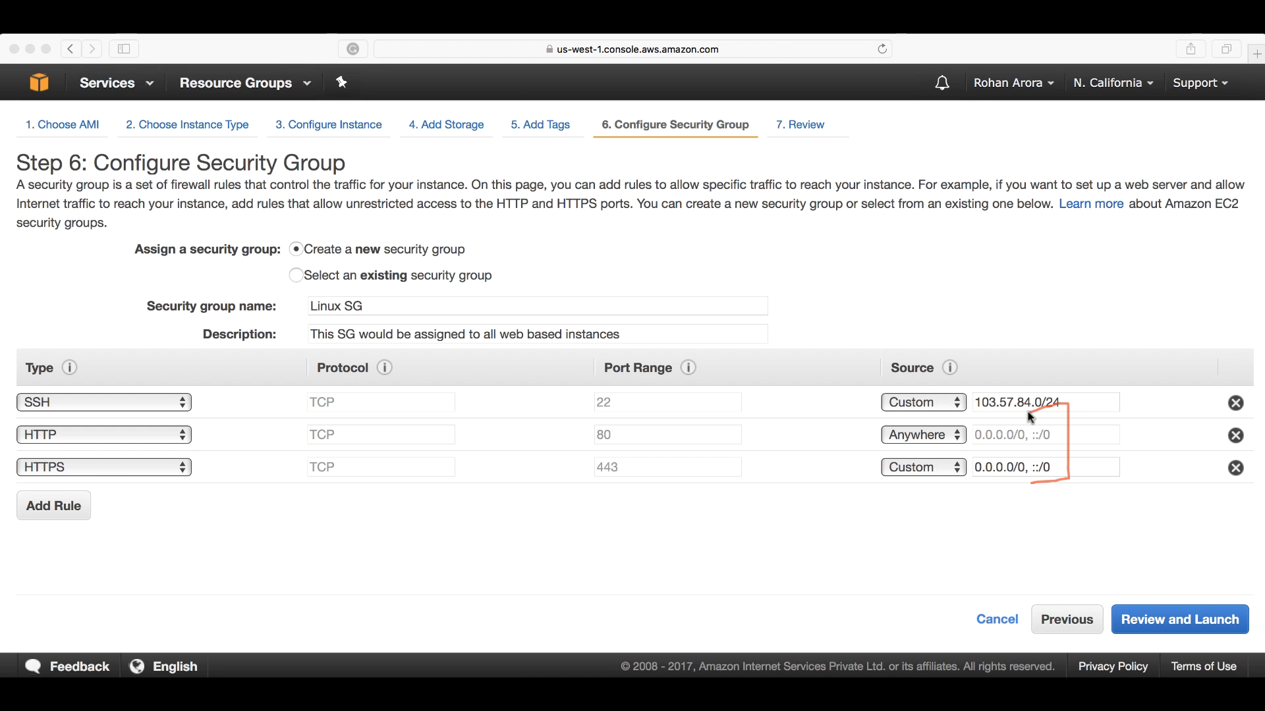
pyautogui.moveTo(1030, 498)
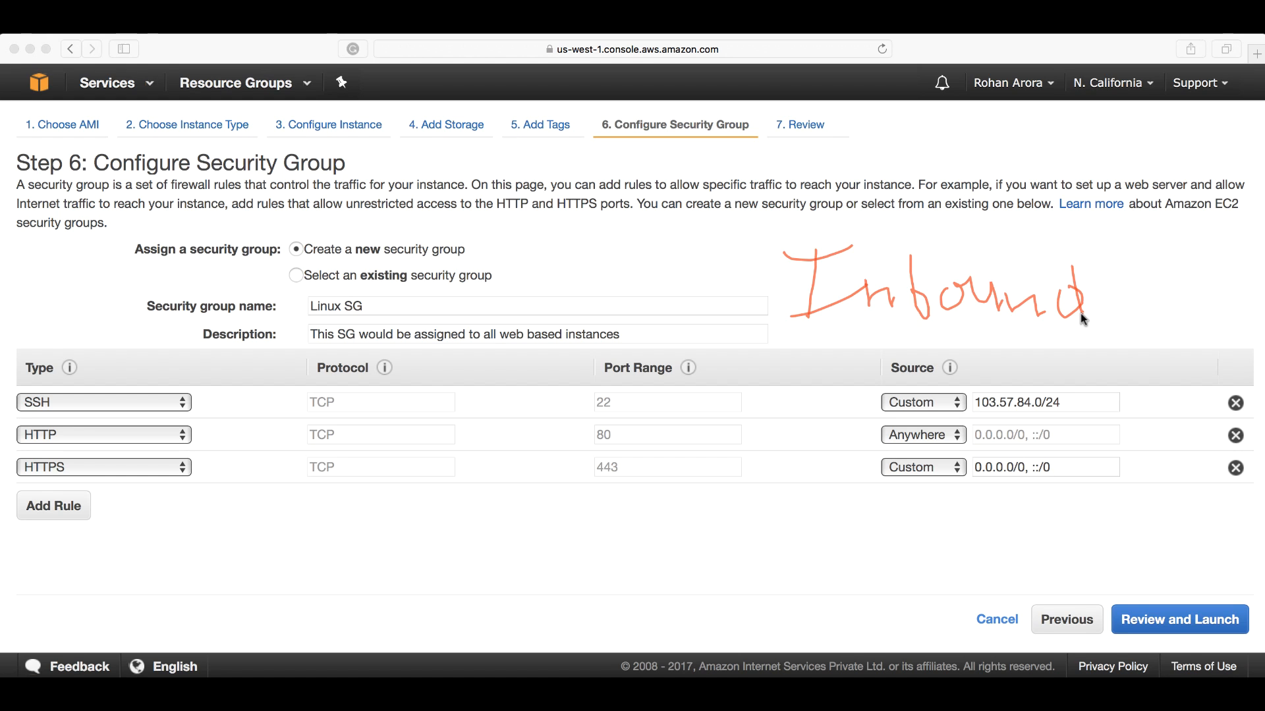
pyautogui.moveTo(1135, 533)
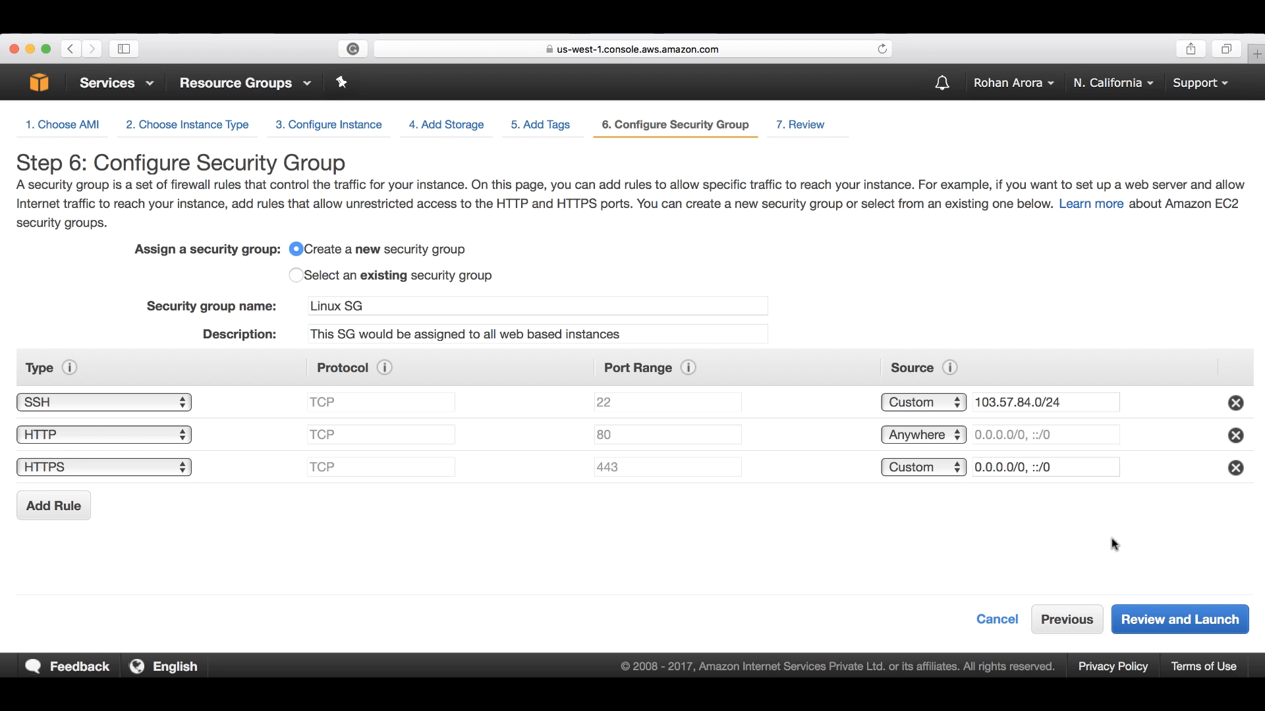
# Step: Review and launch the instance with key pair amazon-ami-kp
pyautogui.click(1178, 620)
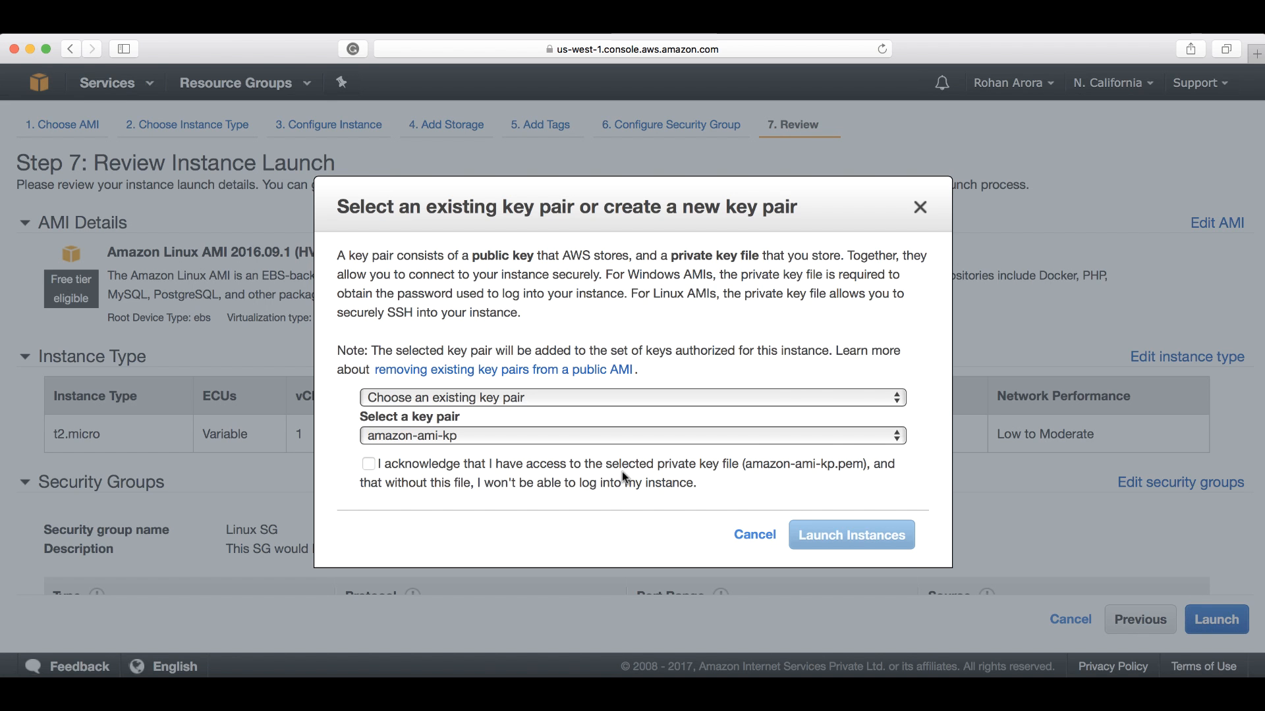
pyautogui.click(851, 535)
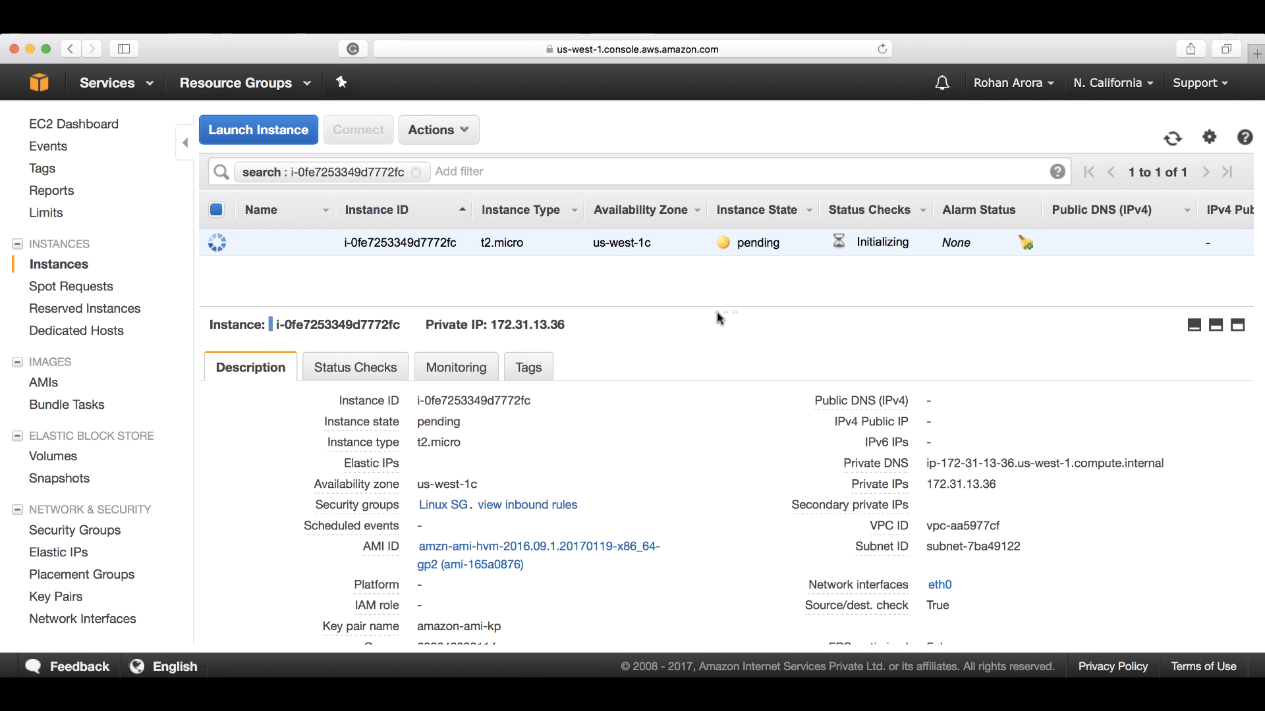
pyautogui.moveTo(724, 324)
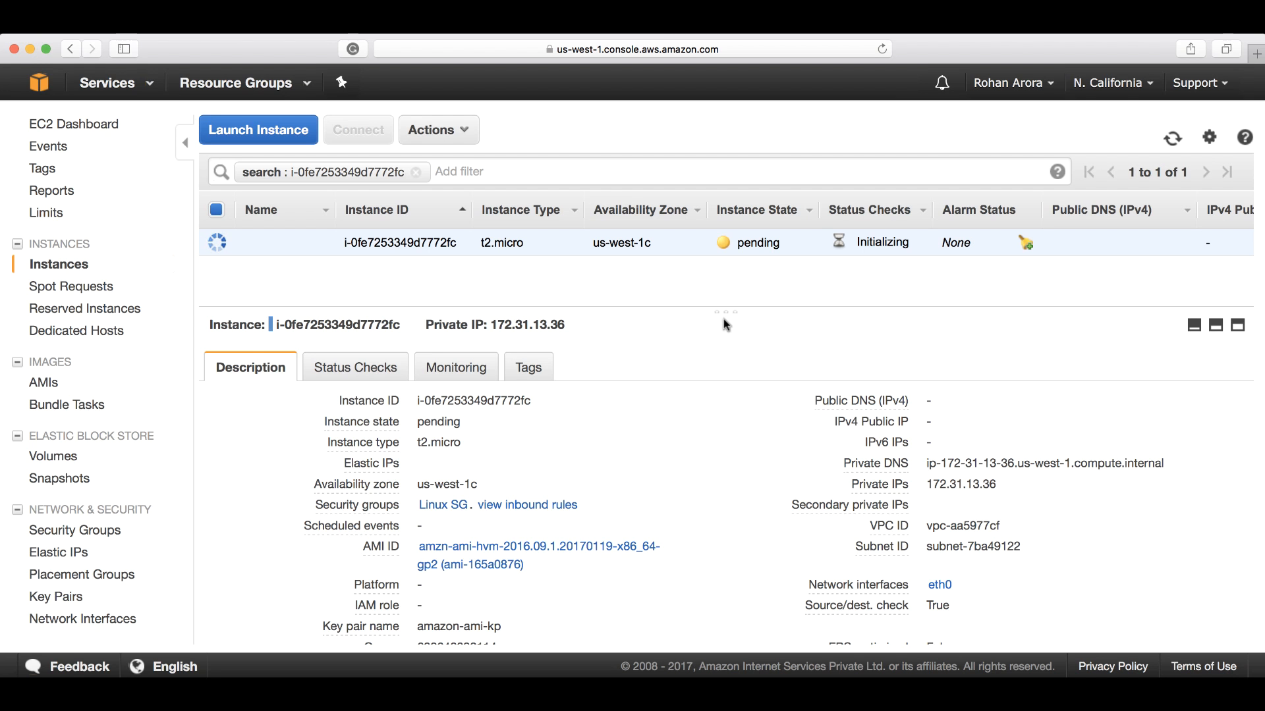
pyautogui.moveTo(527, 504)
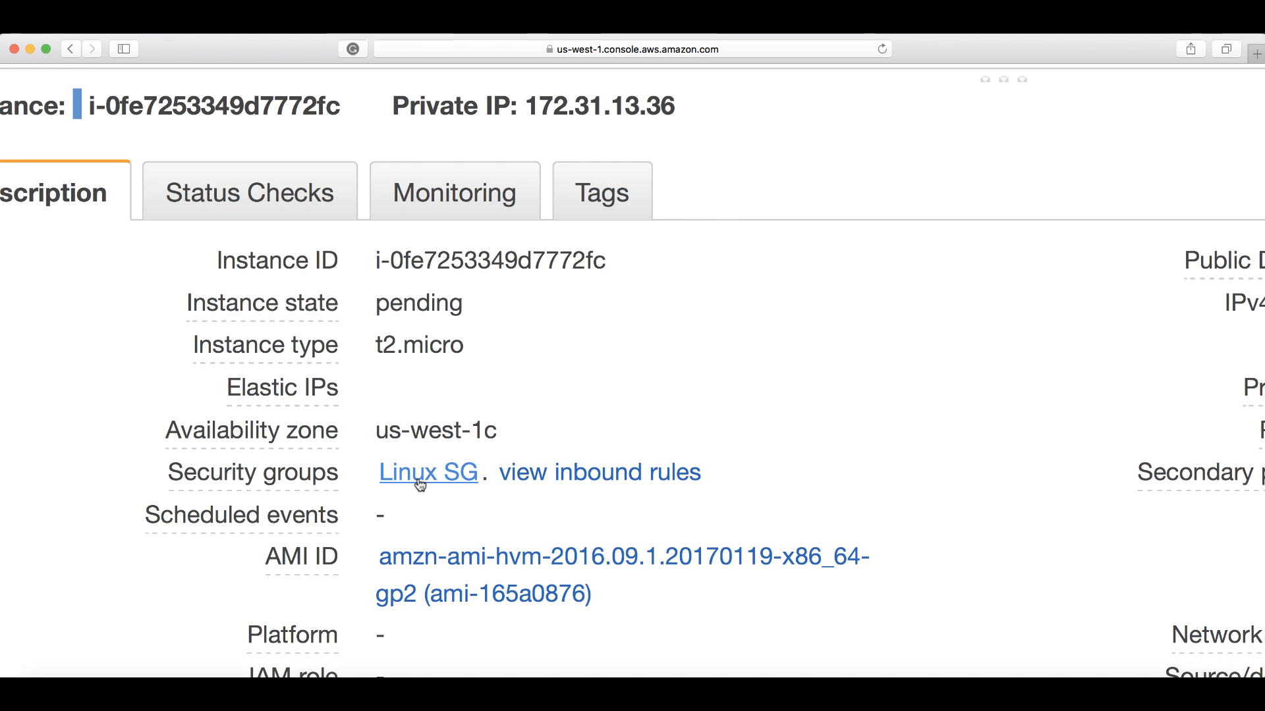
# Step: View the instance's inbound rules and go to the Linux SG page
pyautogui.click(598, 471)
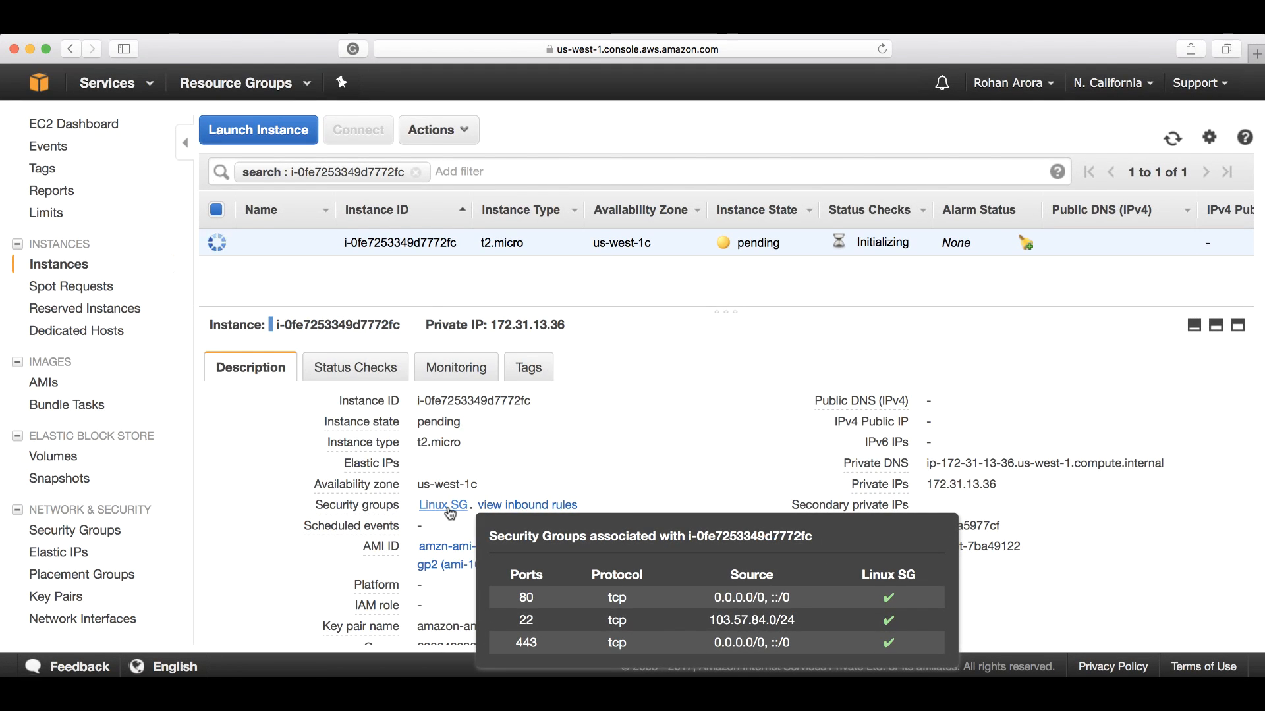
pyautogui.click(443, 504)
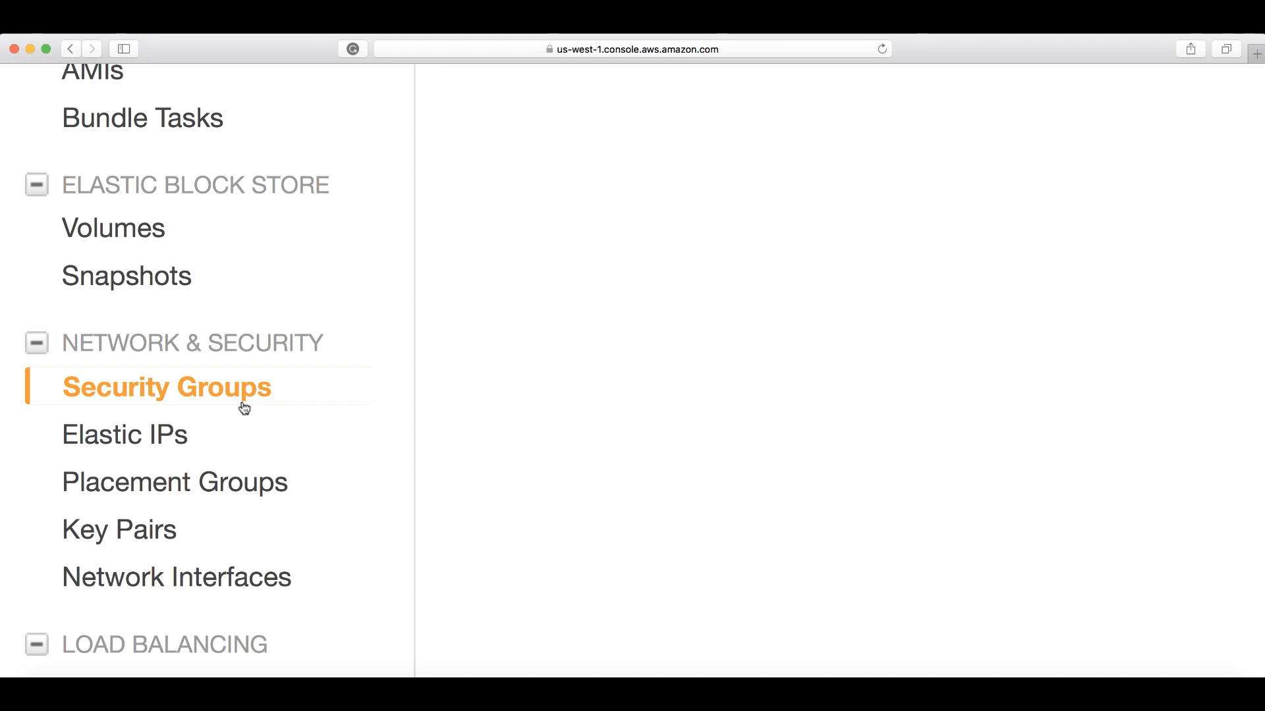
# Step: Return to the Security Groups list and clear the Group ID filter so all groups show
pyautogui.click(166, 386)
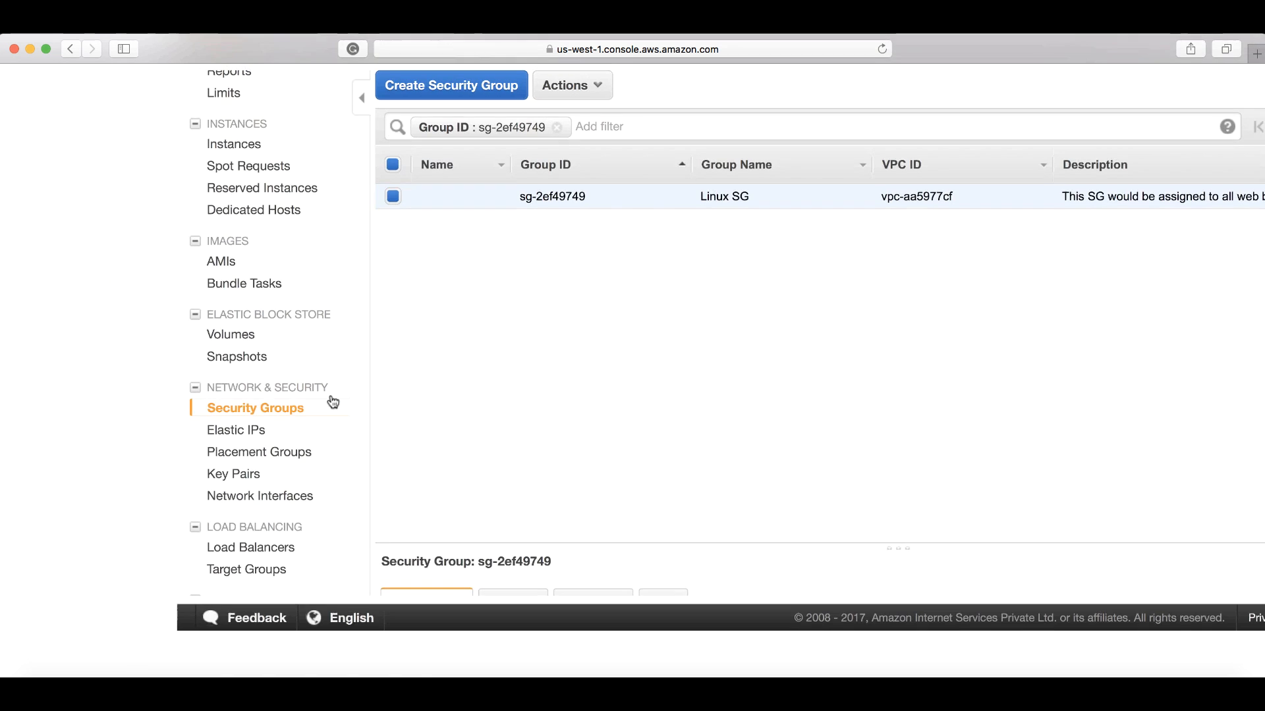
pyautogui.scroll(3)
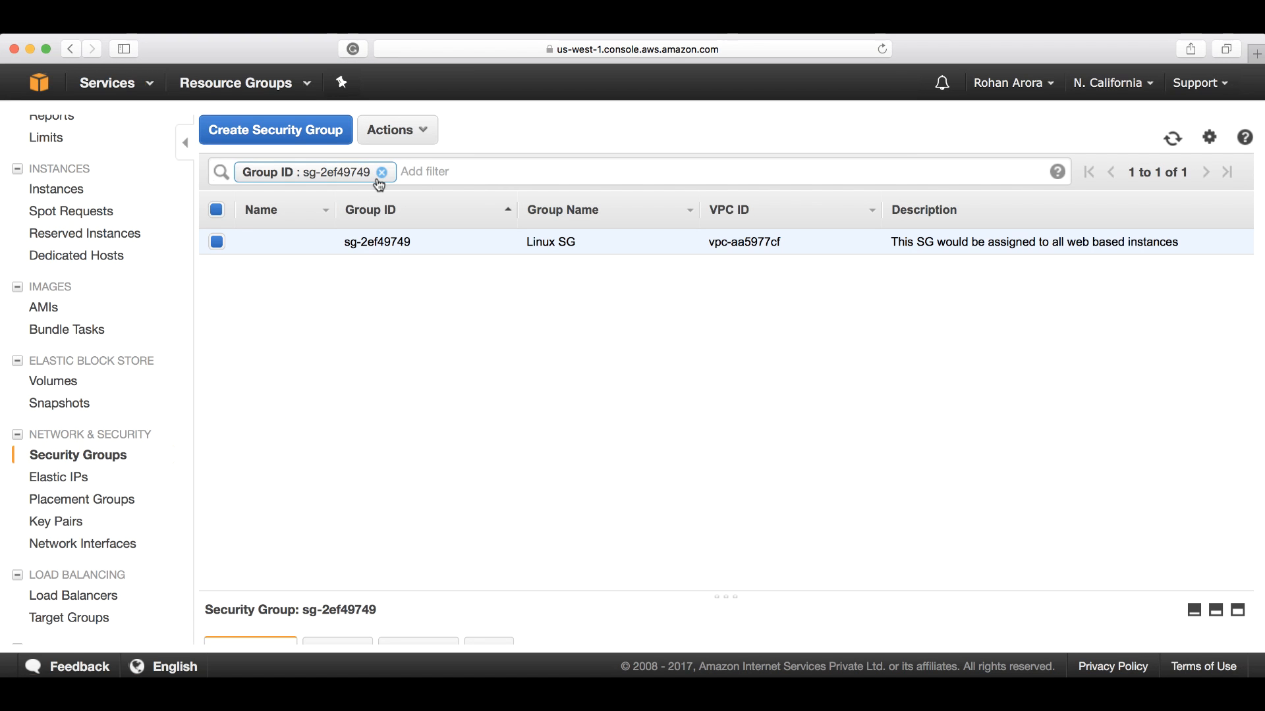
pyautogui.click(382, 171)
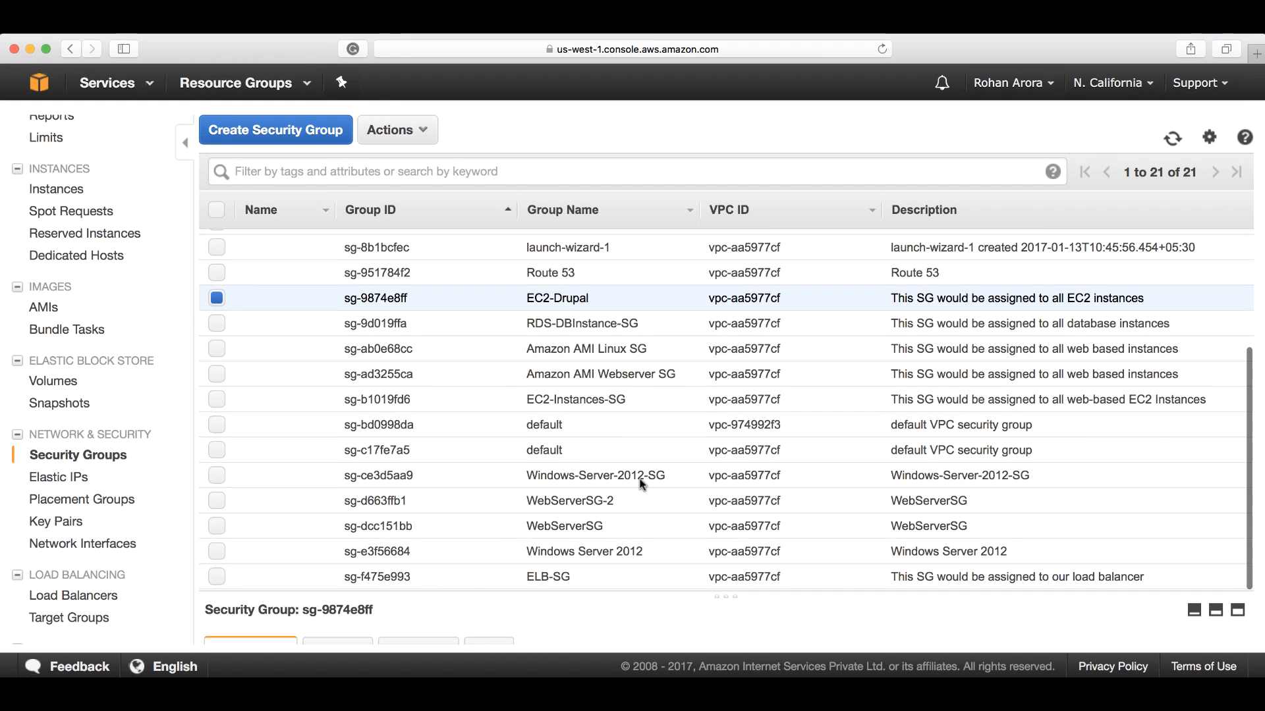
pyautogui.scroll(3)
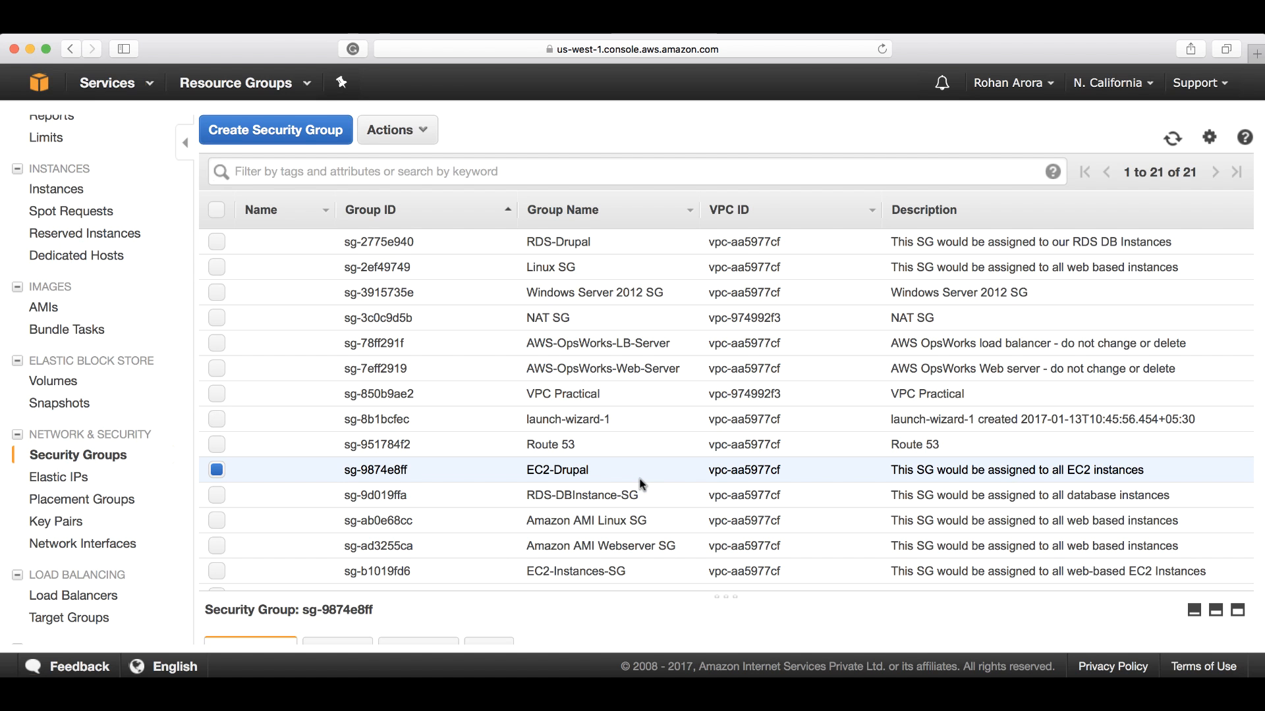
pyautogui.scroll(-3)
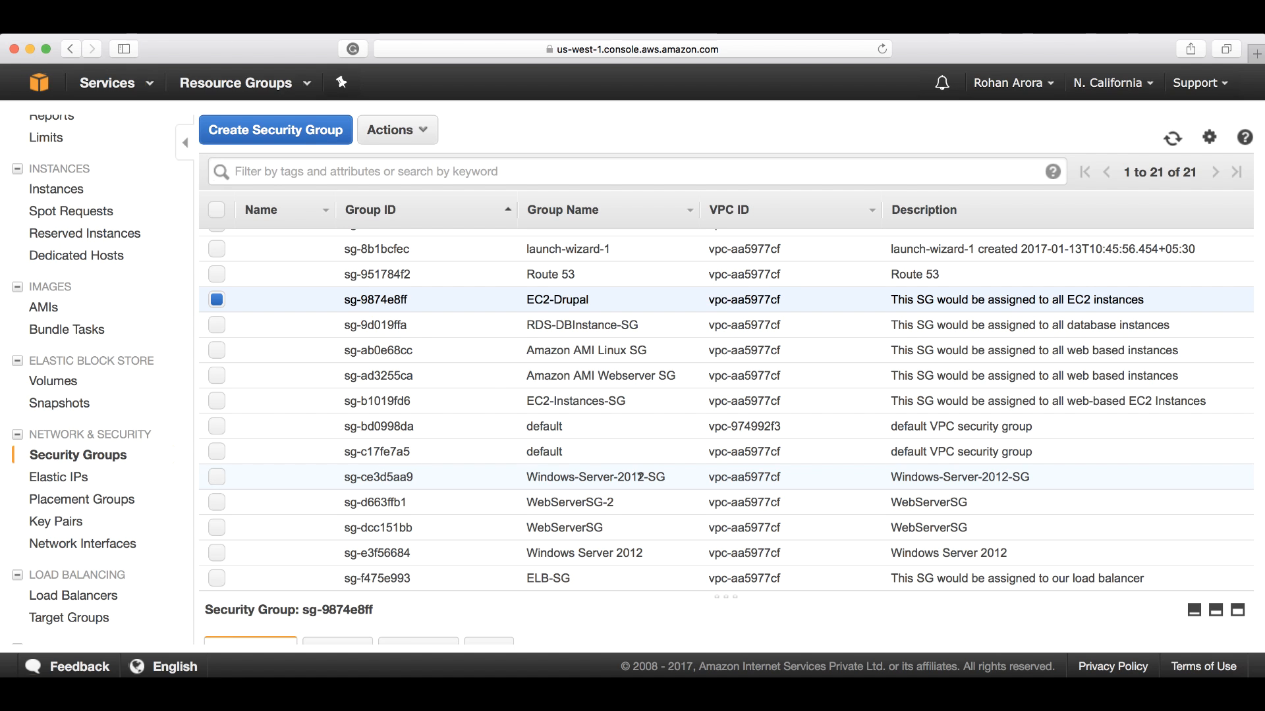
pyautogui.moveTo(947, 661)
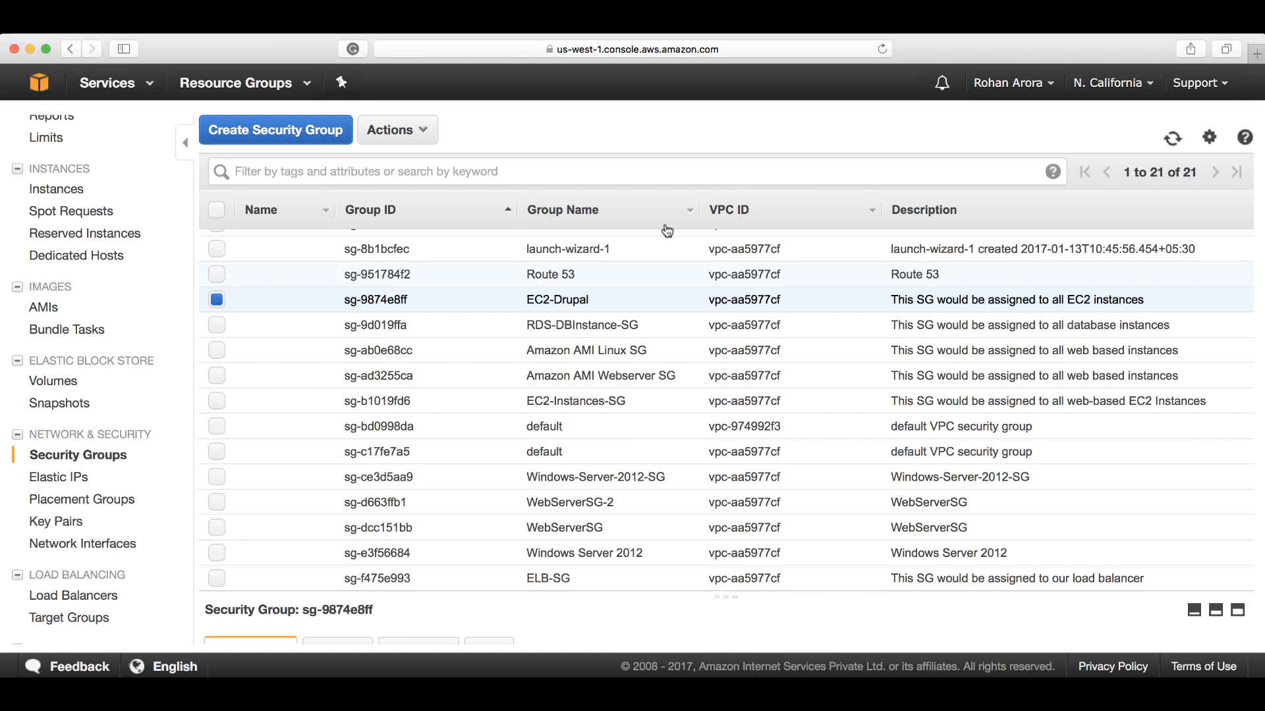
pyautogui.scroll(3)
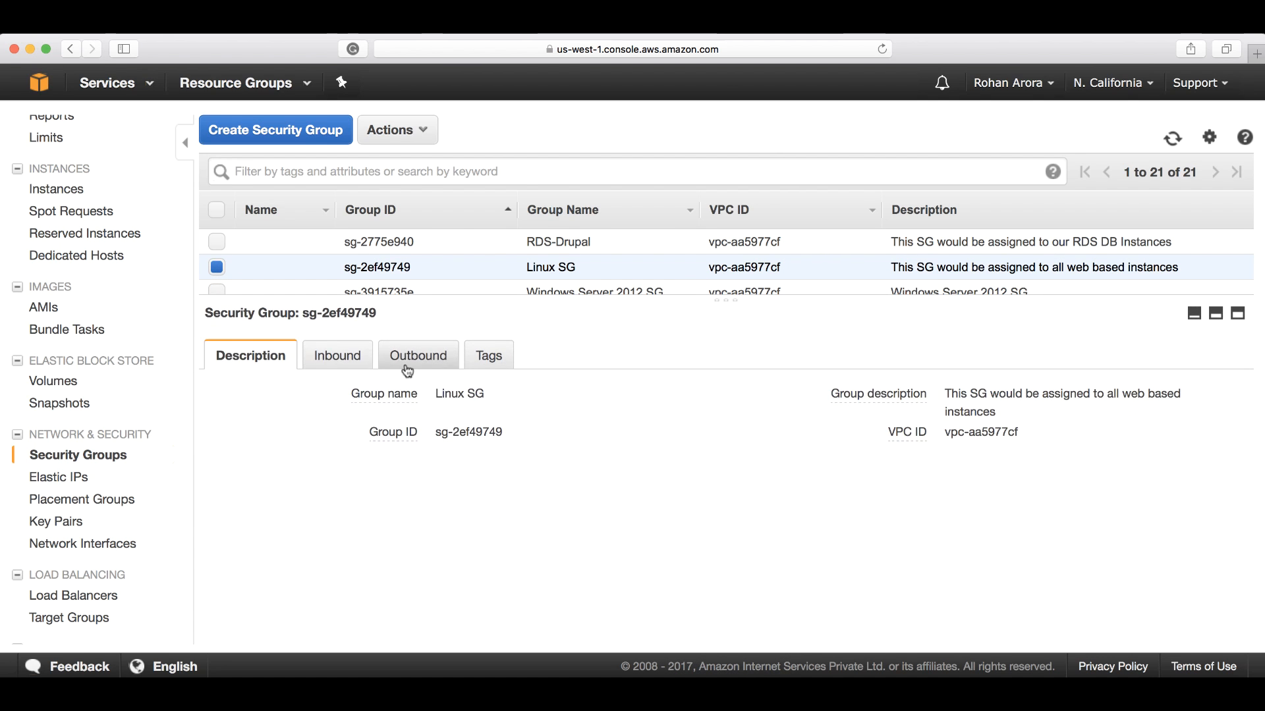
# Step: Select Linux SG and review its inbound rules, then its outbound all-traffic rule
pyautogui.click(333, 355)
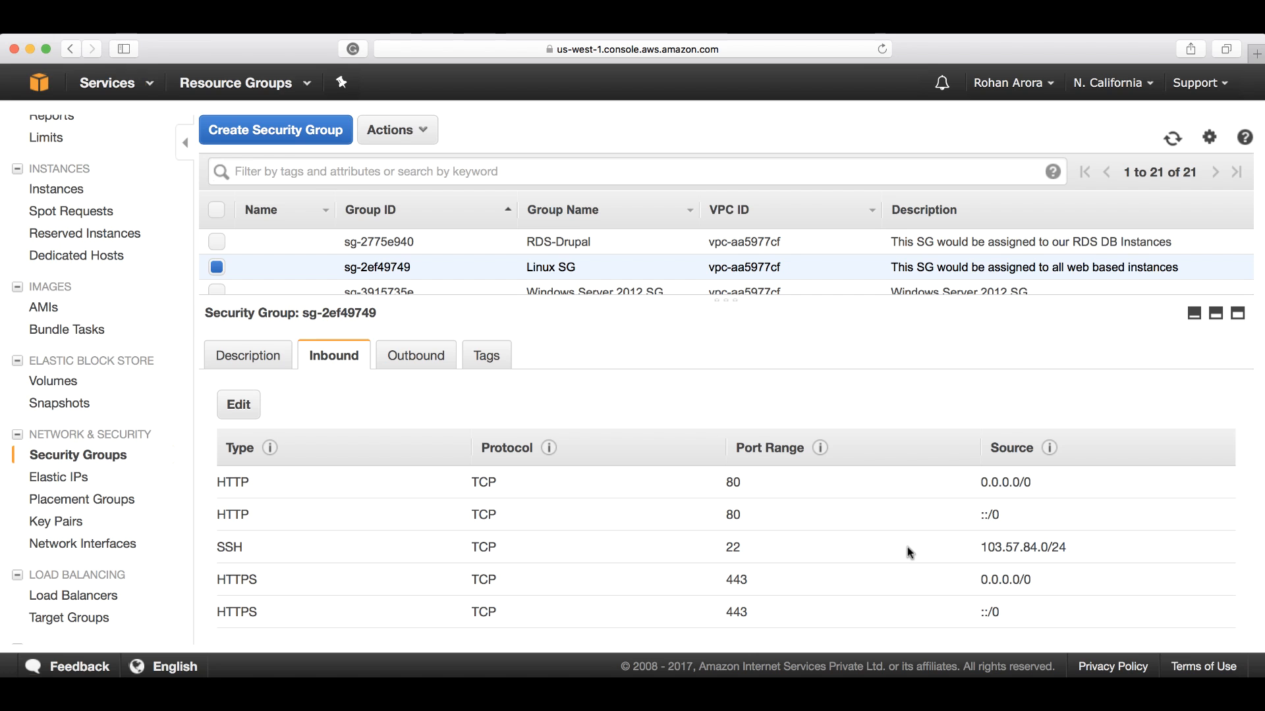
pyautogui.moveTo(601, 631)
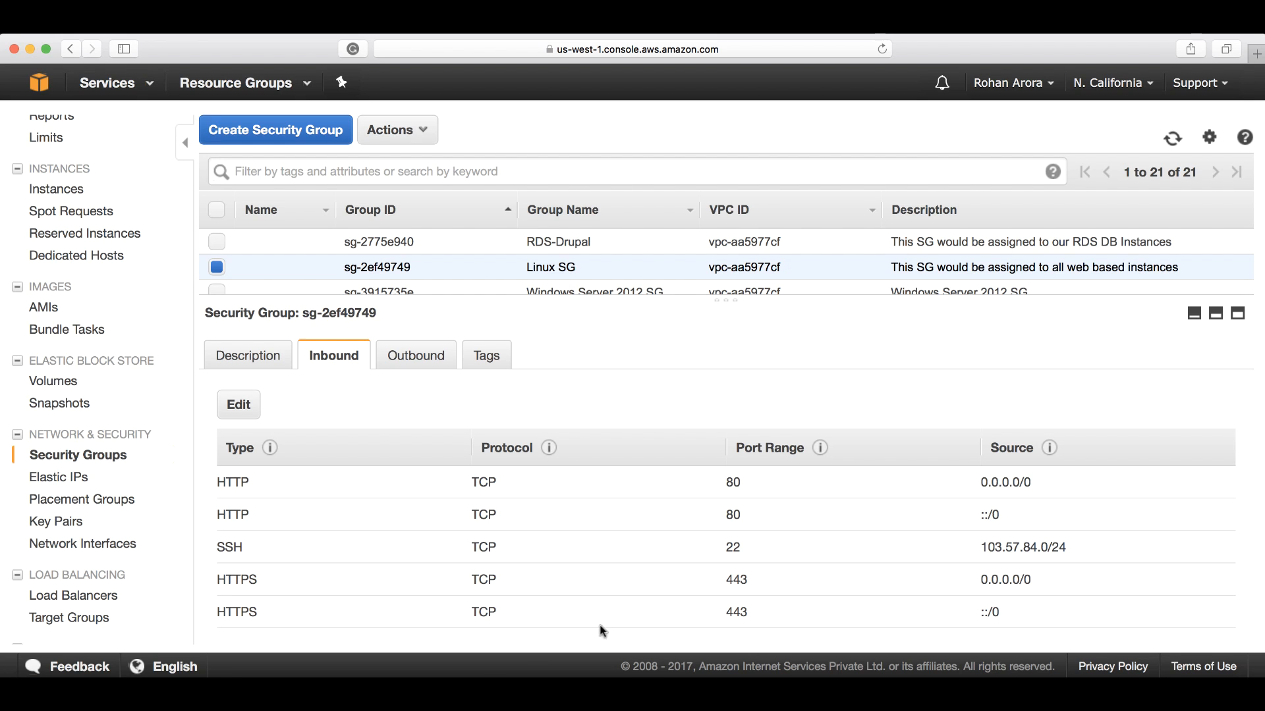
pyautogui.click(415, 356)
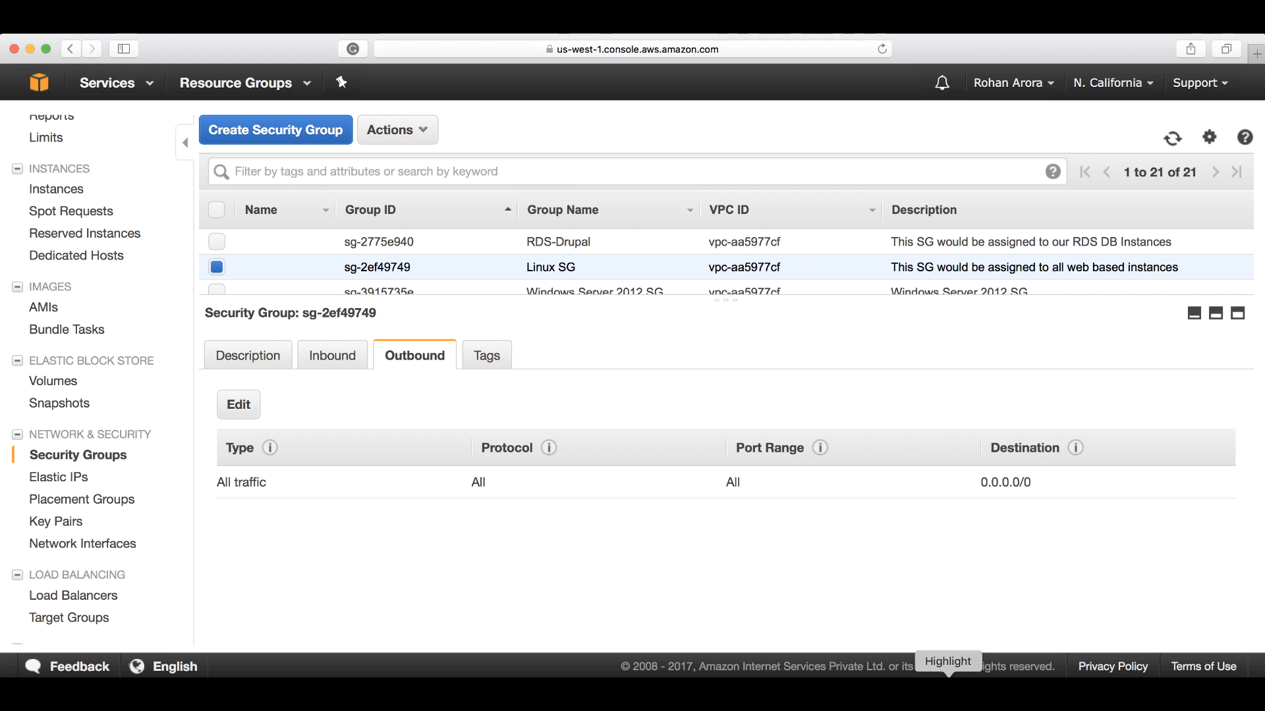
pyautogui.moveTo(250, 520)
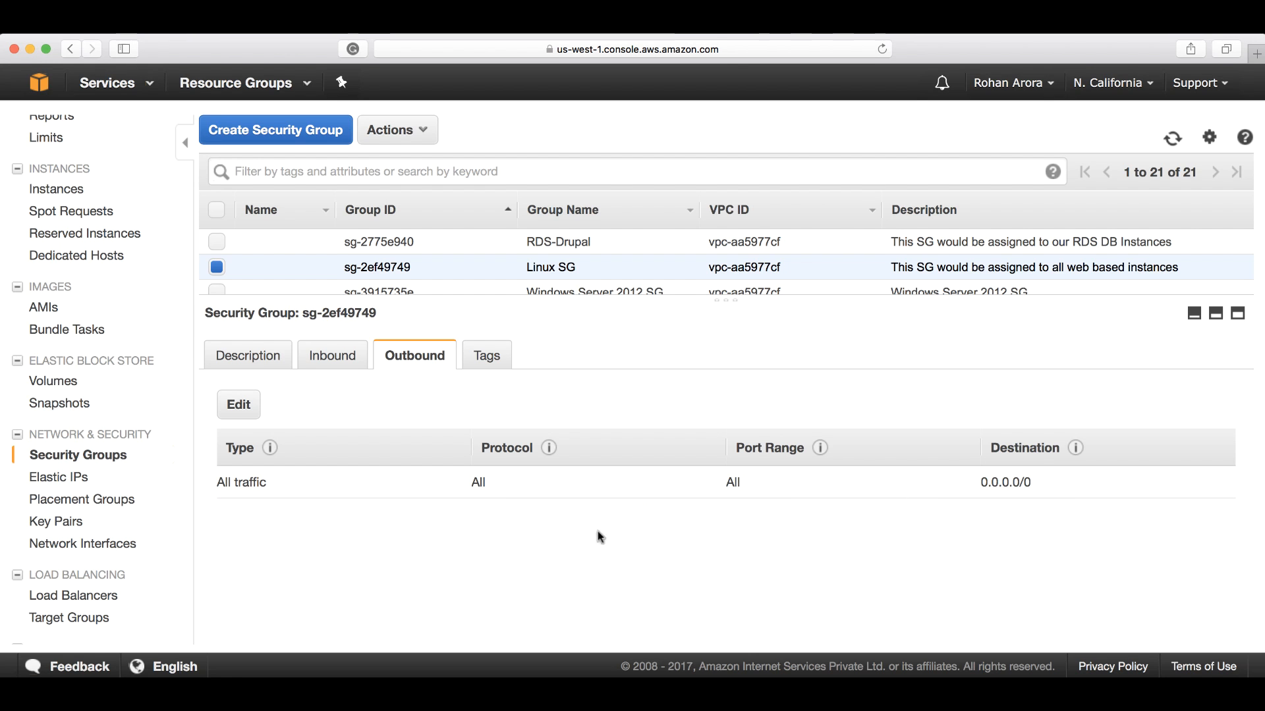
pyautogui.moveTo(660, 652)
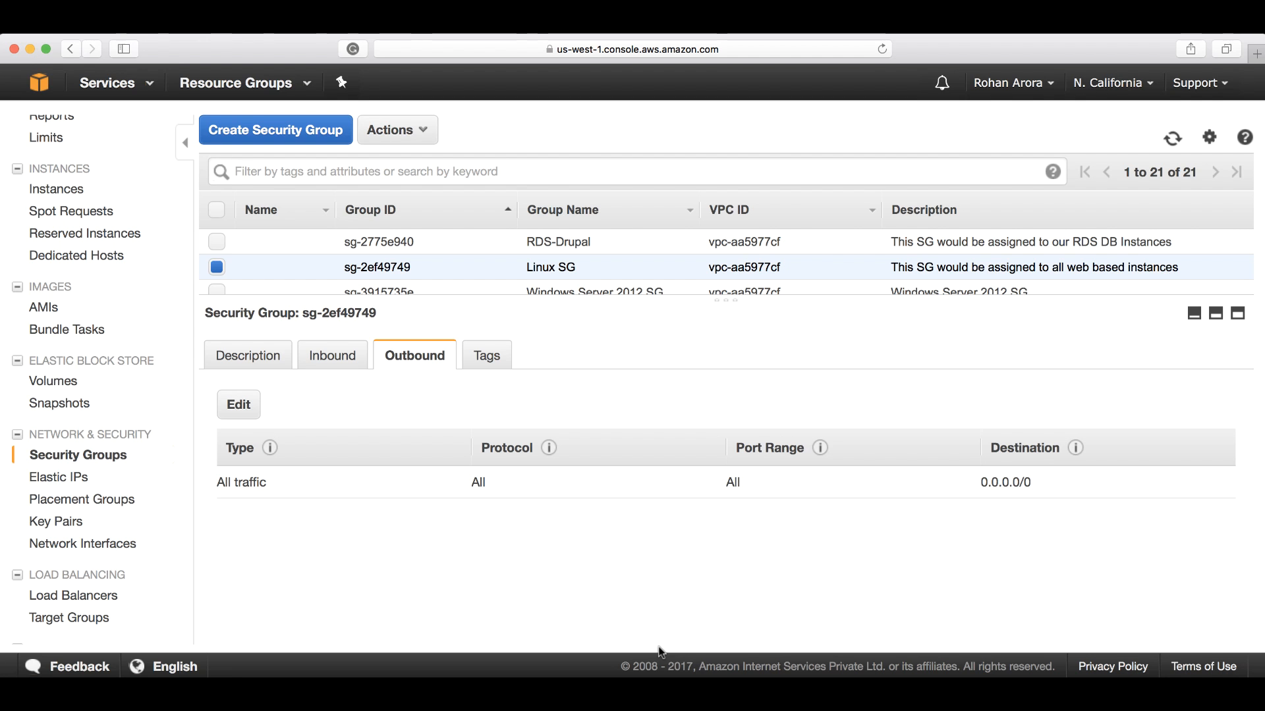
pyautogui.moveTo(239, 404)
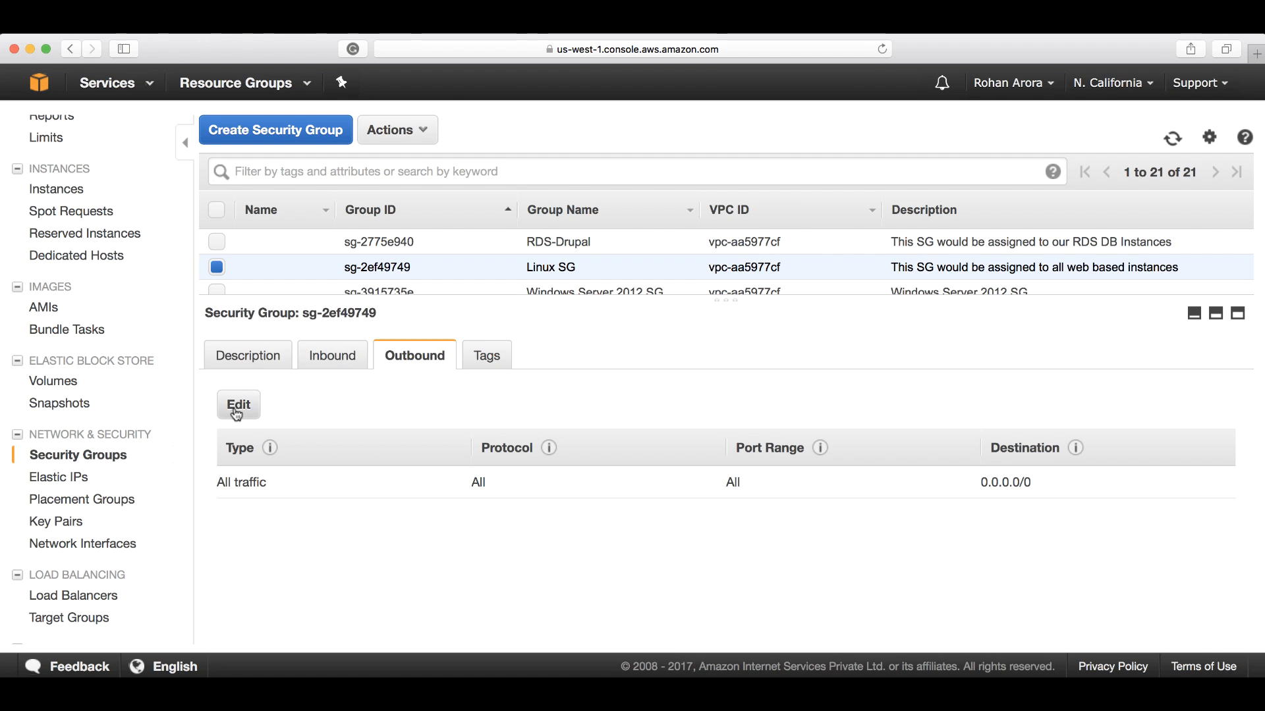
# Step: Edit Linux SG's outbound rules, adding HTTP and HTTPS rules with destination Anywhere
pyautogui.click(239, 404)
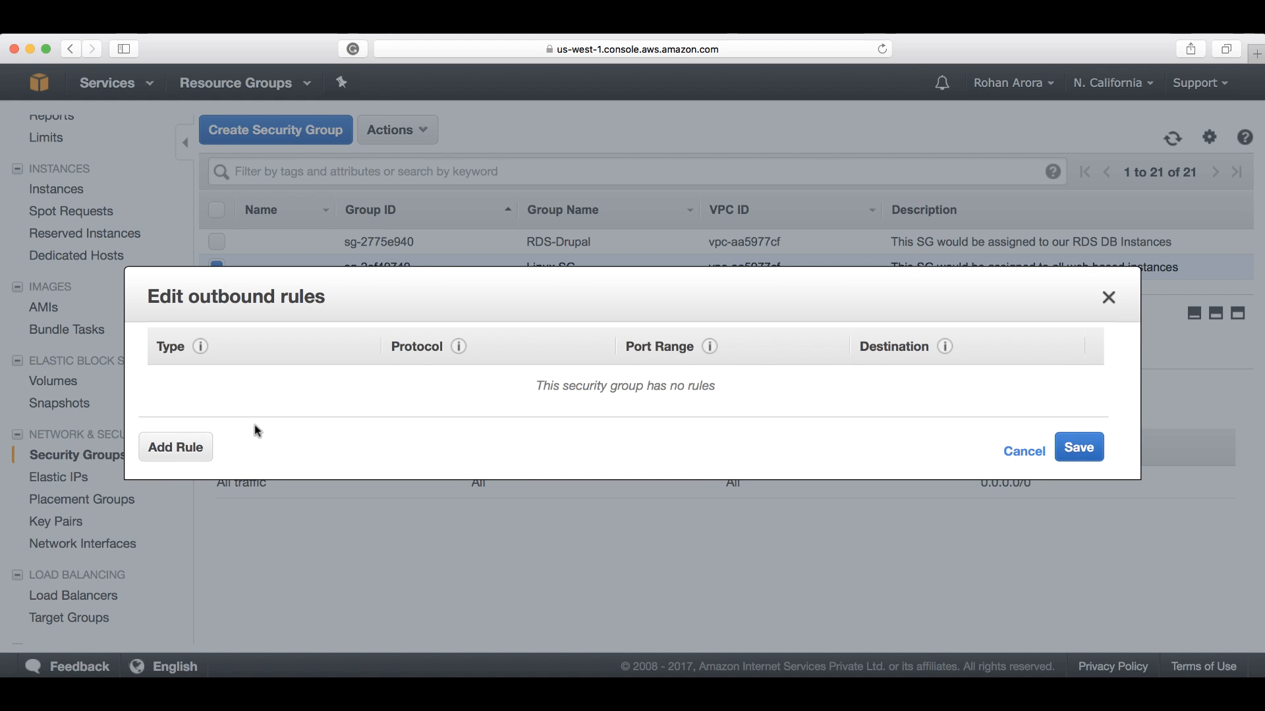
pyautogui.click(175, 447)
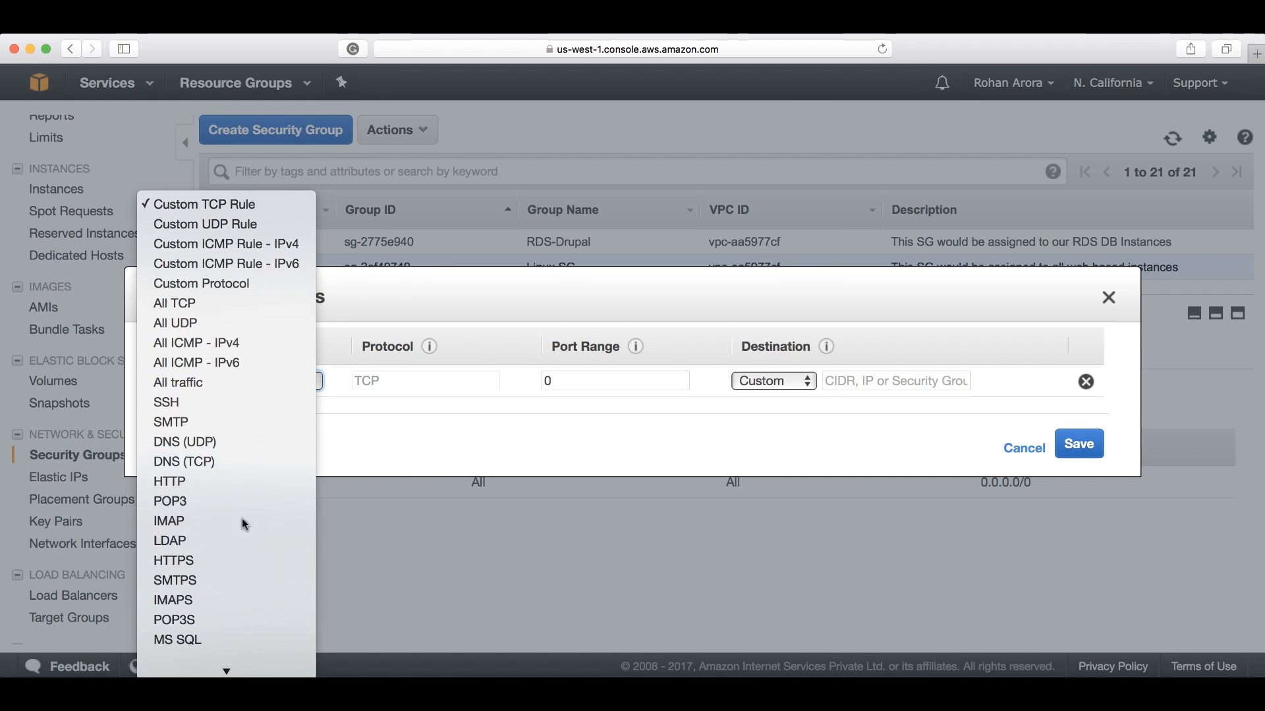
pyautogui.click(168, 482)
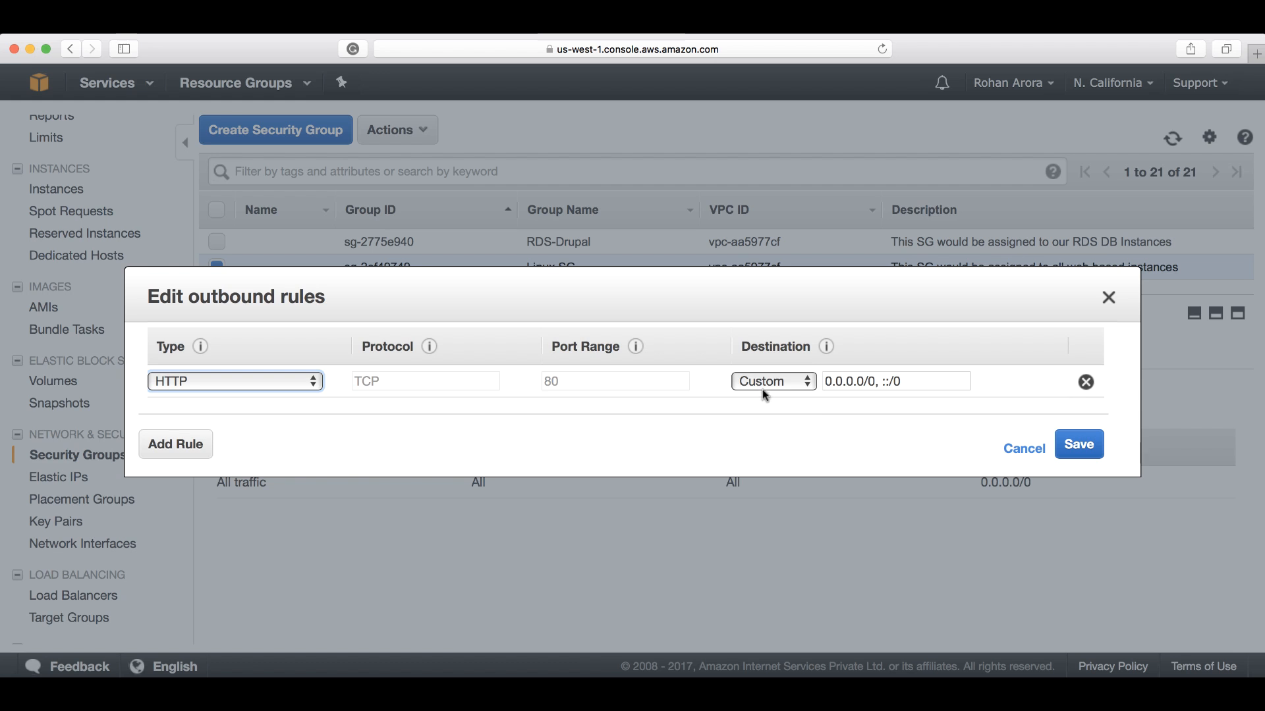
pyautogui.click(772, 381)
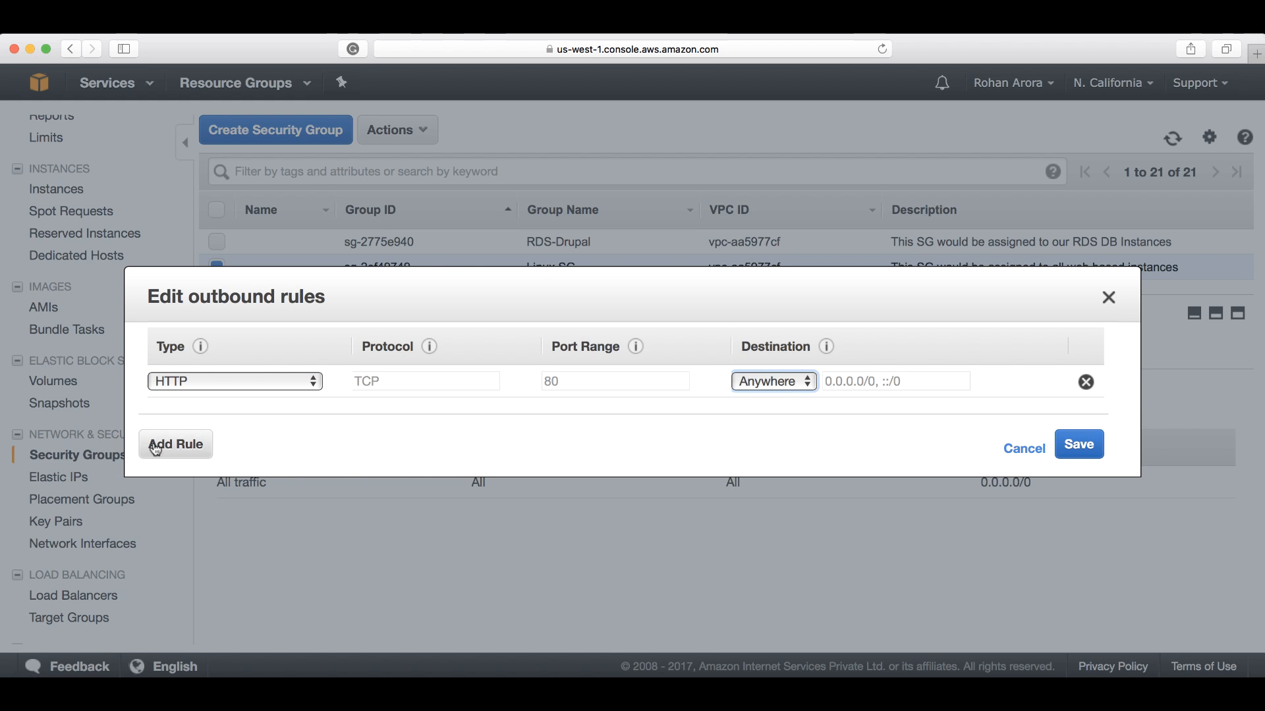
pyautogui.click(176, 444)
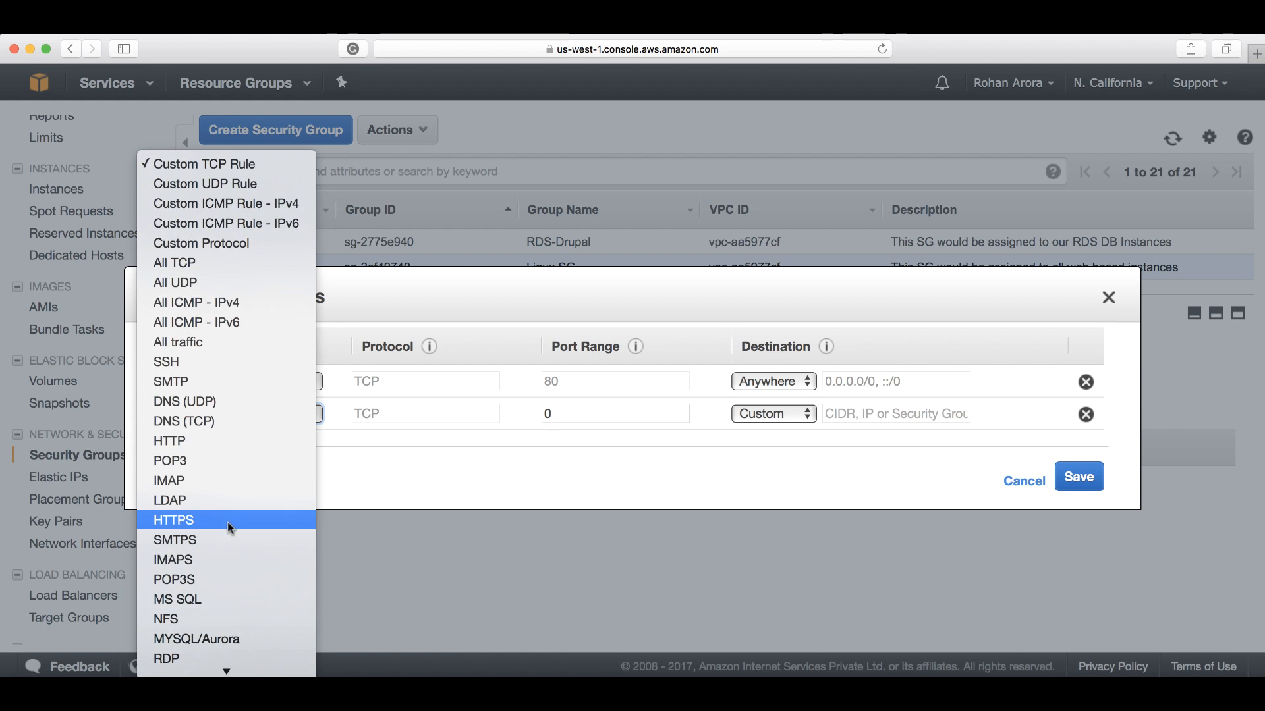
pyautogui.click(173, 519)
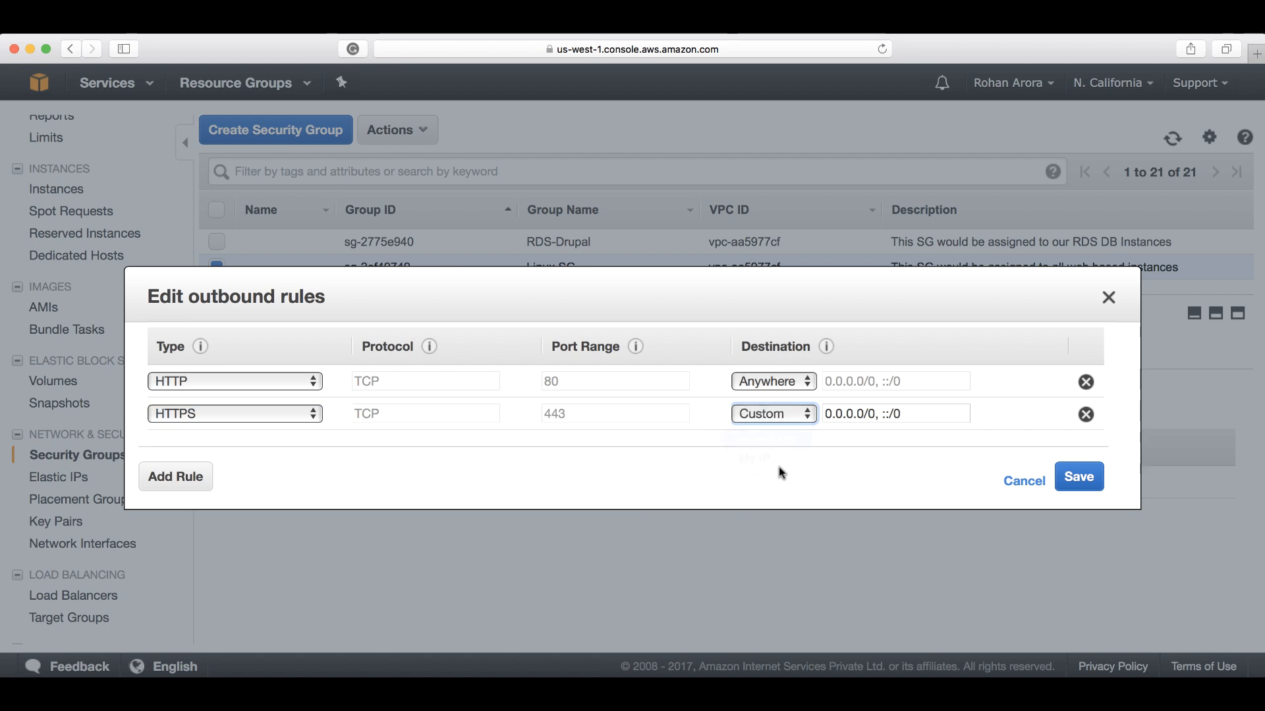
pyautogui.click(772, 414)
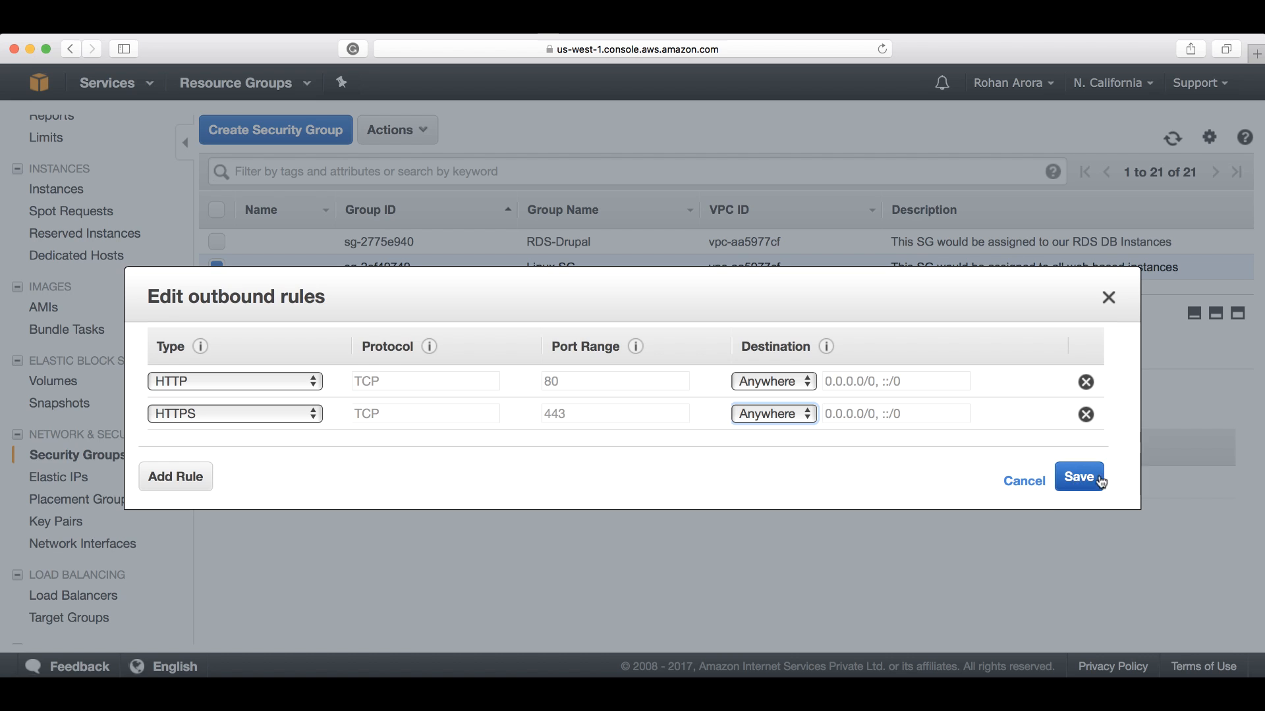
# Step: Save the outbound rules replacing all-traffic, then recheck the inbound rules
pyautogui.click(1078, 477)
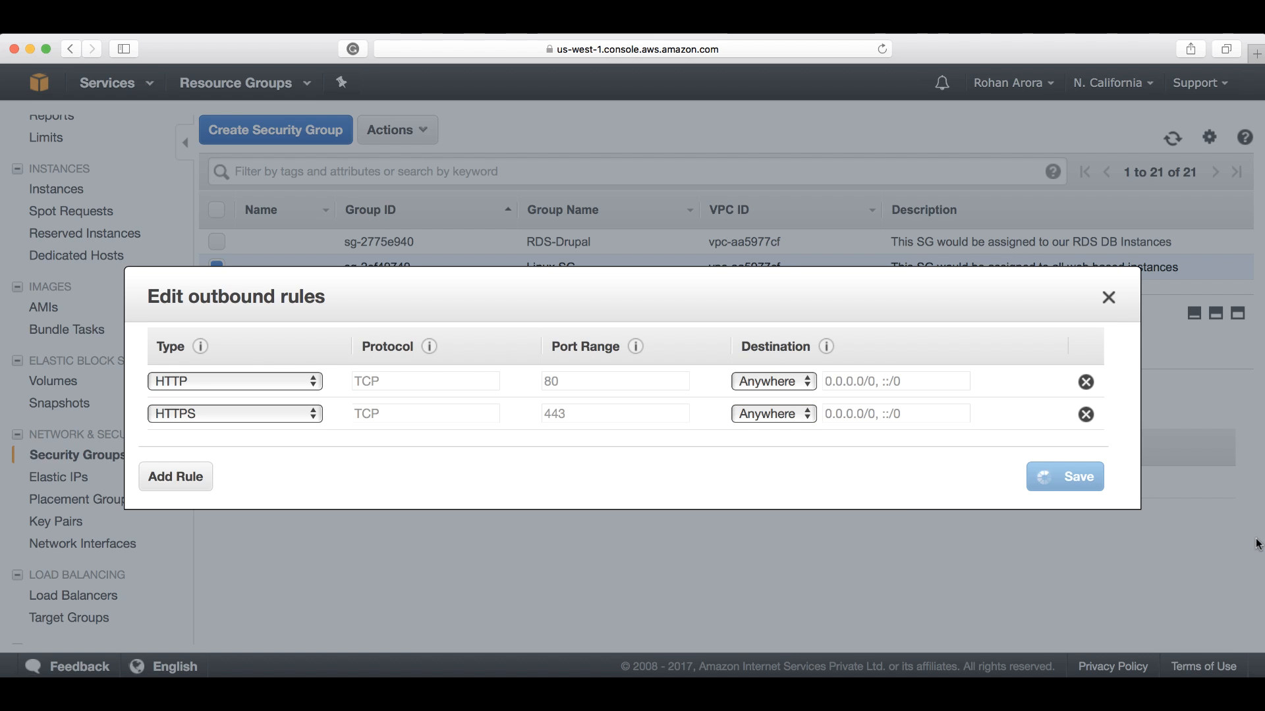
pyautogui.click(1065, 476)
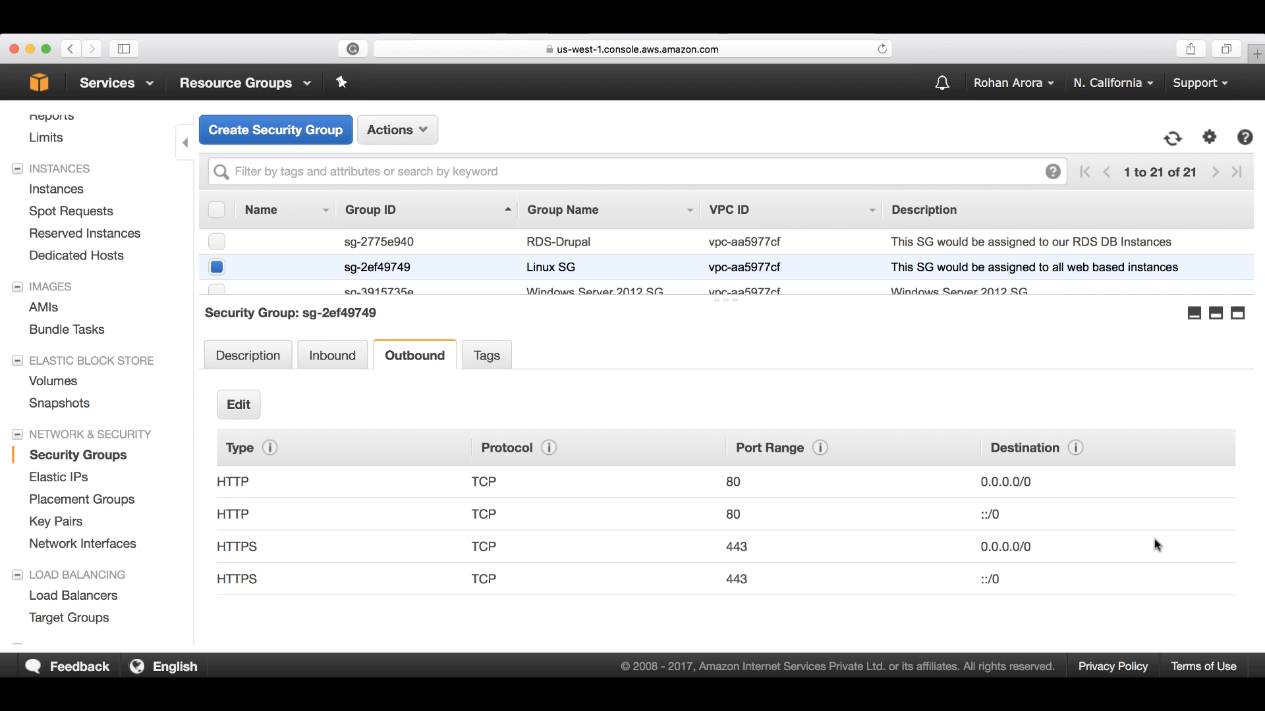
pyautogui.click(332, 355)
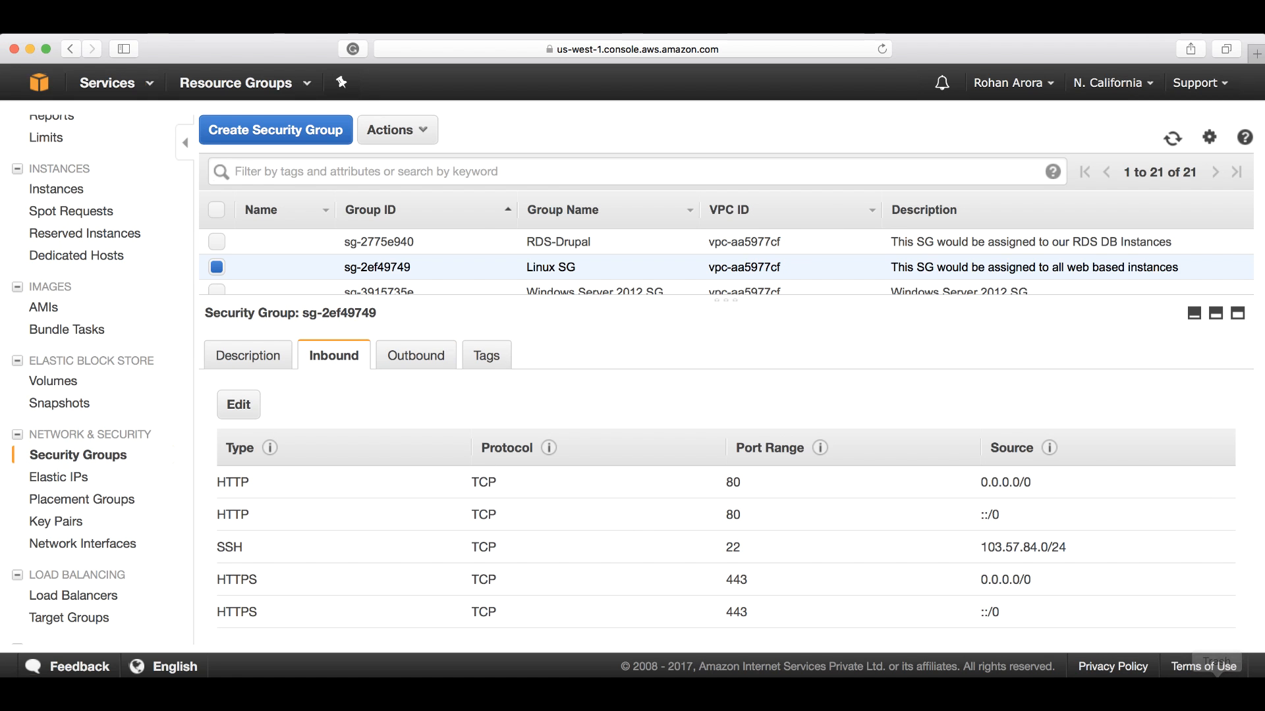